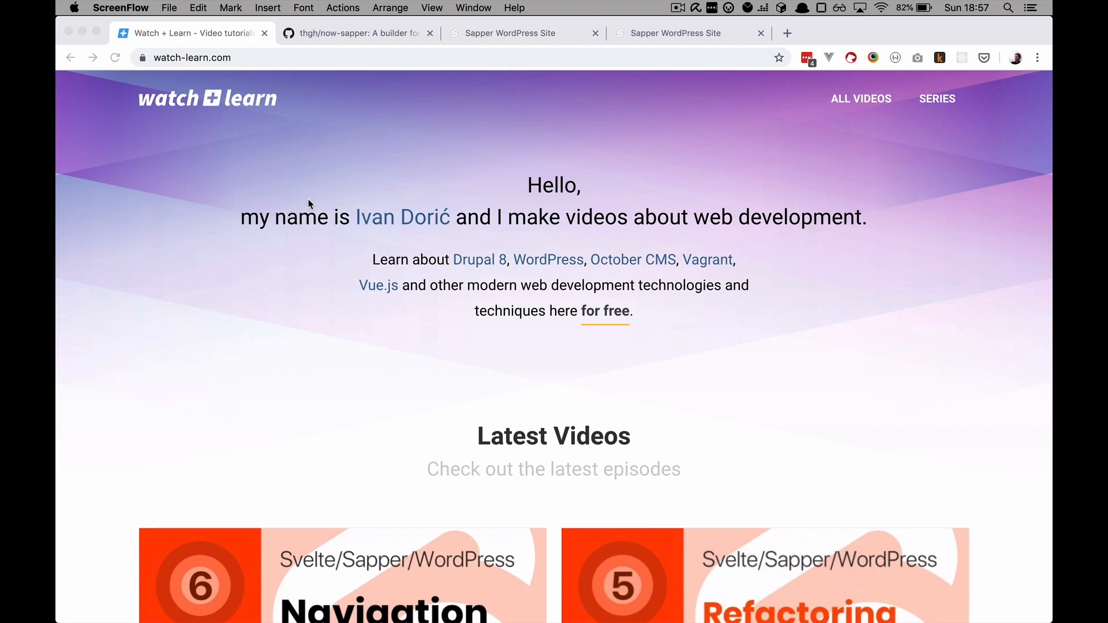
pyautogui.moveTo(493, 48)
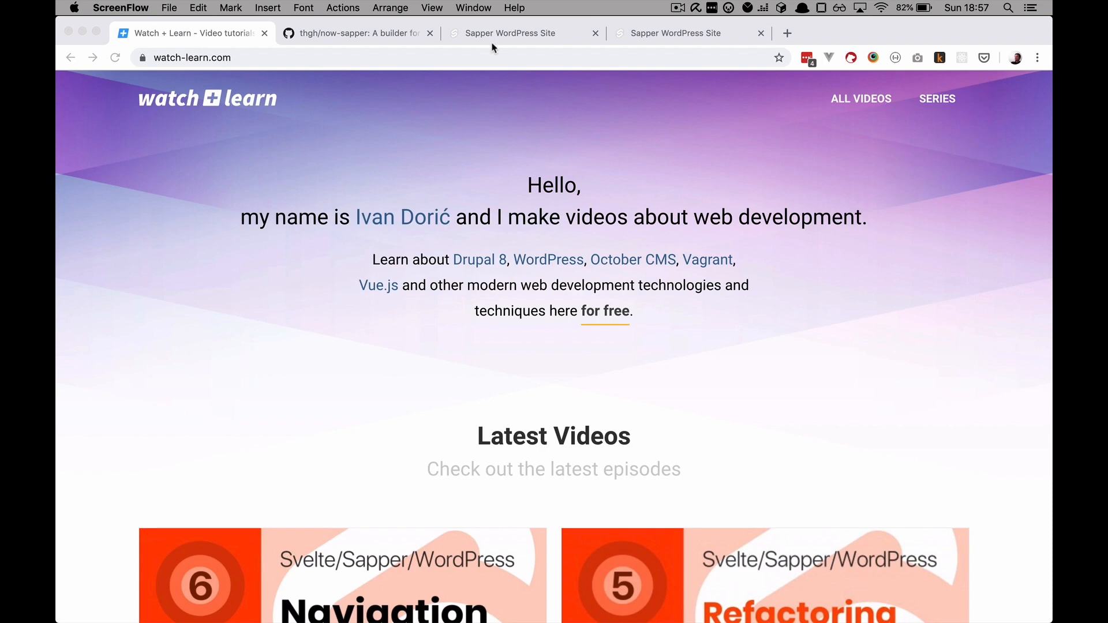
# Switch to the localhost:3000 Sapper site tab showing posts, categories and the Products menu
pyautogui.click(523, 33)
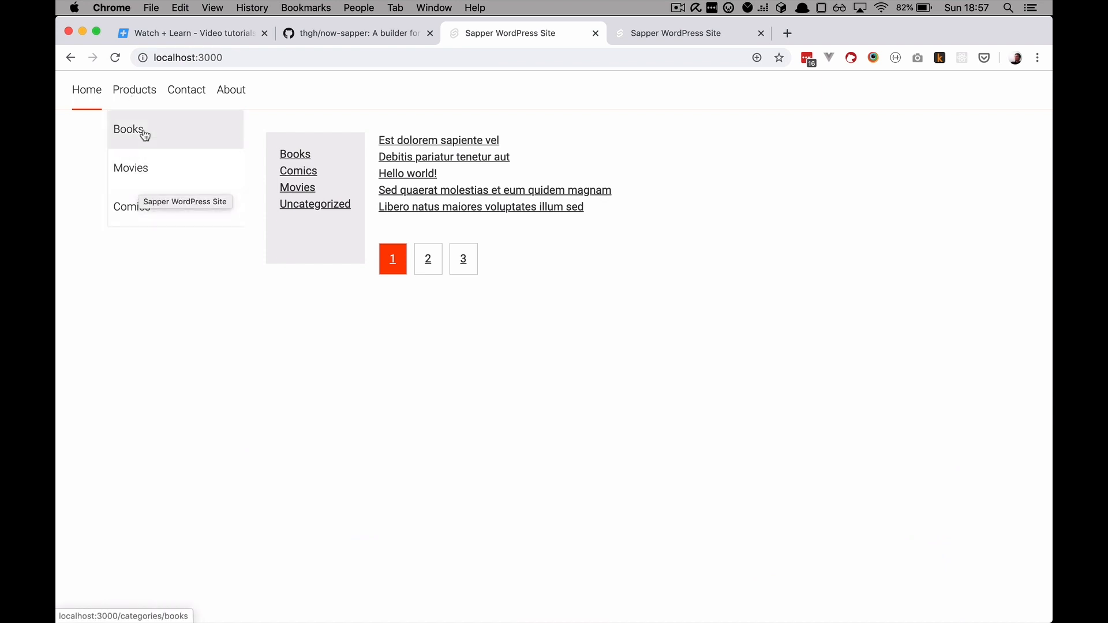
pyautogui.moveTo(260, 348)
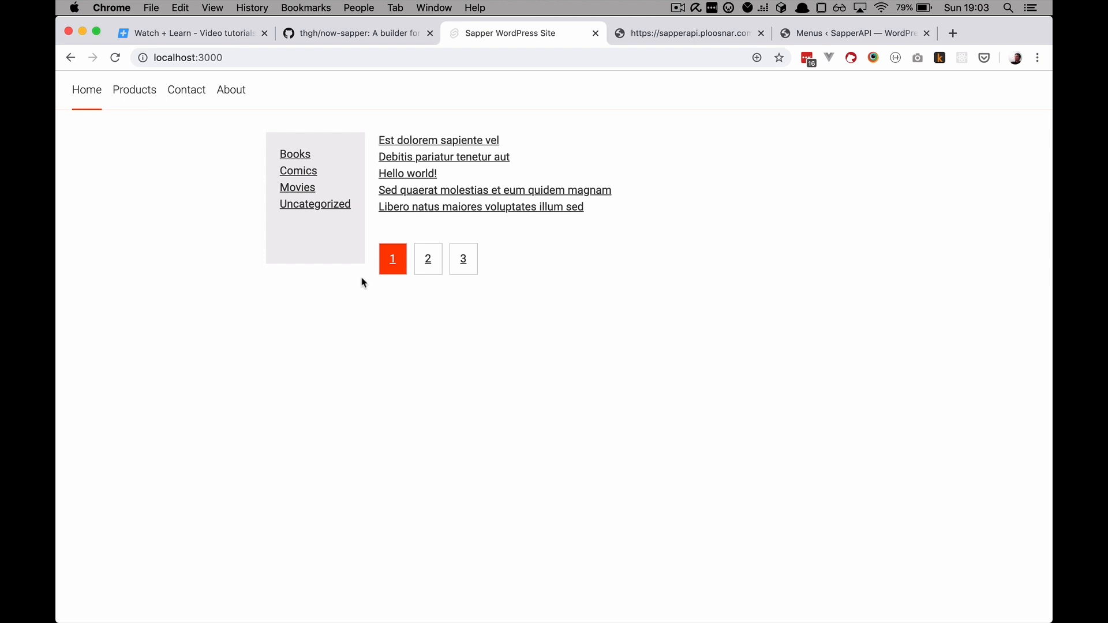
pyautogui.moveTo(134, 90)
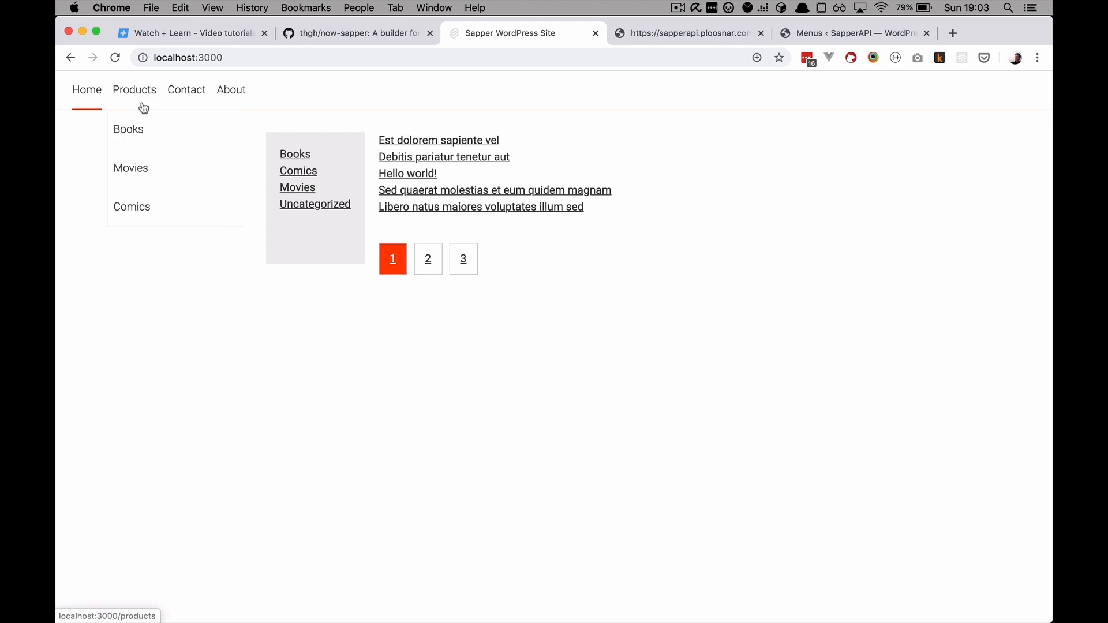
pyautogui.moveTo(145, 99)
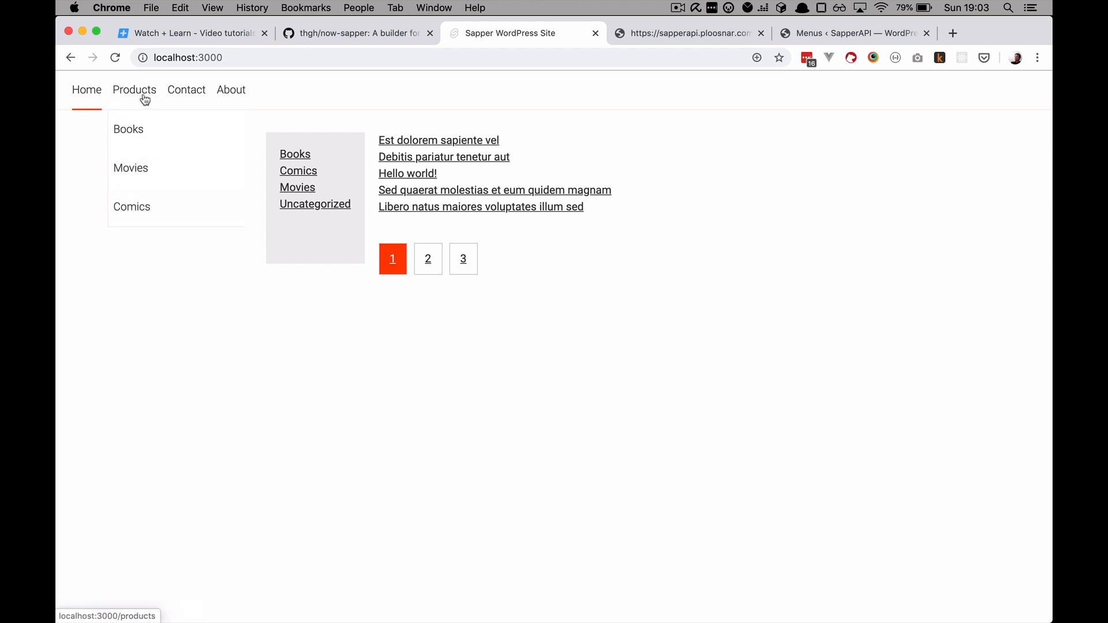
# In the WordPress Main Menu editor, select the Books sub-item's /categories/books URL
pyautogui.click(852, 32)
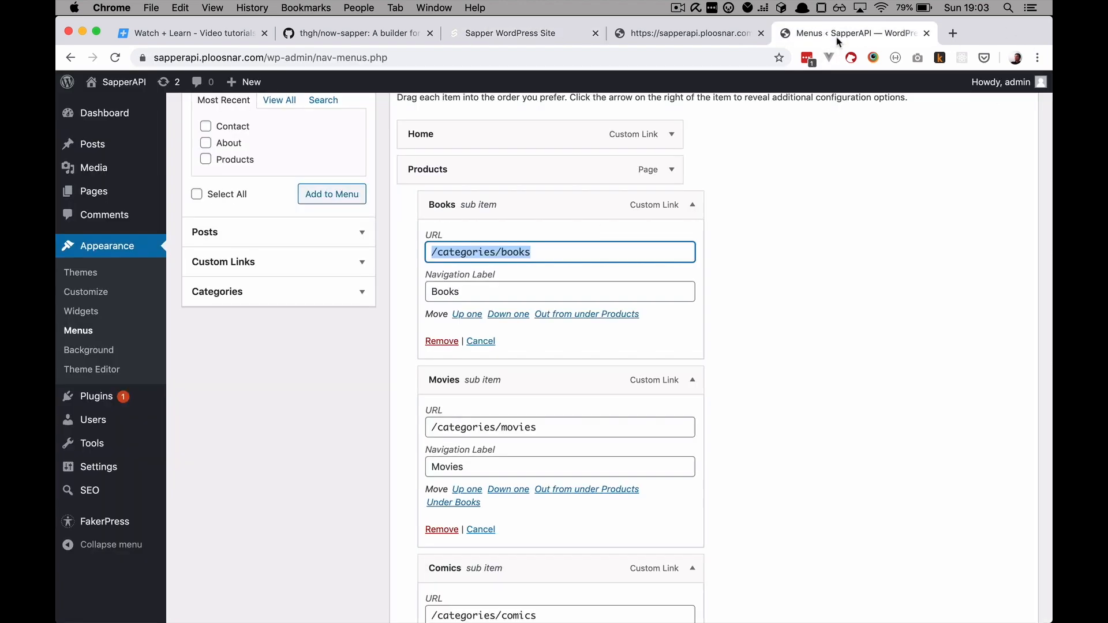
pyautogui.scroll(-3)
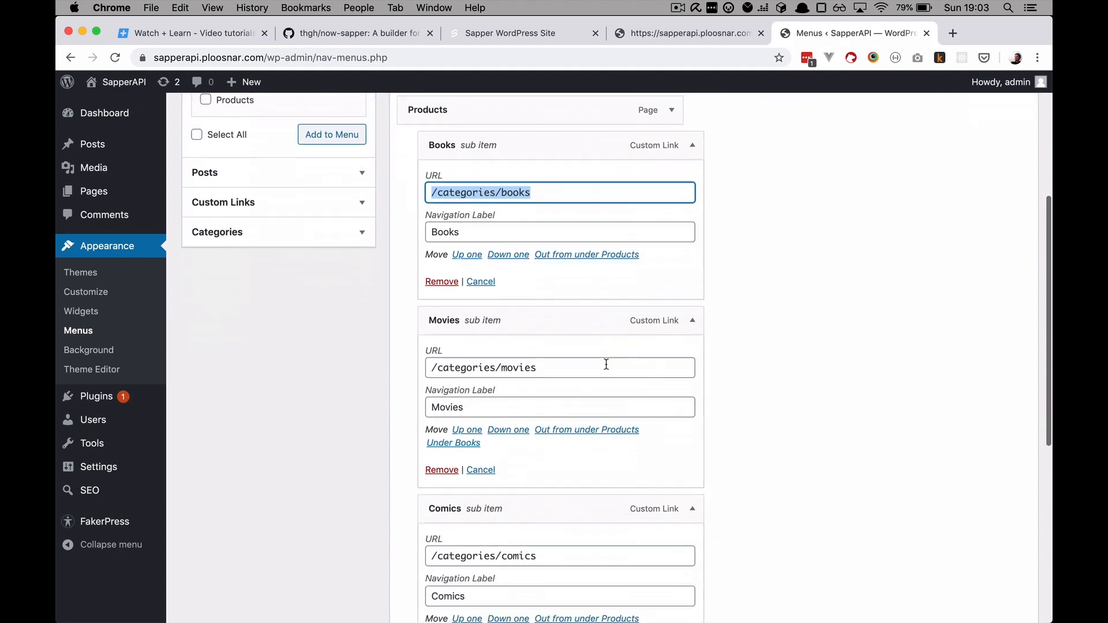
pyautogui.scroll(-3)
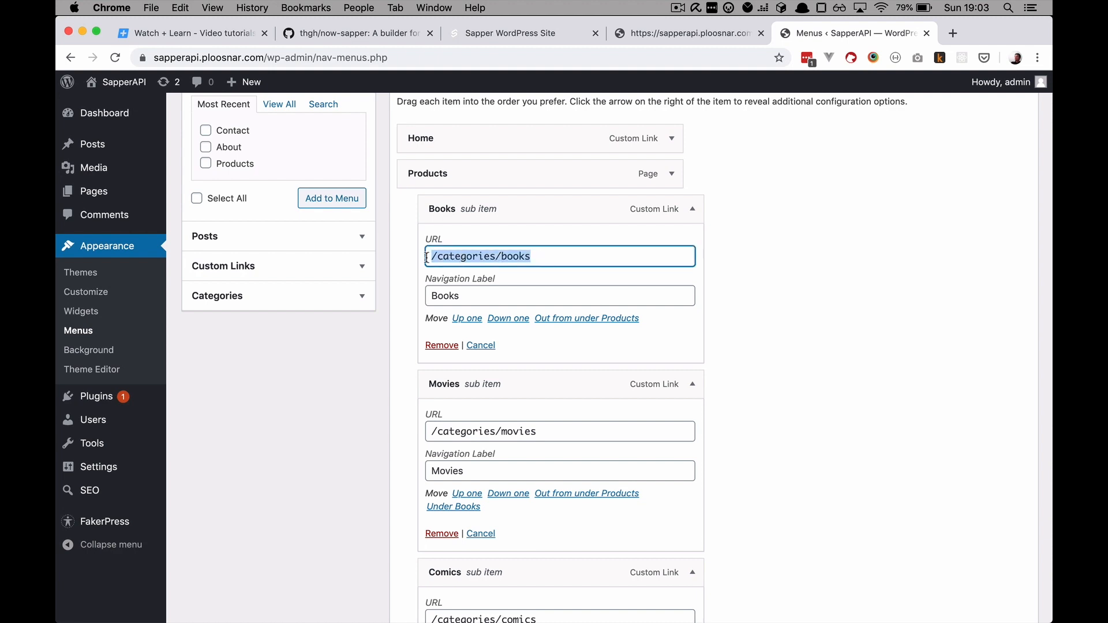
pyautogui.click(483, 256)
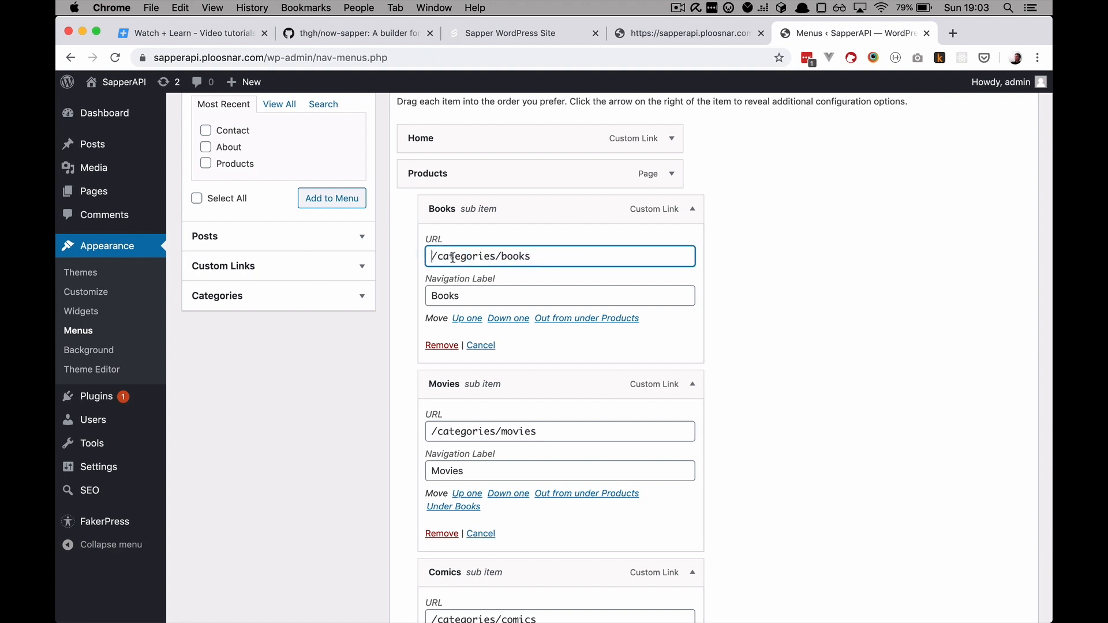
pyautogui.tripleClick(495, 256)
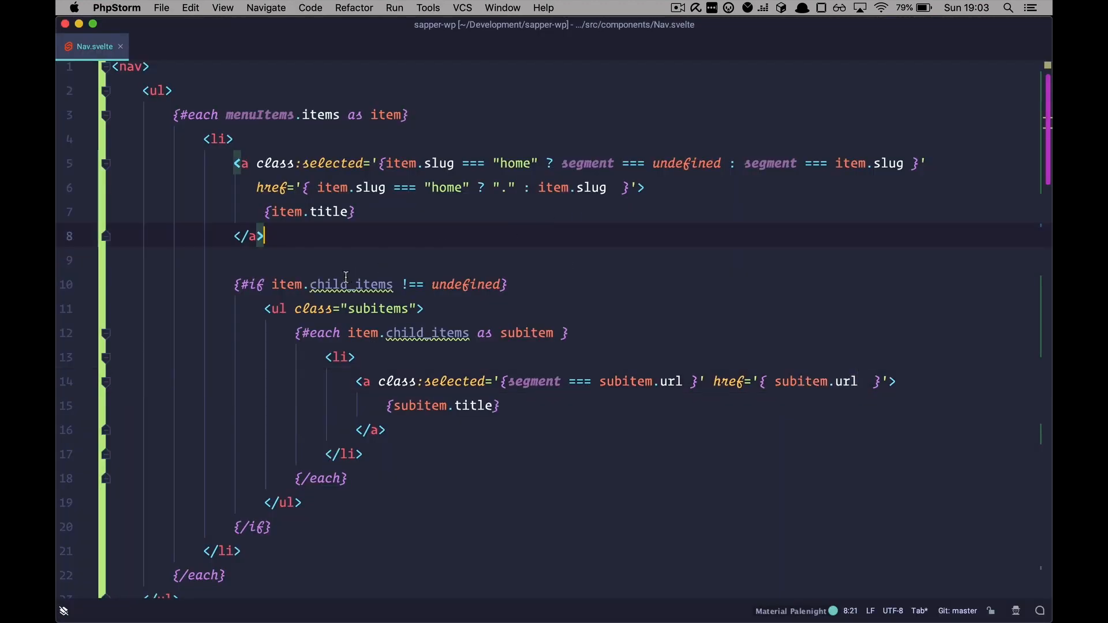
# Highlight the child_items loop on line 10 of Nav.svelte
pyautogui.moveTo(272, 284); pyautogui.dragTo(418, 284)
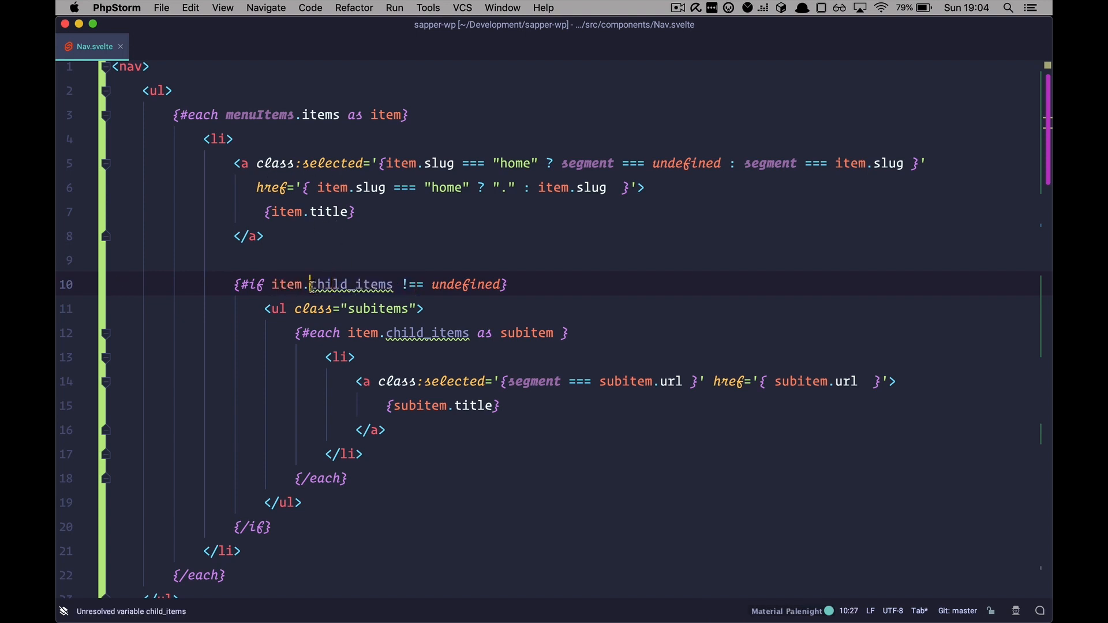
pyautogui.doubleClick(351, 284)
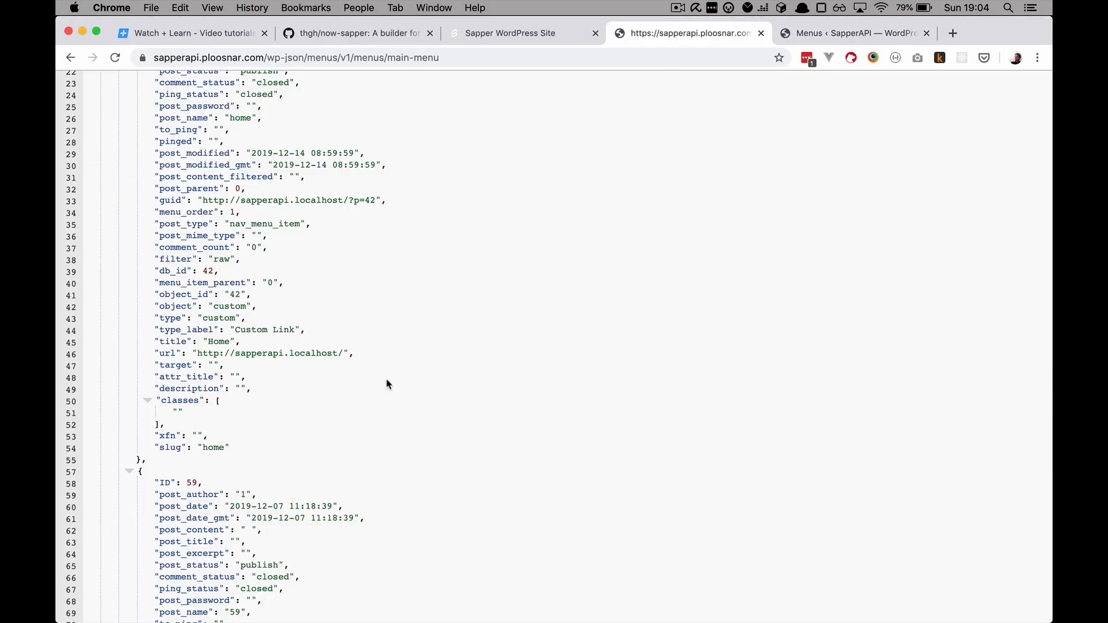
# Scroll the main-menu JSON response down to the Home item's url and slug fields
pyautogui.scroll(-3)
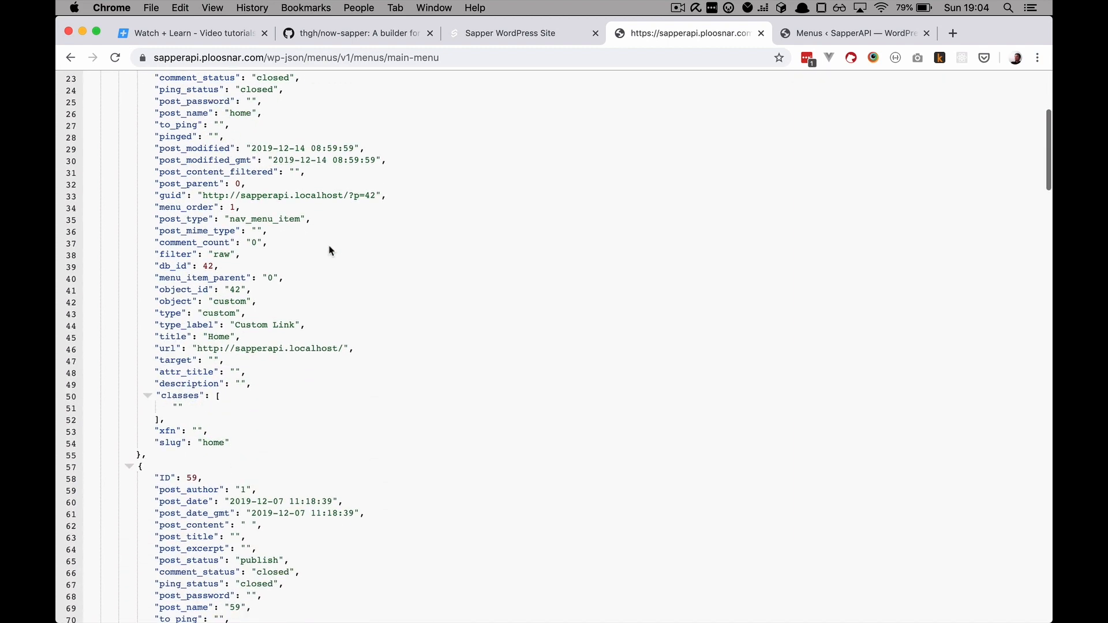
pyautogui.scroll(-3)
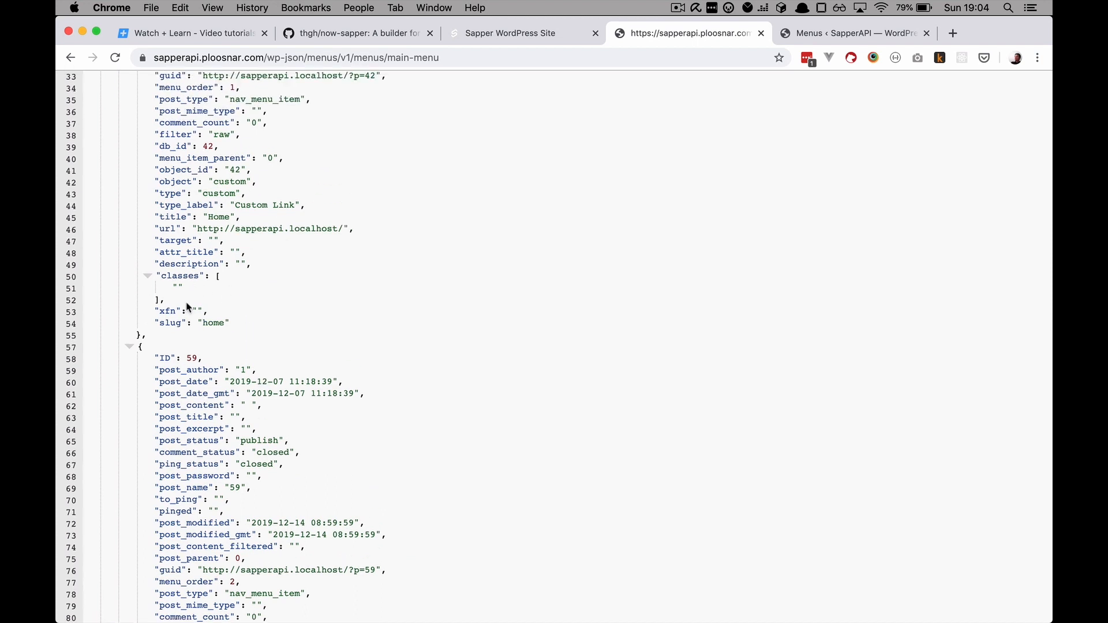
pyautogui.moveTo(240, 329)
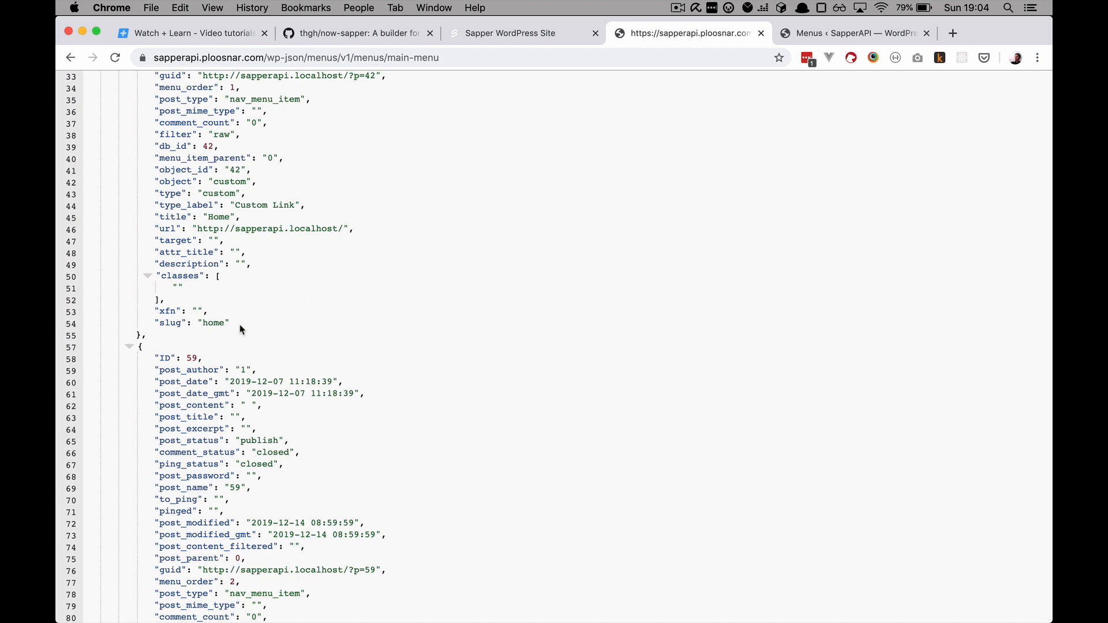
pyautogui.scroll(-3)
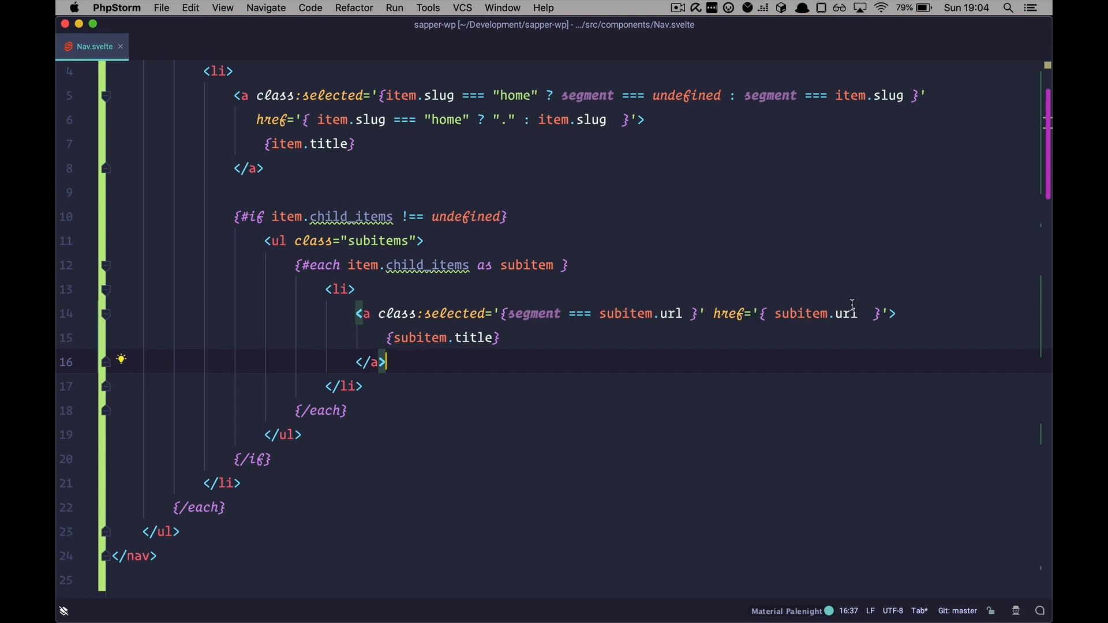
# Select url in subitem.url on line 14, then return to the main-menu JSON in Chrome
pyautogui.doubleClick(845, 313)
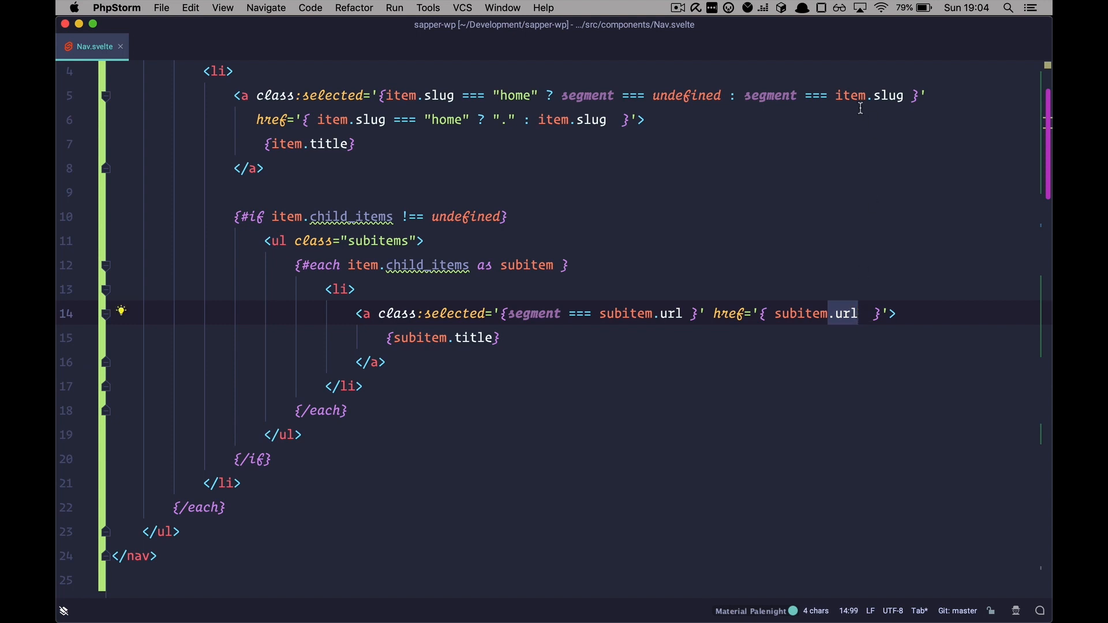
pyautogui.click(812, 95)
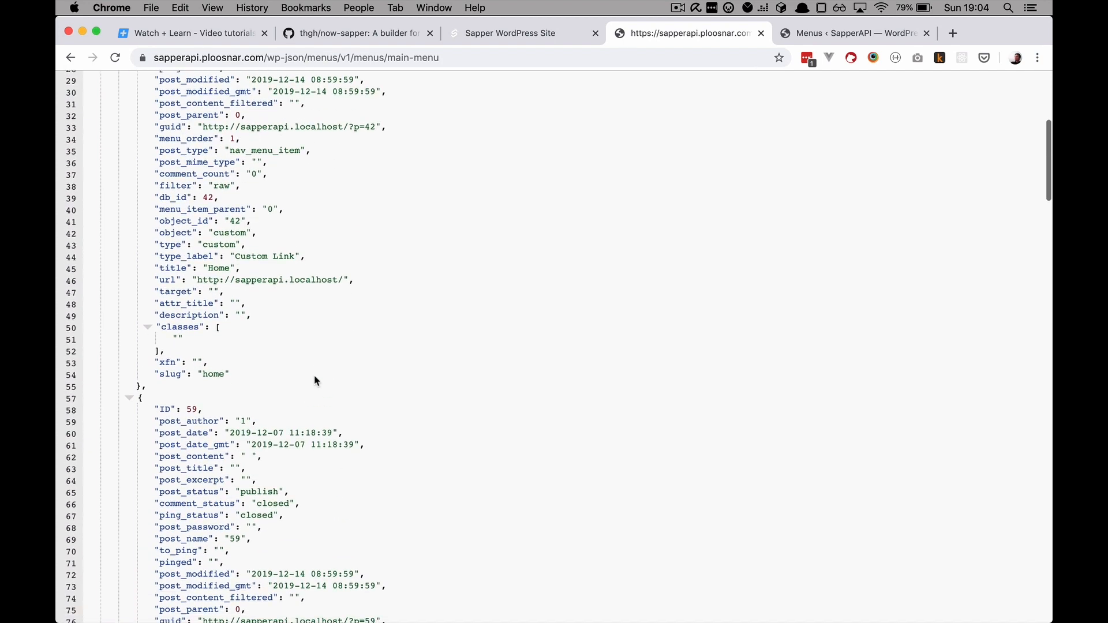
# Check the Products item's url and products slug in the JSON, then bring up the WordPress menu editor
pyautogui.scroll(-3)
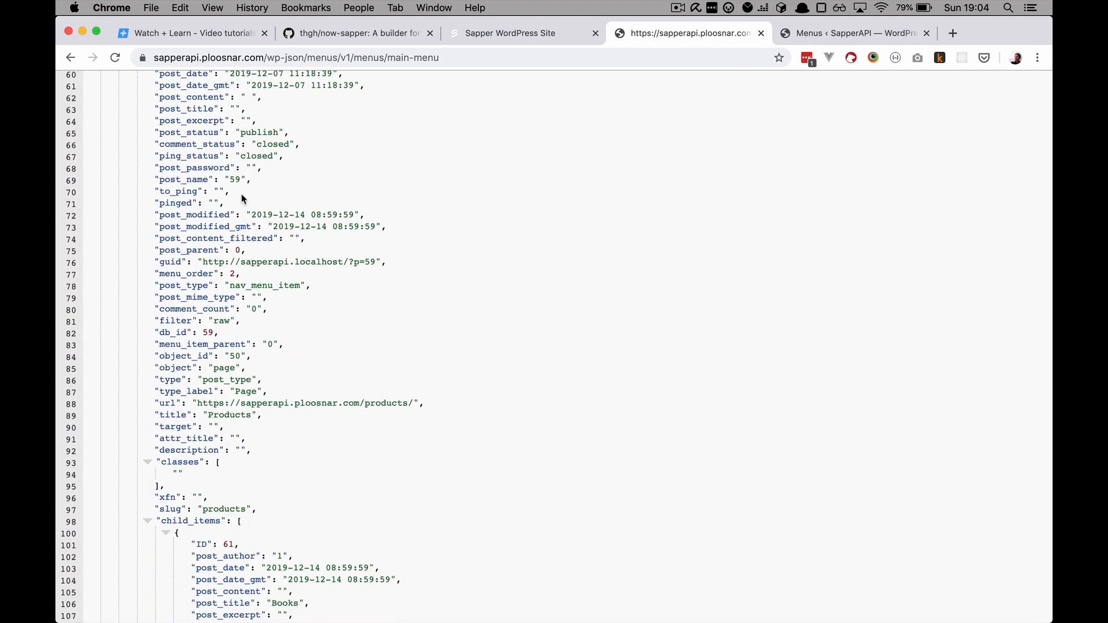
pyautogui.scroll(-3)
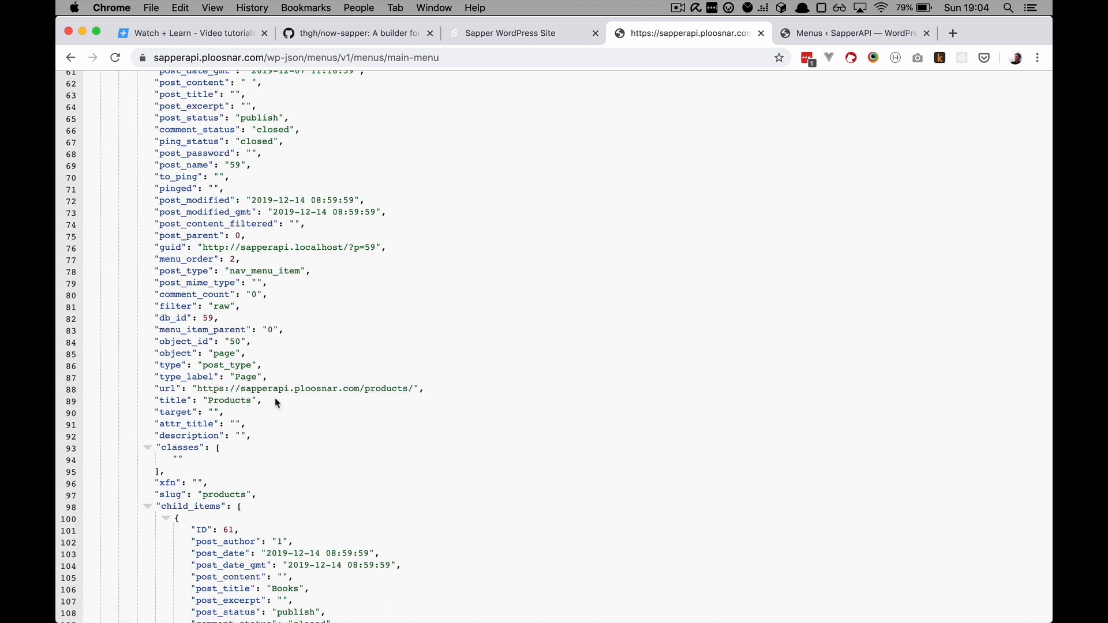
pyautogui.moveTo(373, 432)
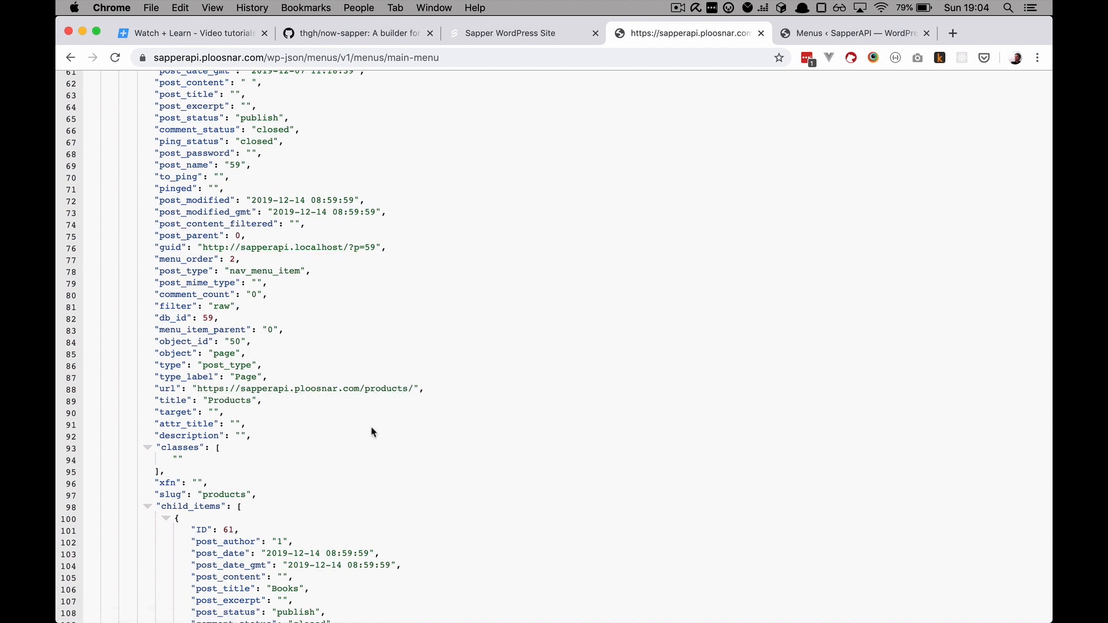
pyautogui.doubleClick(304, 389)
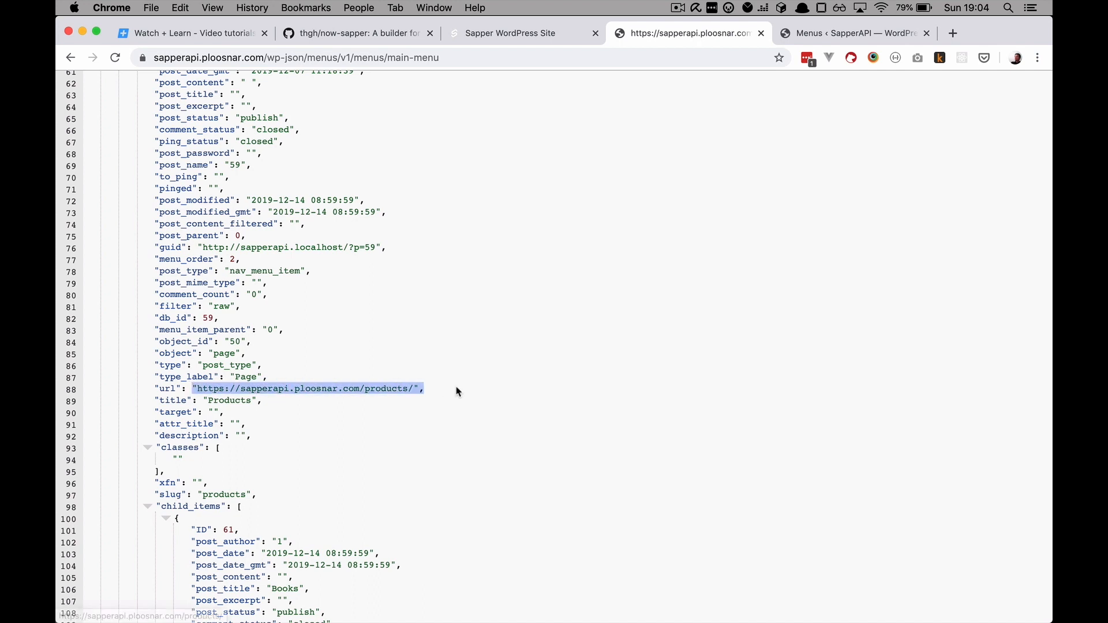
pyautogui.moveTo(347, 429)
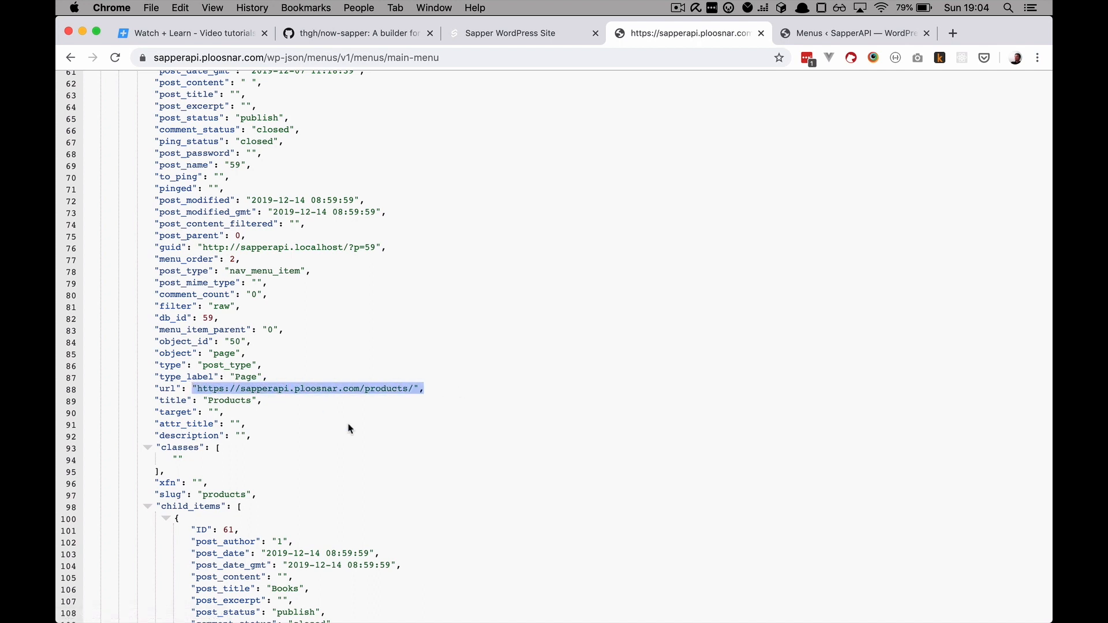
pyautogui.moveTo(306, 389)
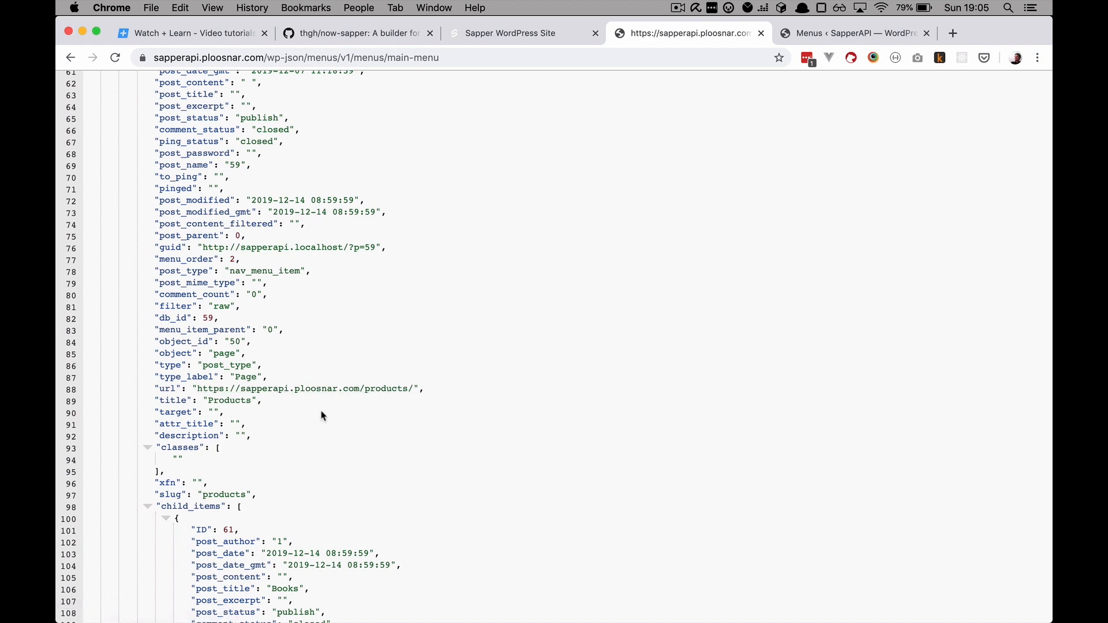
pyautogui.scroll(-3)
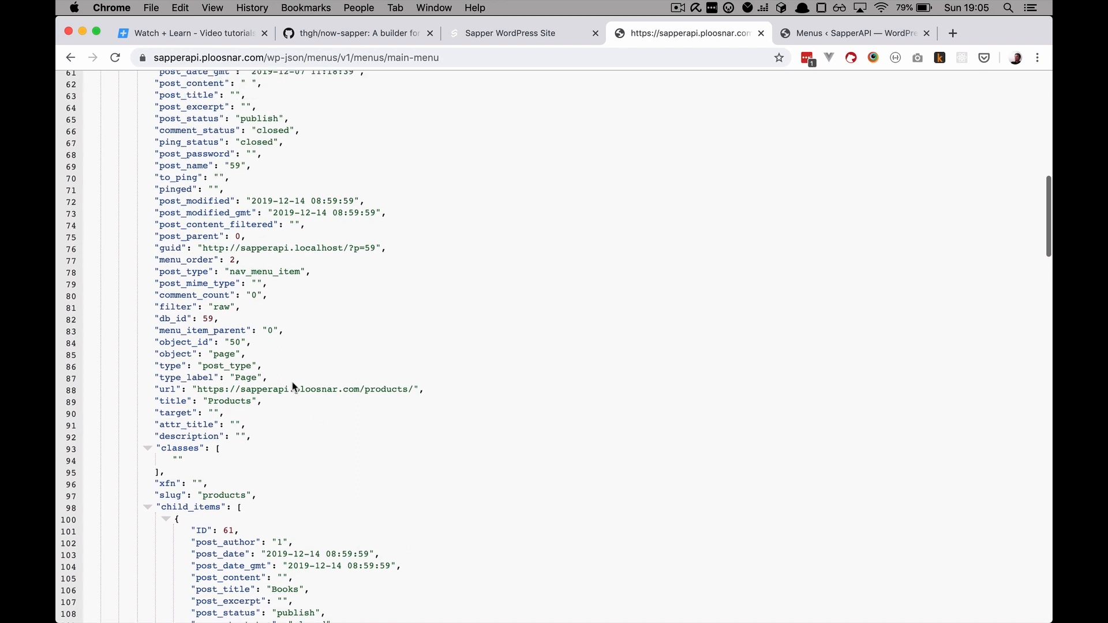
pyautogui.scroll(-3)
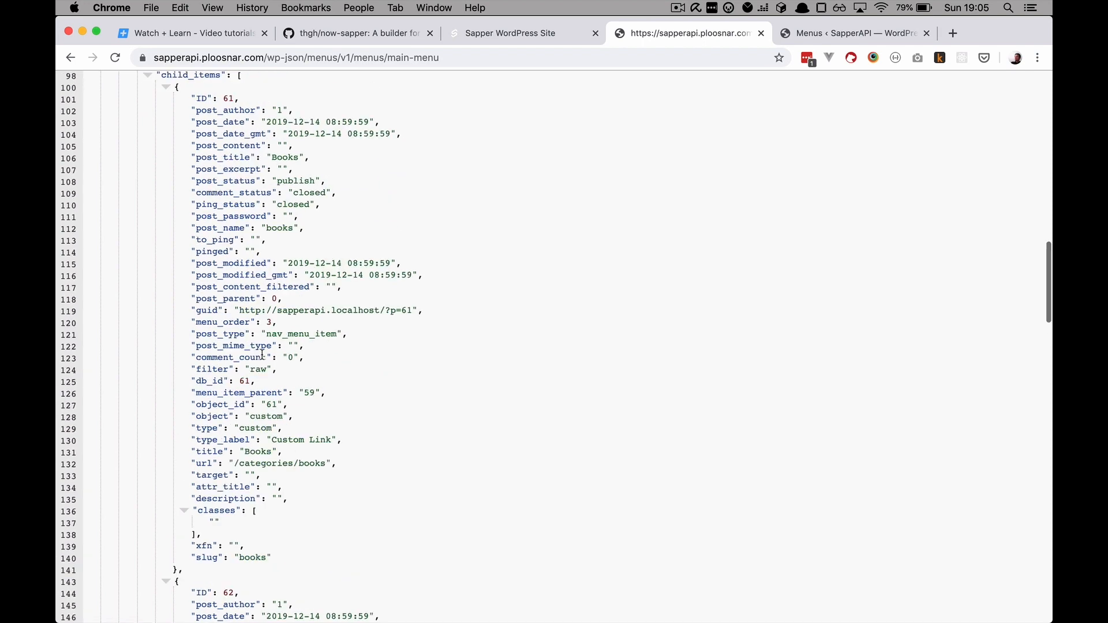
pyautogui.scroll(-3)
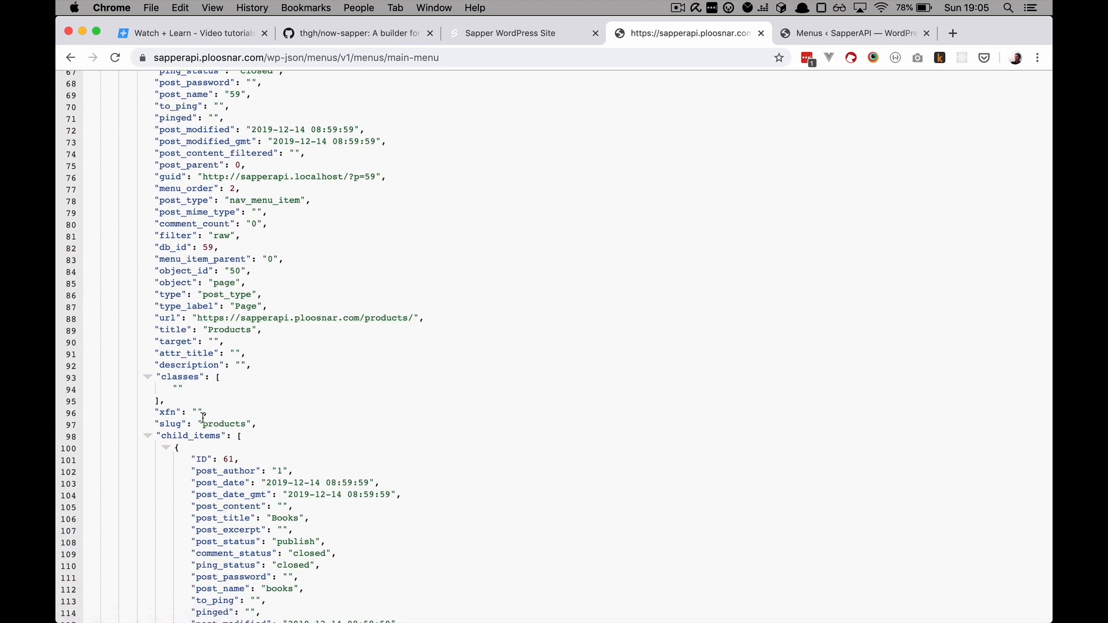
pyautogui.doubleClick(224, 424)
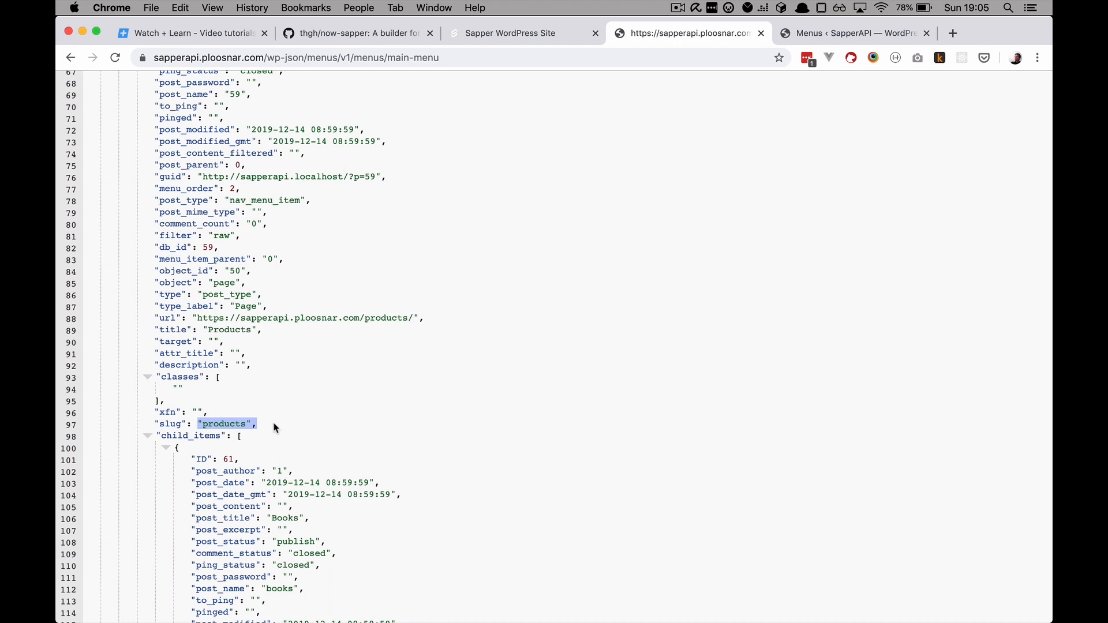
pyautogui.moveTo(291, 361)
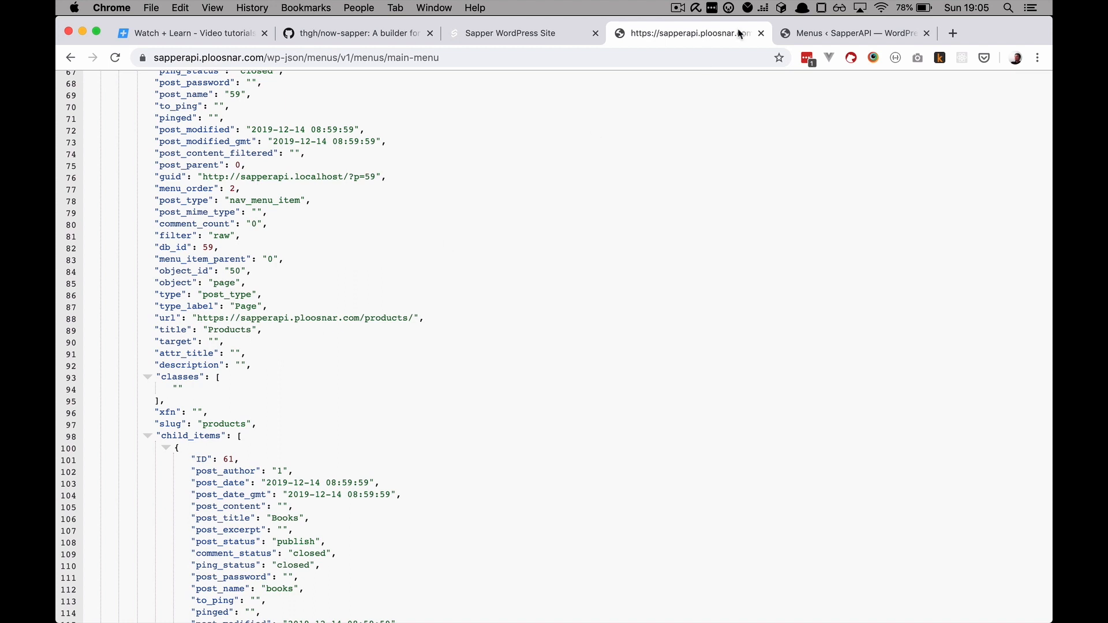
pyautogui.click(855, 33)
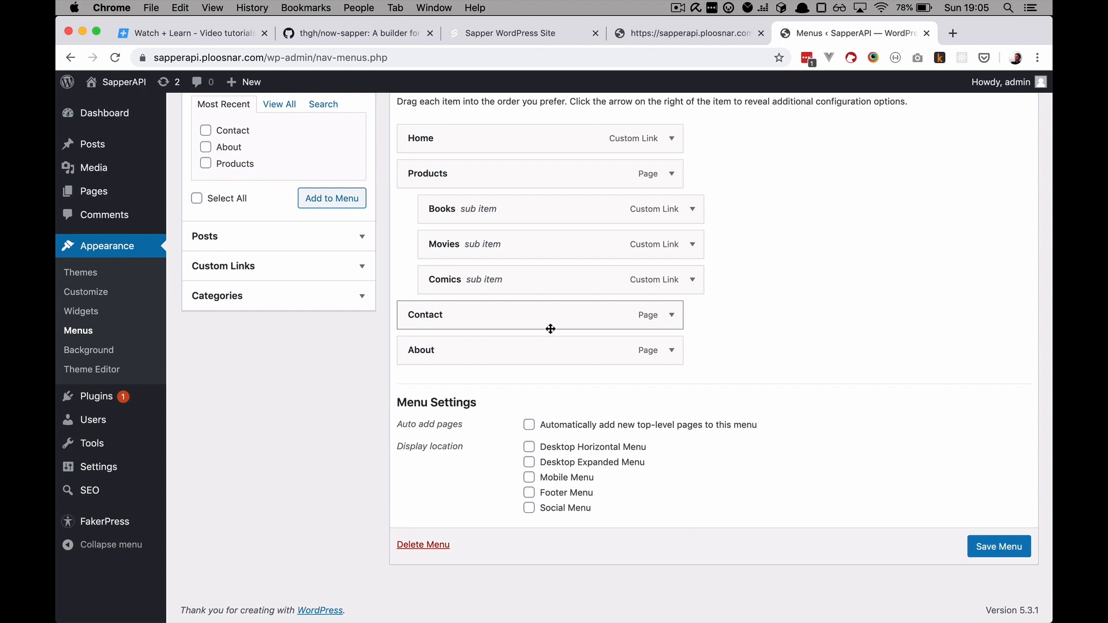
# Review the About item's url in the main-menu JSON response
pyautogui.click(685, 32)
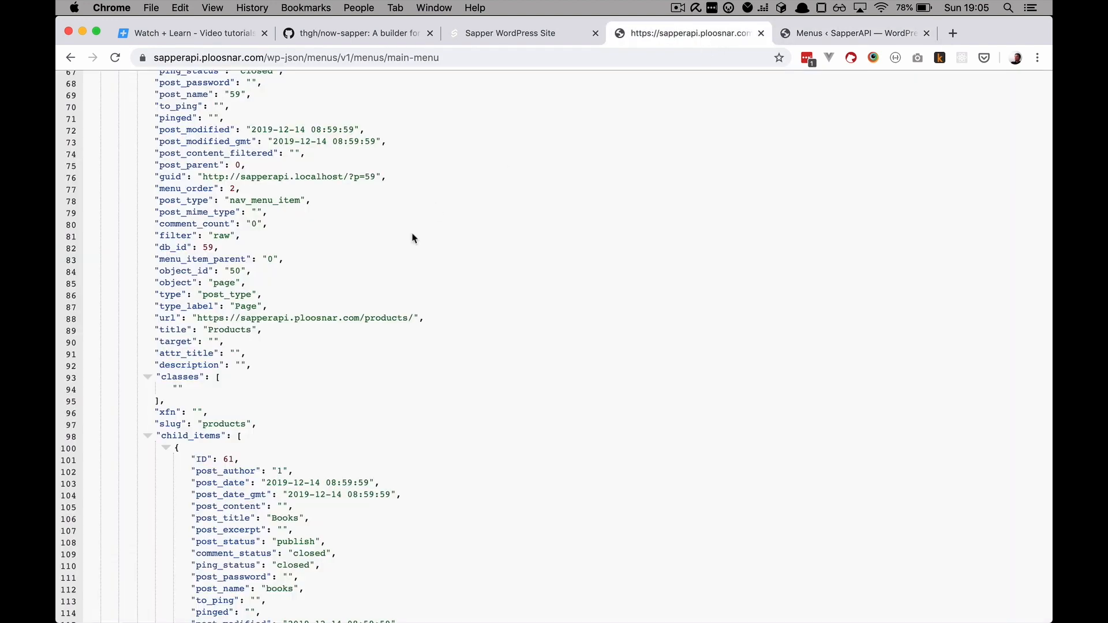
pyautogui.scroll(-3)
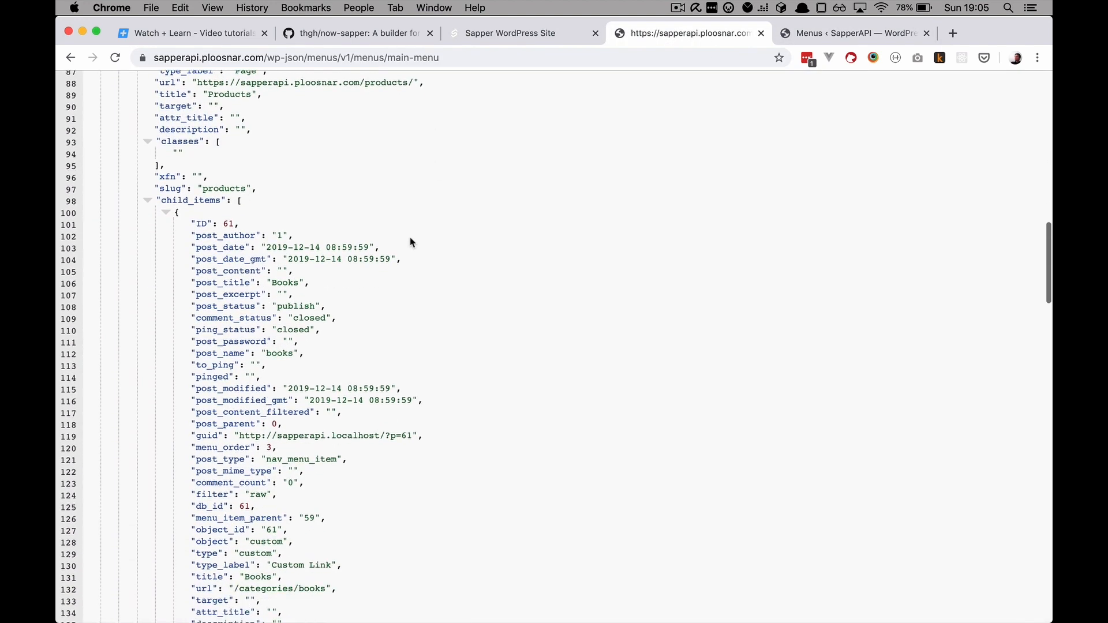
pyautogui.scroll(-3)
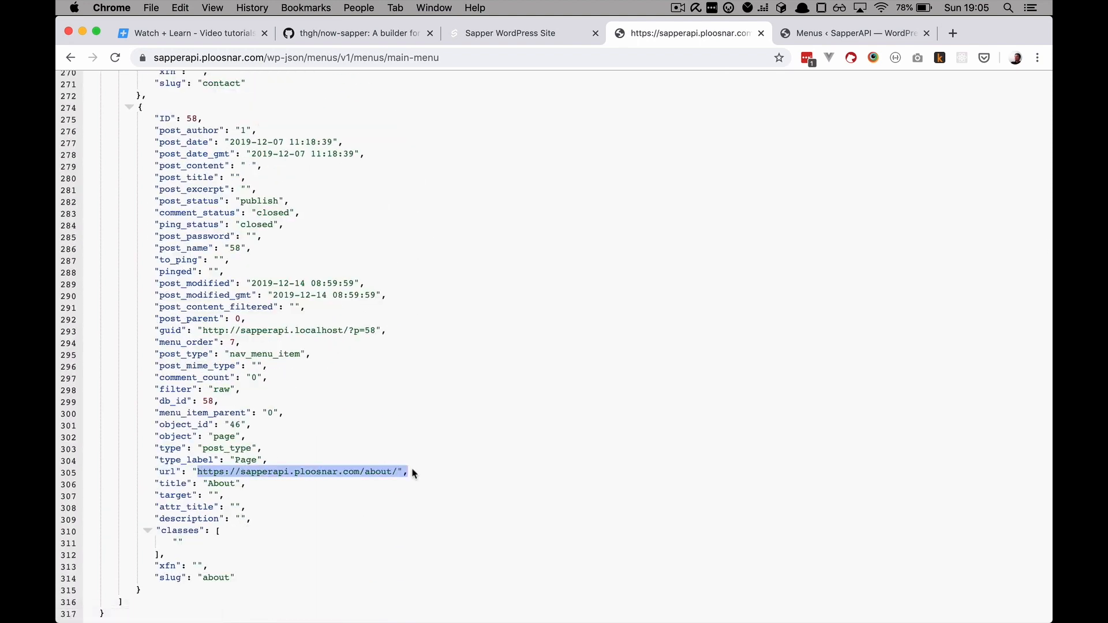
pyautogui.click(320, 500)
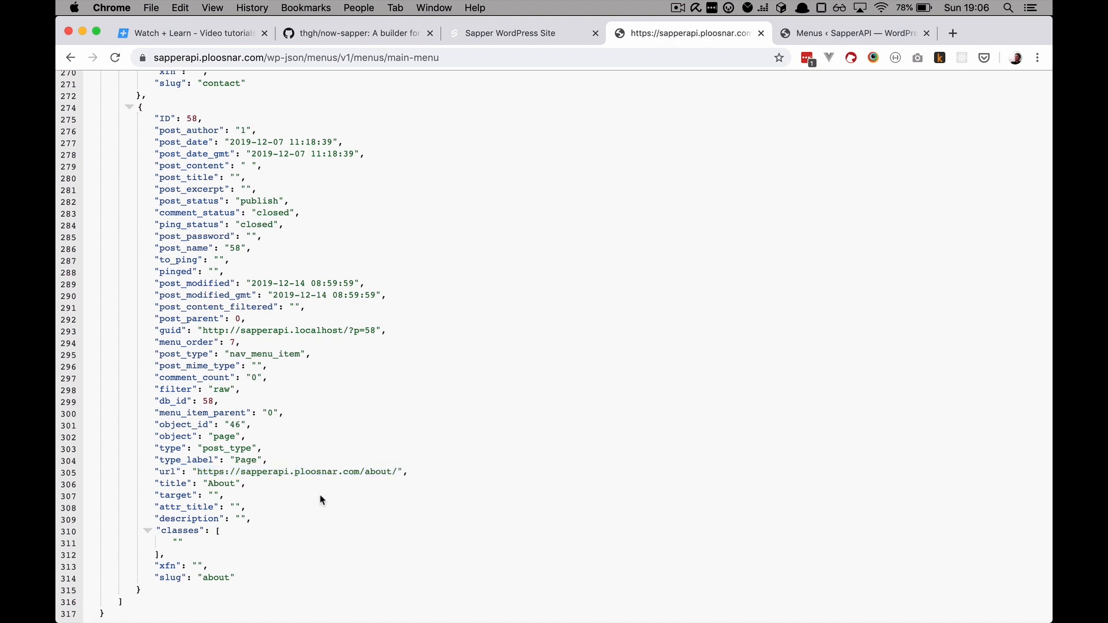
pyautogui.moveTo(574, 419)
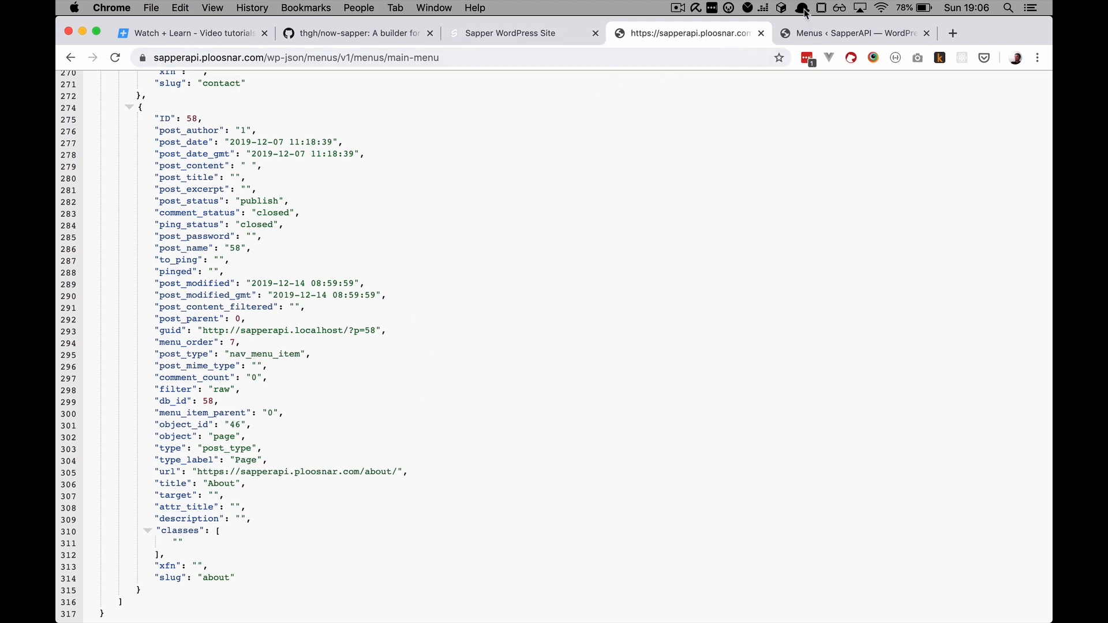
# On the local Sapper site, visit the Movies category page and another product category
pyautogui.click(509, 32)
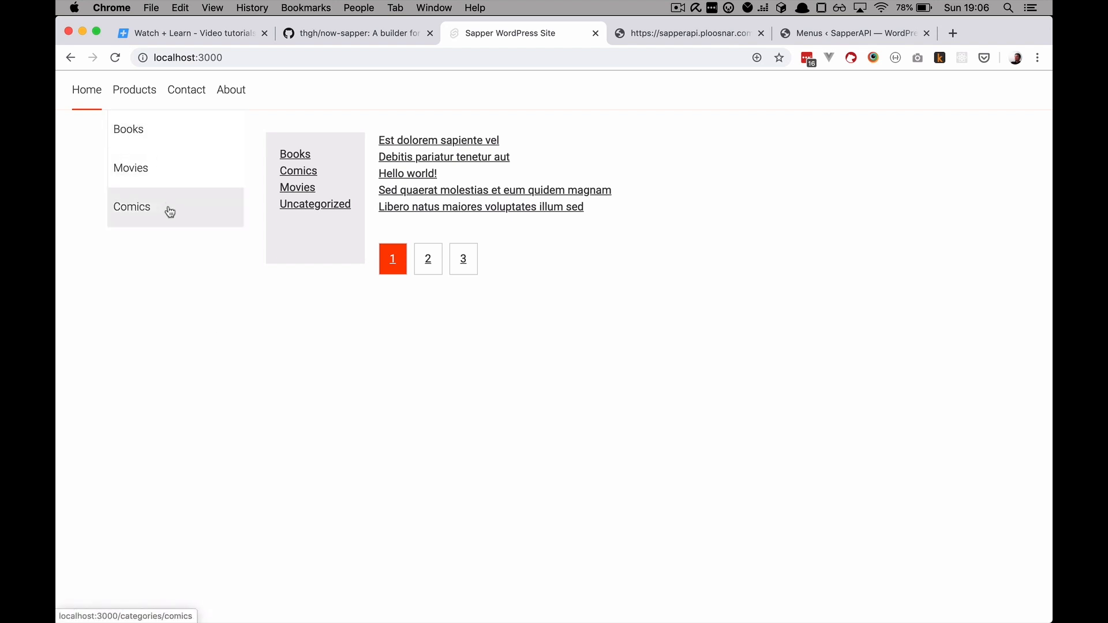
pyautogui.click(130, 167)
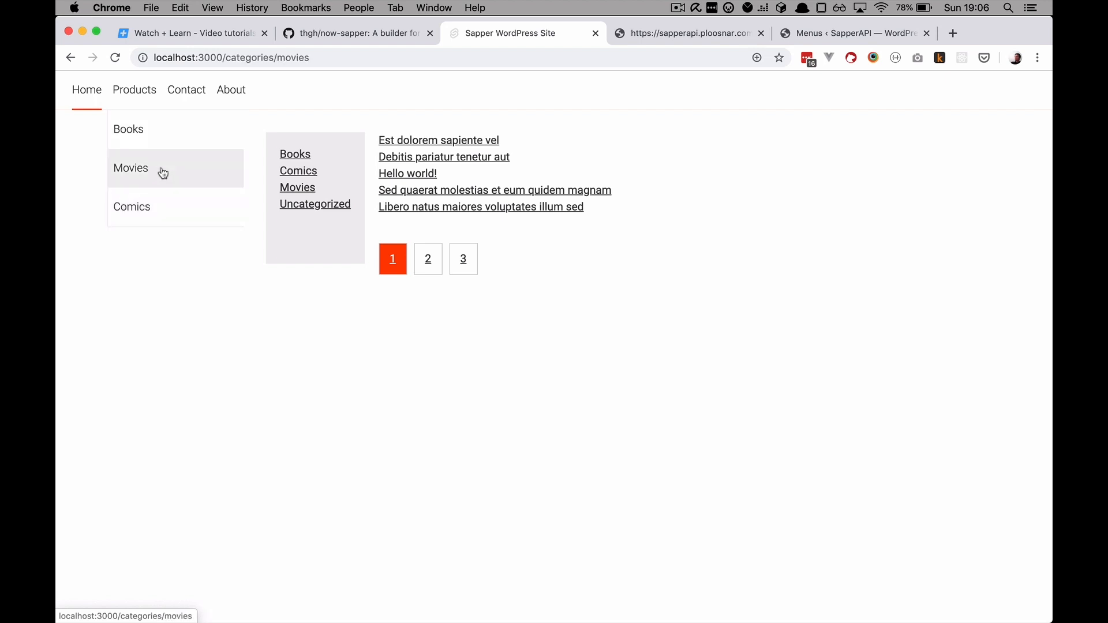
pyautogui.click(294, 153)
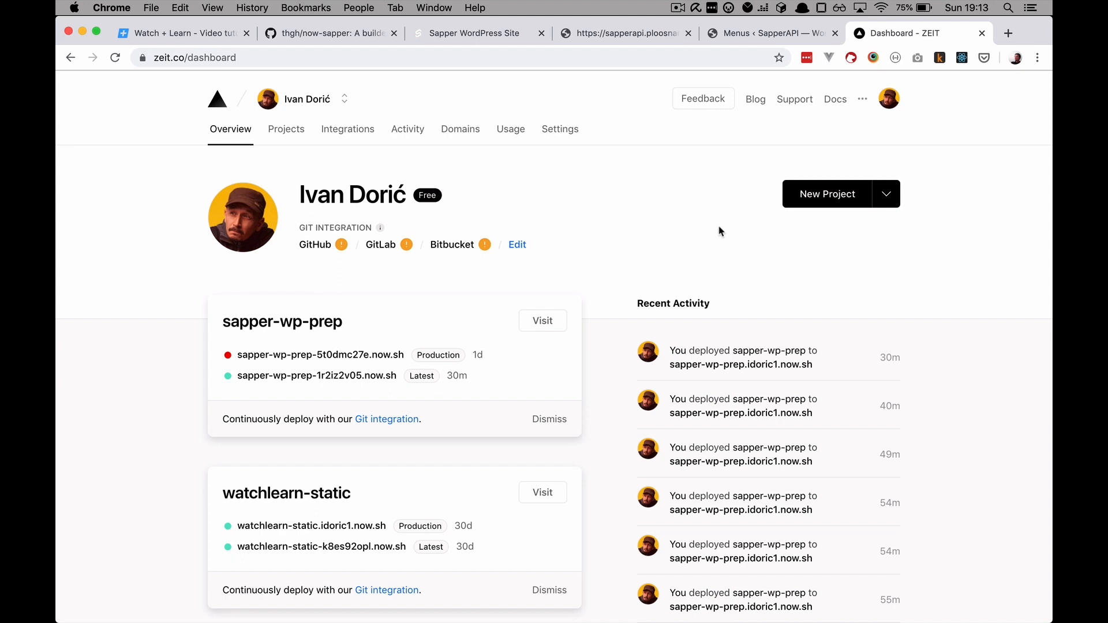
# Return to the WordPress Main Menu editor tab with Books, Movies and Comics under Products
pyautogui.click(766, 34)
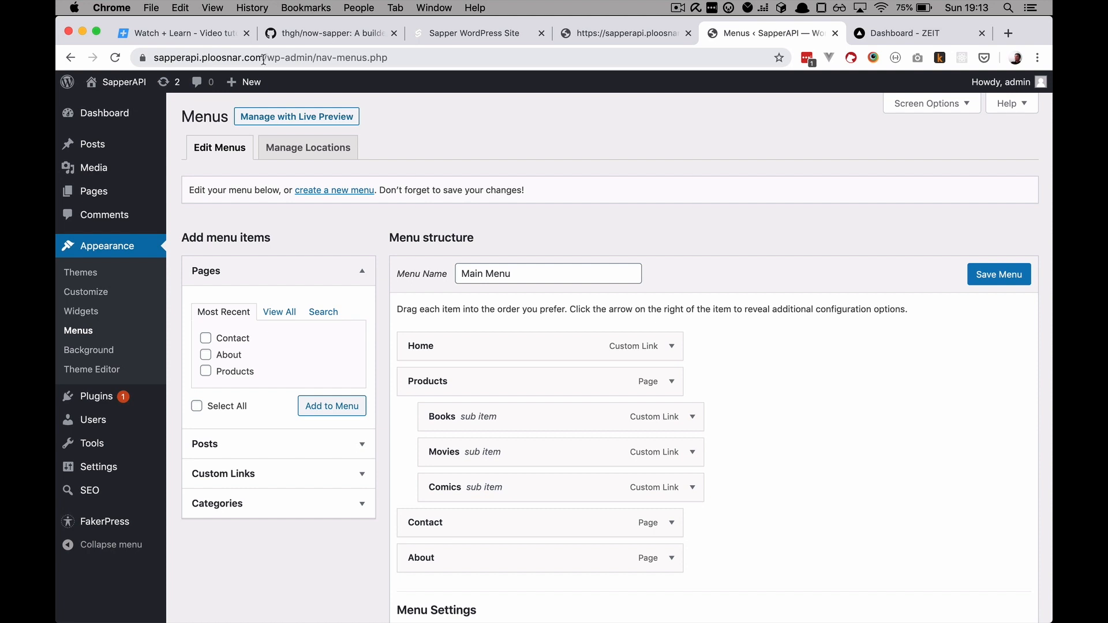
pyautogui.moveTo(583, 289)
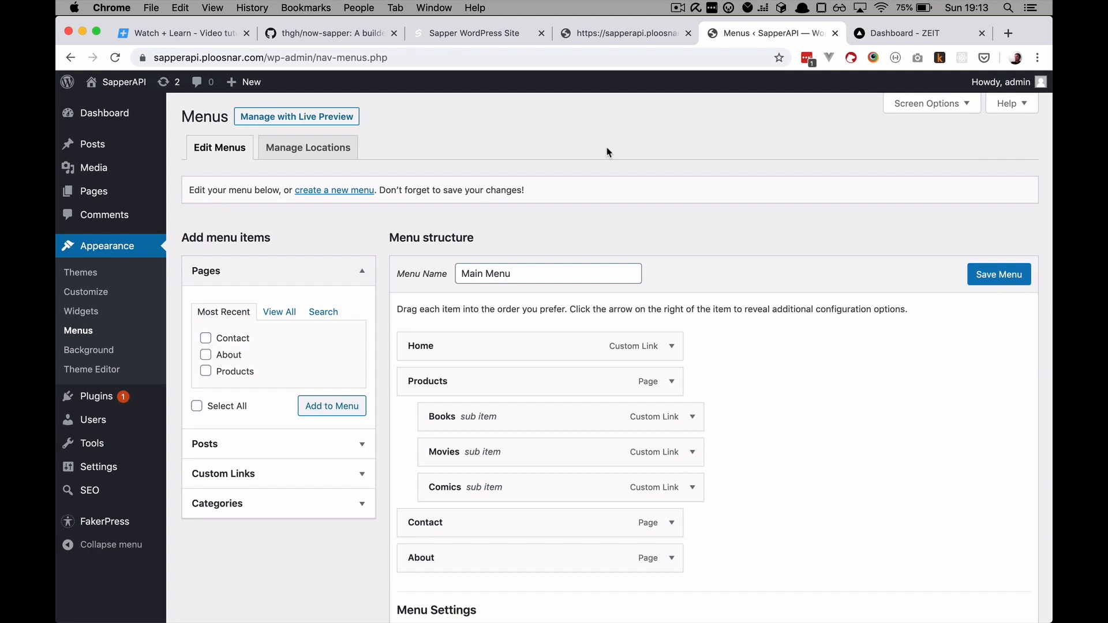
pyautogui.moveTo(695, 156)
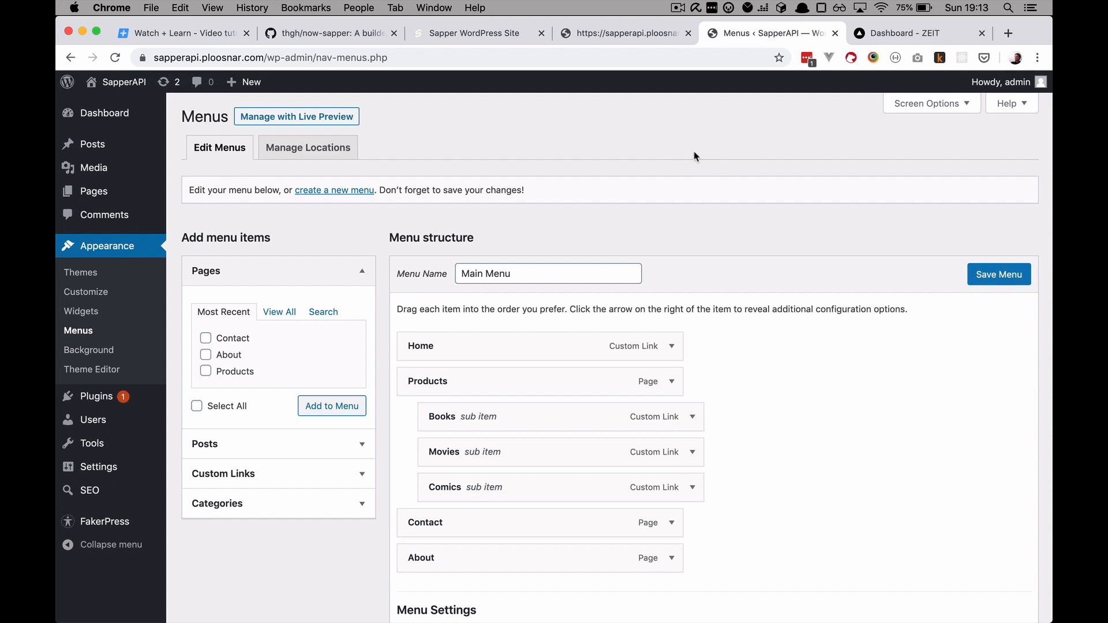
pyautogui.moveTo(134, 411)
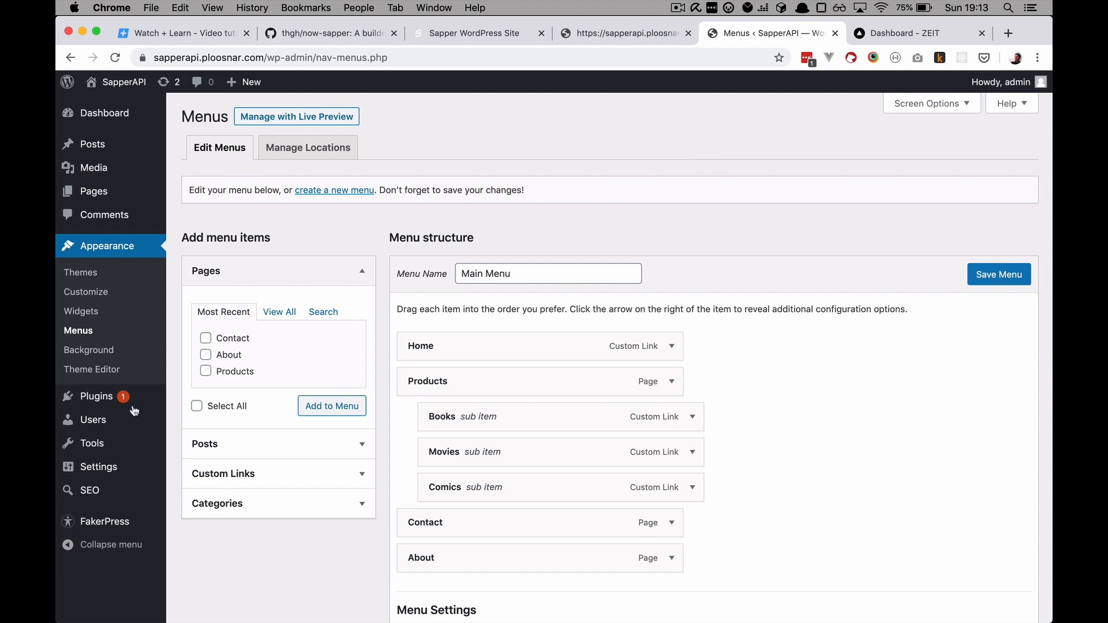
pyautogui.moveTo(540, 380)
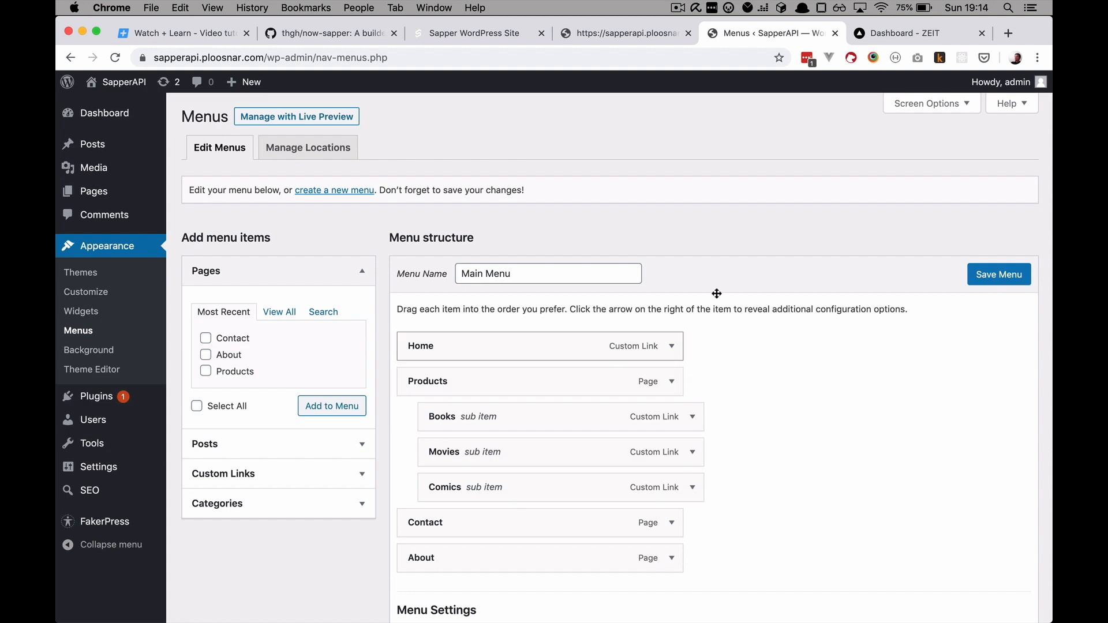
# Run `now` in the sapper-wp folder and view the ZEIT build log ending in a missing export directory error
pyautogui.click(905, 32)
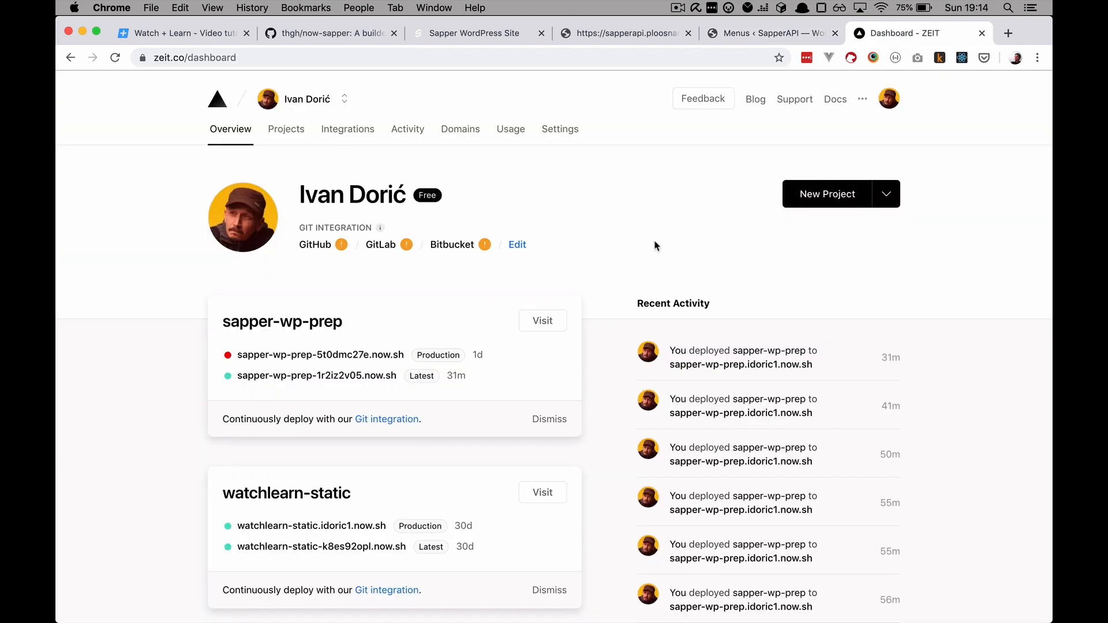
pyautogui.moveTo(549, 244)
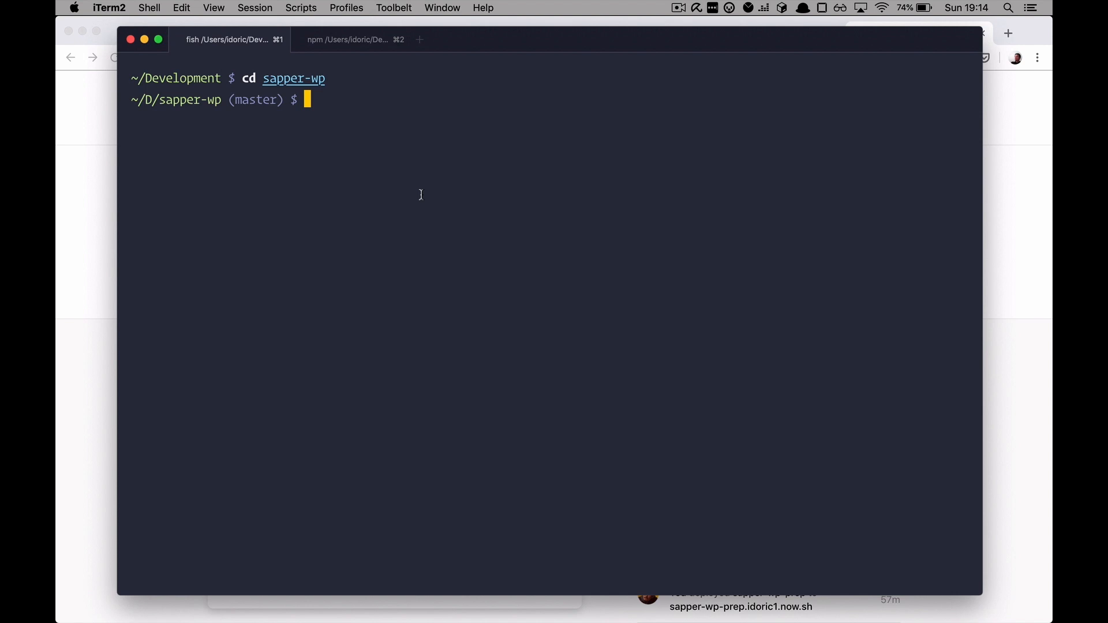
pyautogui.write('now')
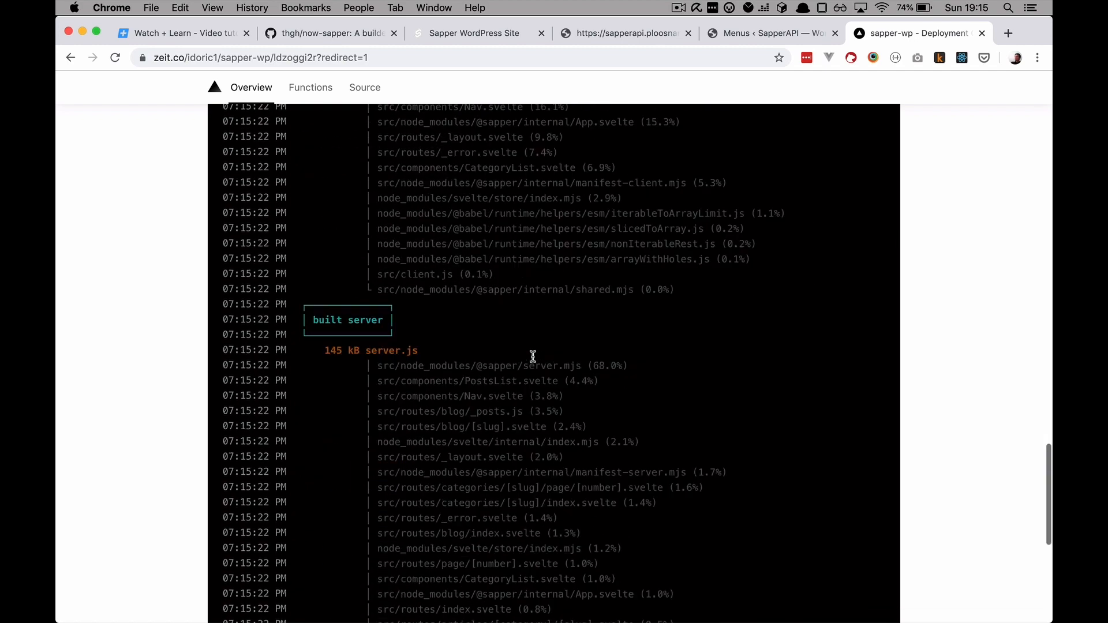
pyautogui.scroll(-3)
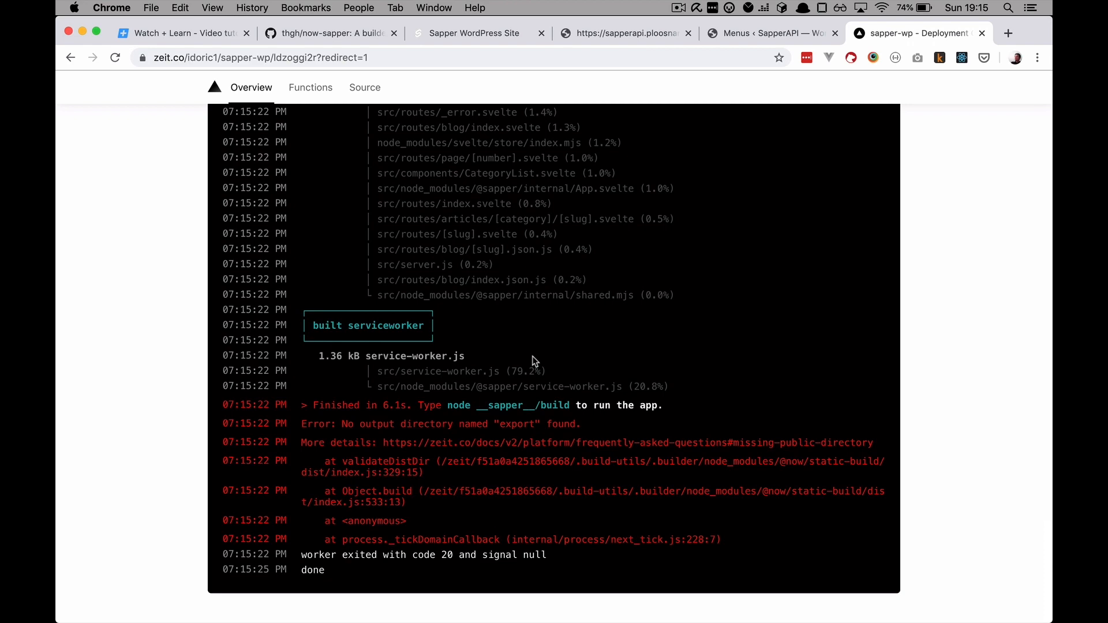
# Copy the now-sapper README's recommended .nowignore entries (__sapper__, cypress, node_modules) into the project's .nowignore
pyautogui.click(326, 32)
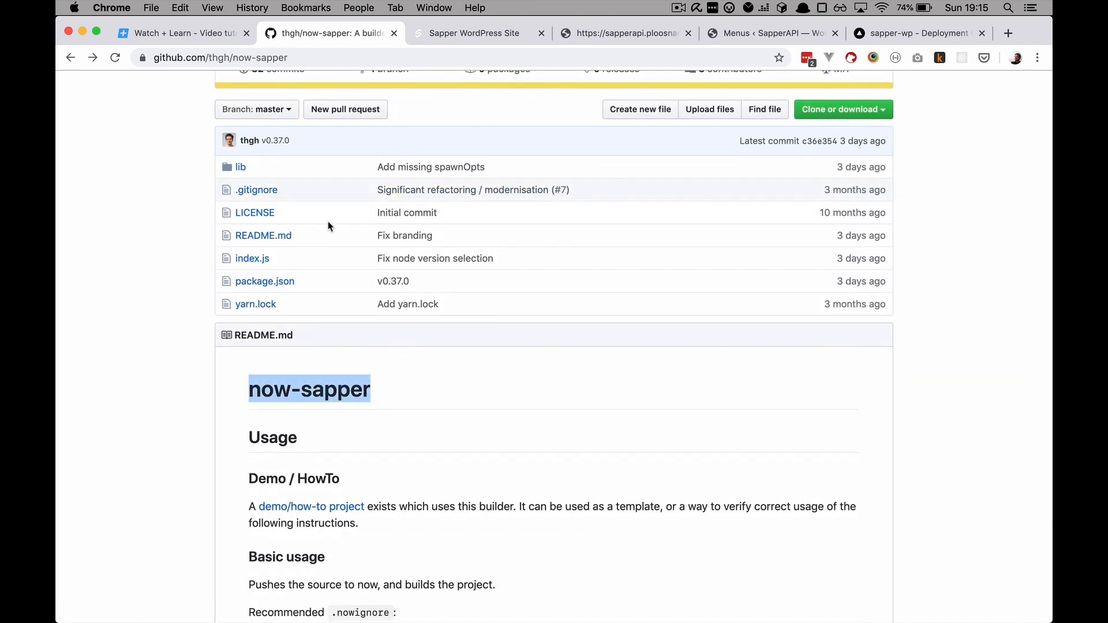
pyautogui.scroll(-3)
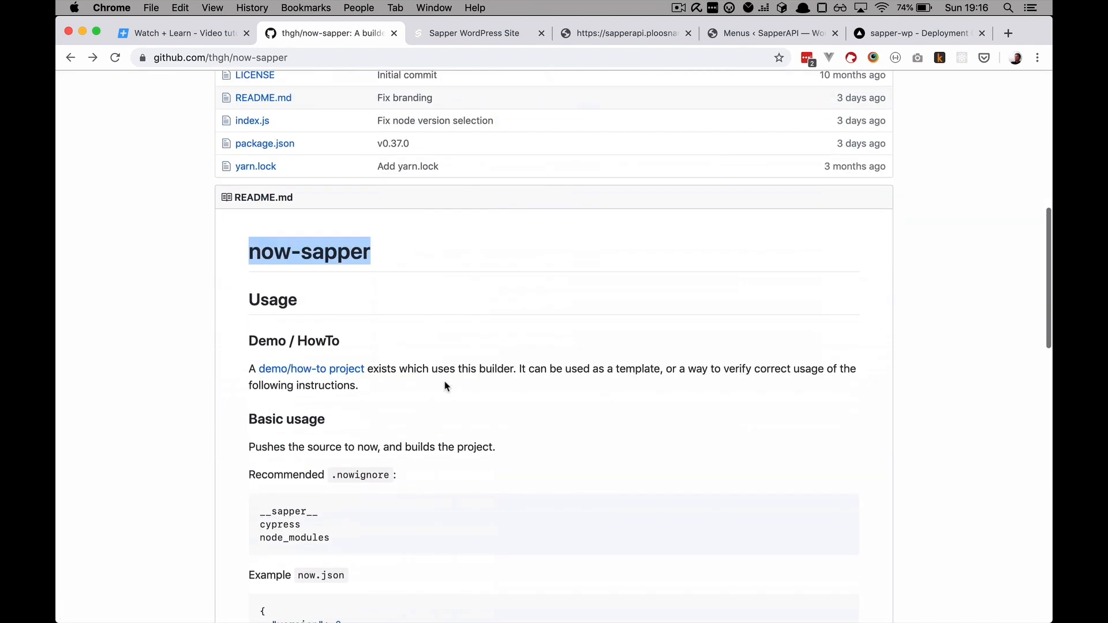
pyautogui.scroll(-3)
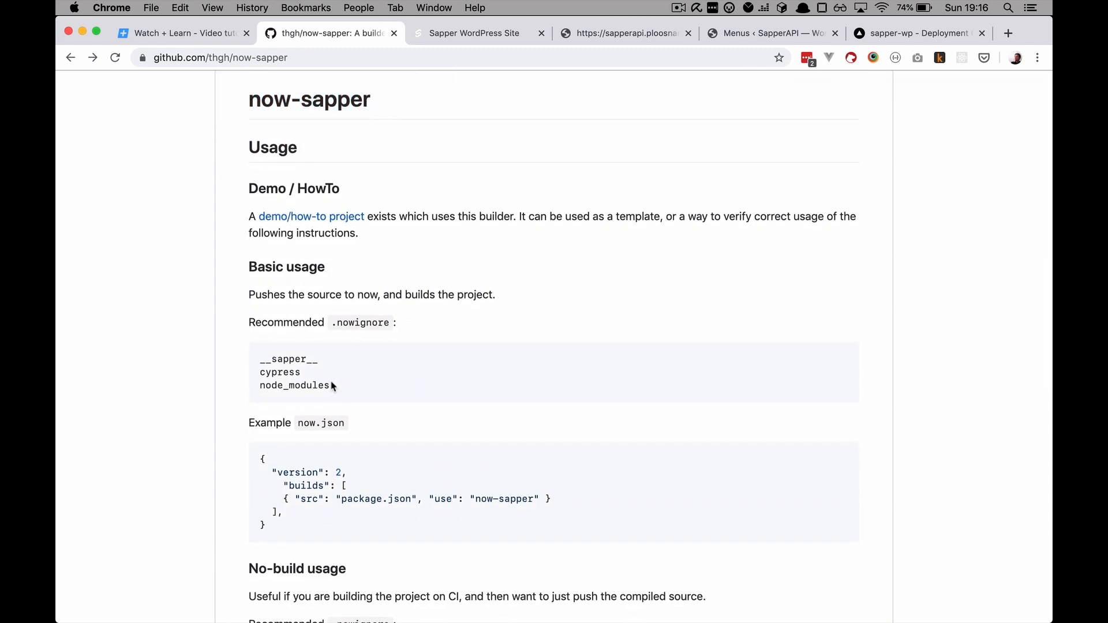
pyautogui.moveTo(260, 359); pyautogui.dragTo(331, 385)
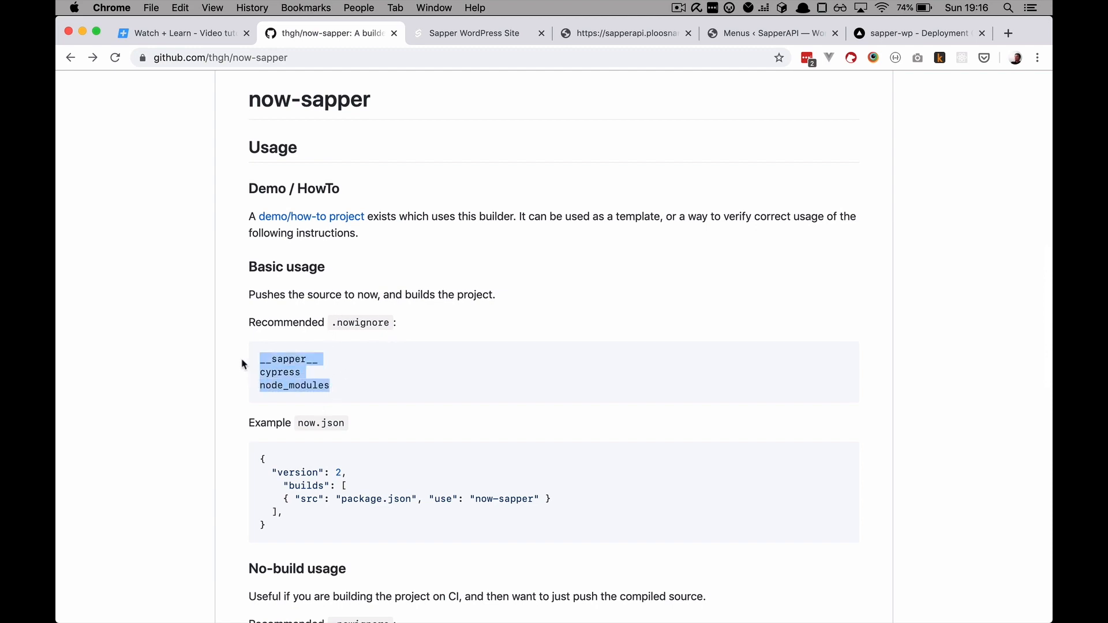
pyautogui.moveTo(386, 360)
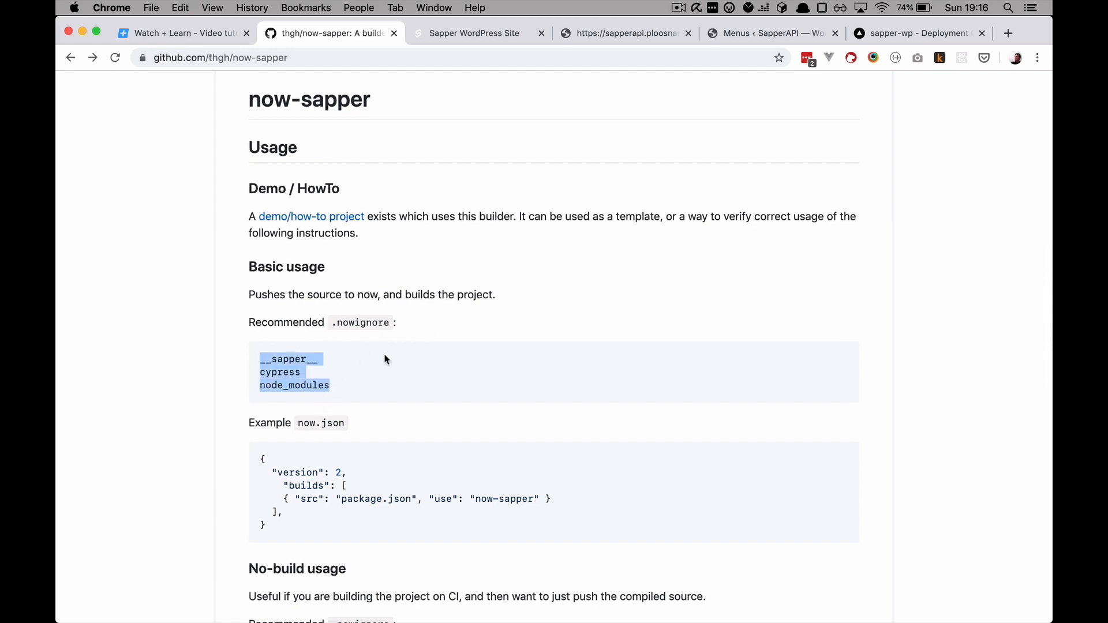
pyautogui.moveTo(385, 360)
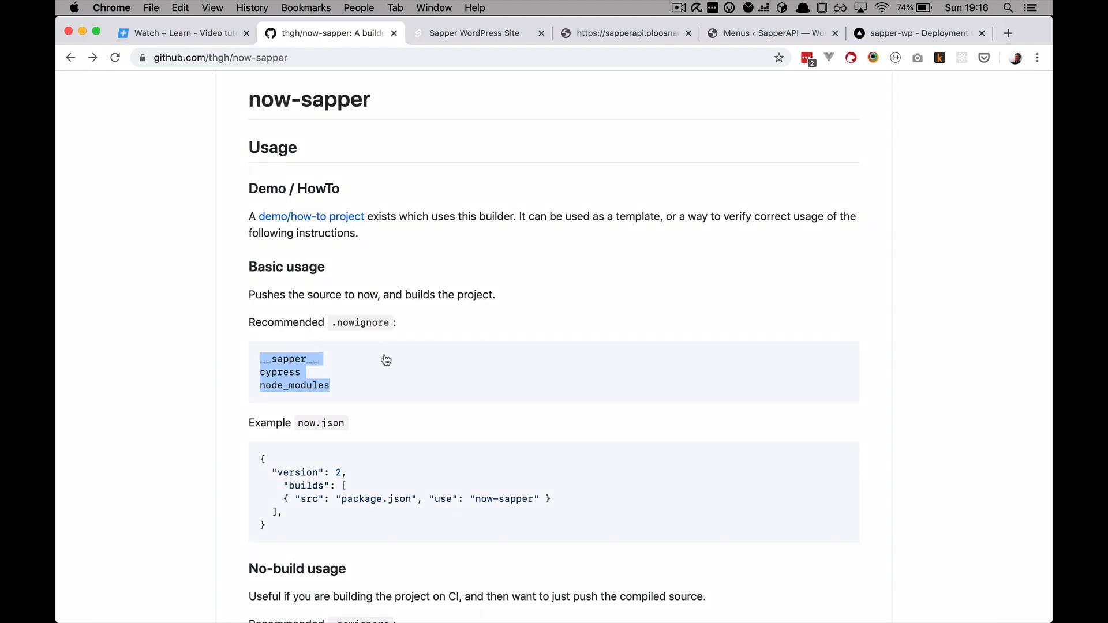
pyautogui.press('cmd+tab')
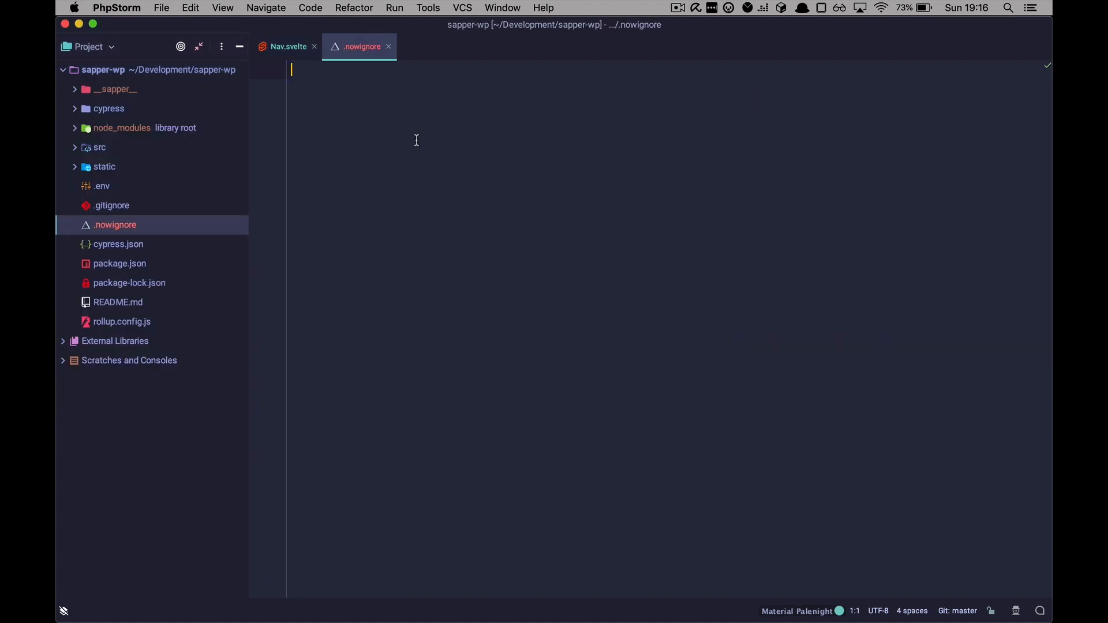
pyautogui.write('__sapper__')
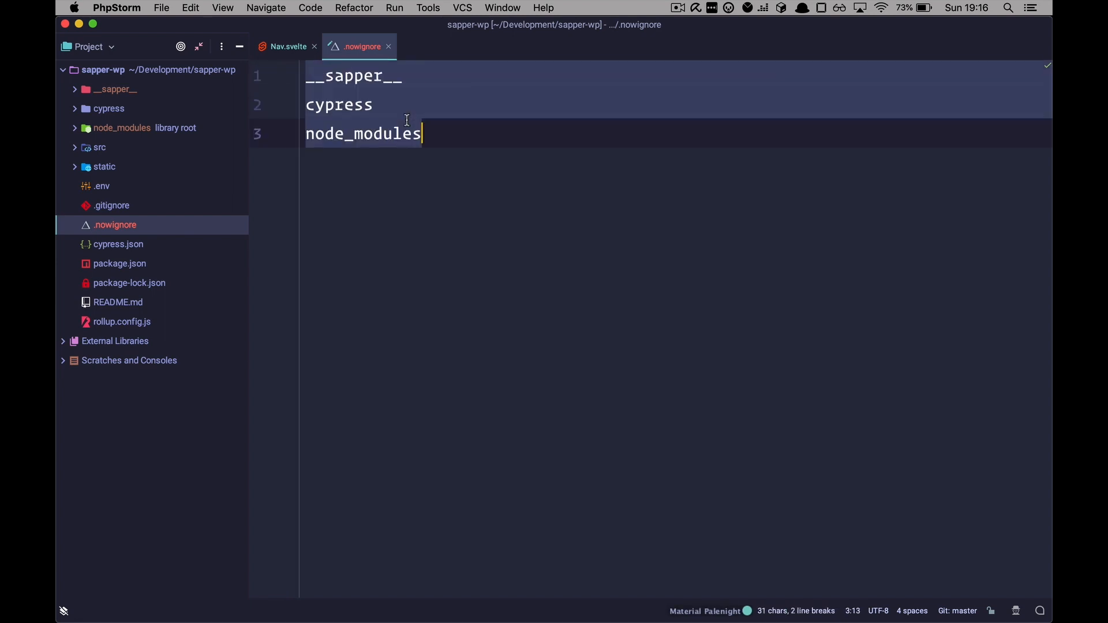
pyautogui.press('enter')
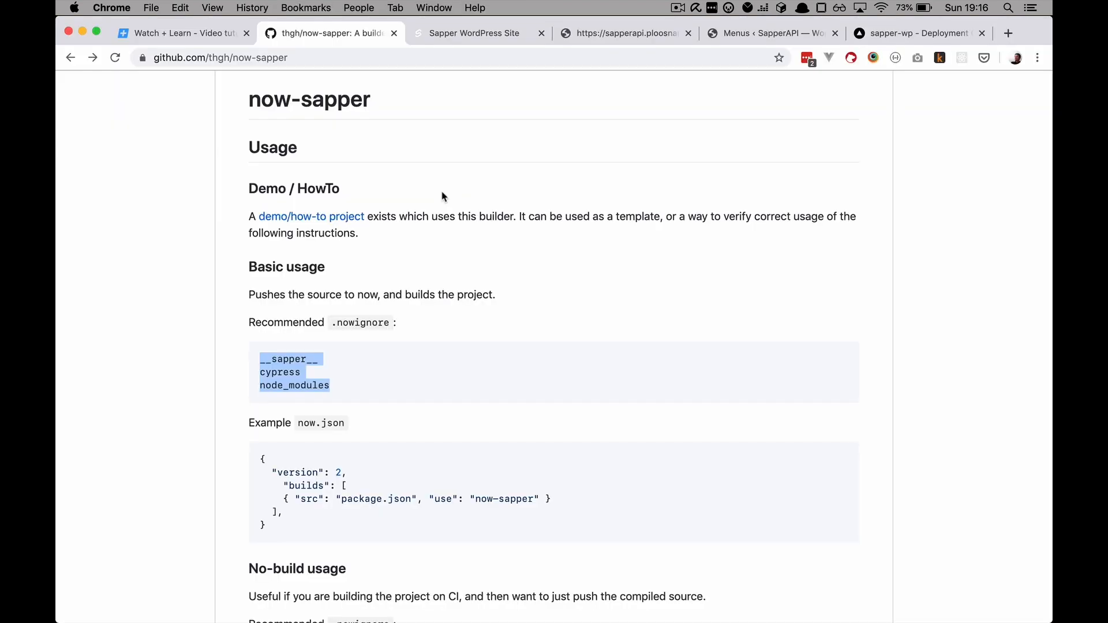
# Create now.json with version 2 and a build running now-sapper on package.json
pyautogui.scroll(-3)
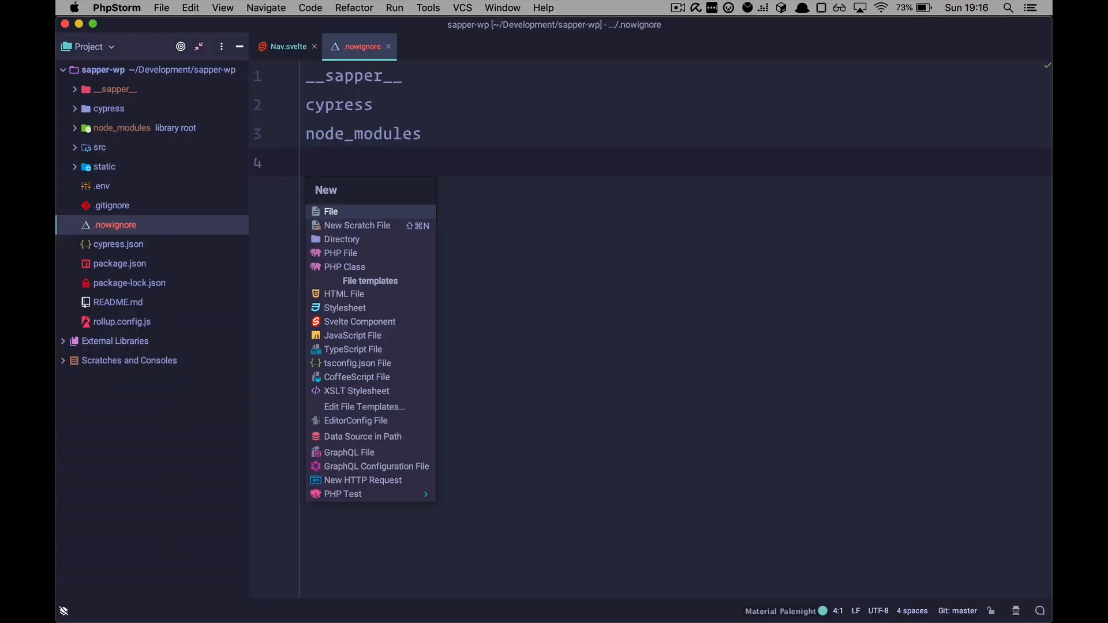
pyautogui.click(331, 211)
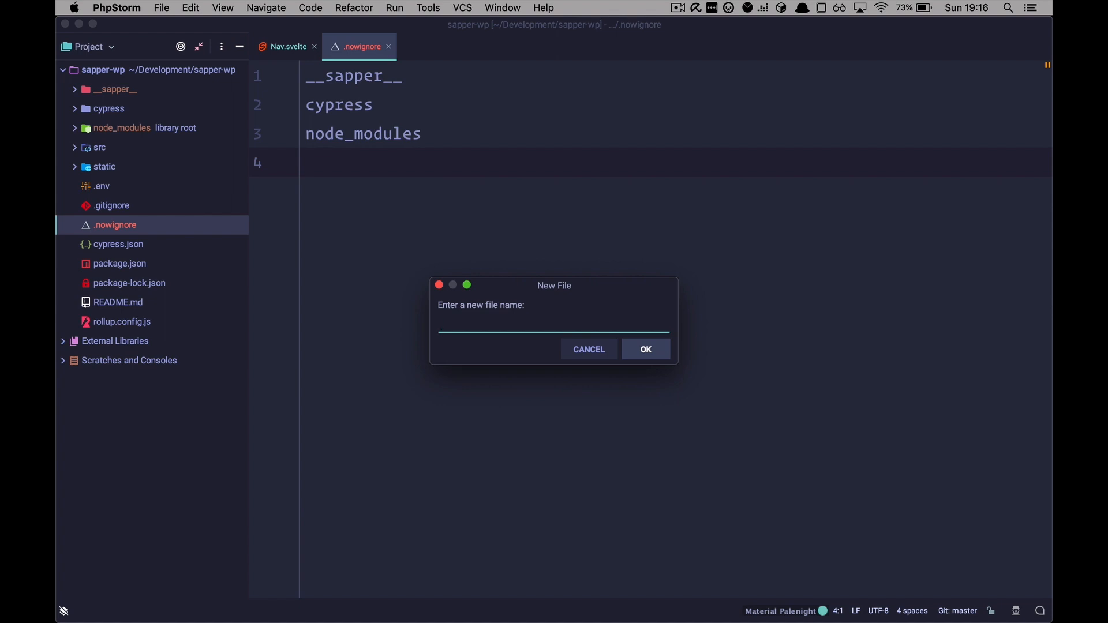
pyautogui.write('now.j')
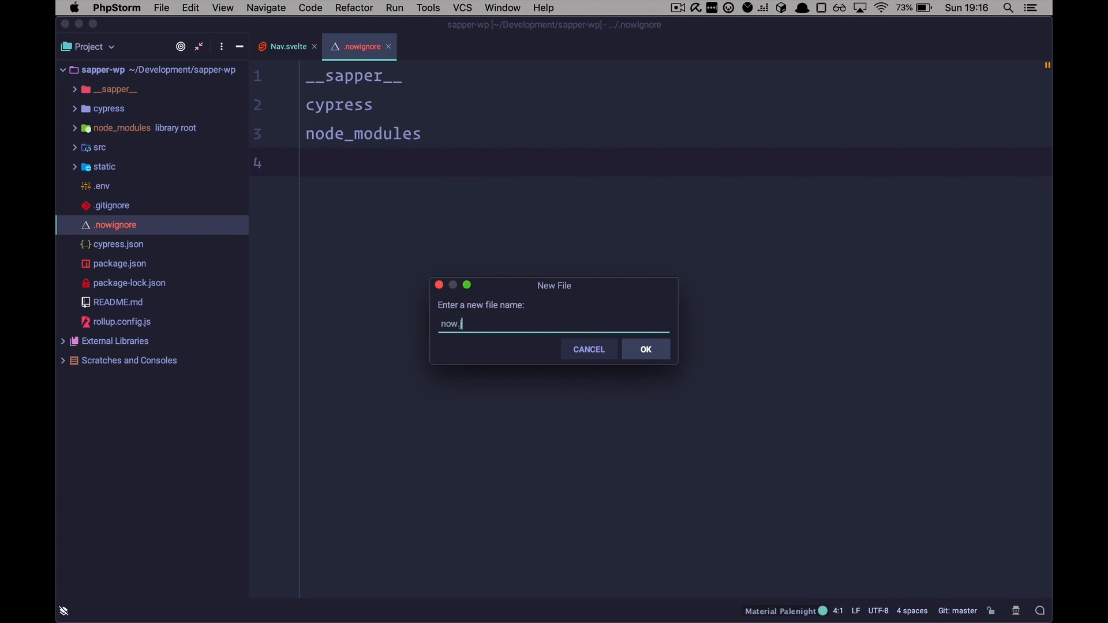
pyautogui.click(644, 348)
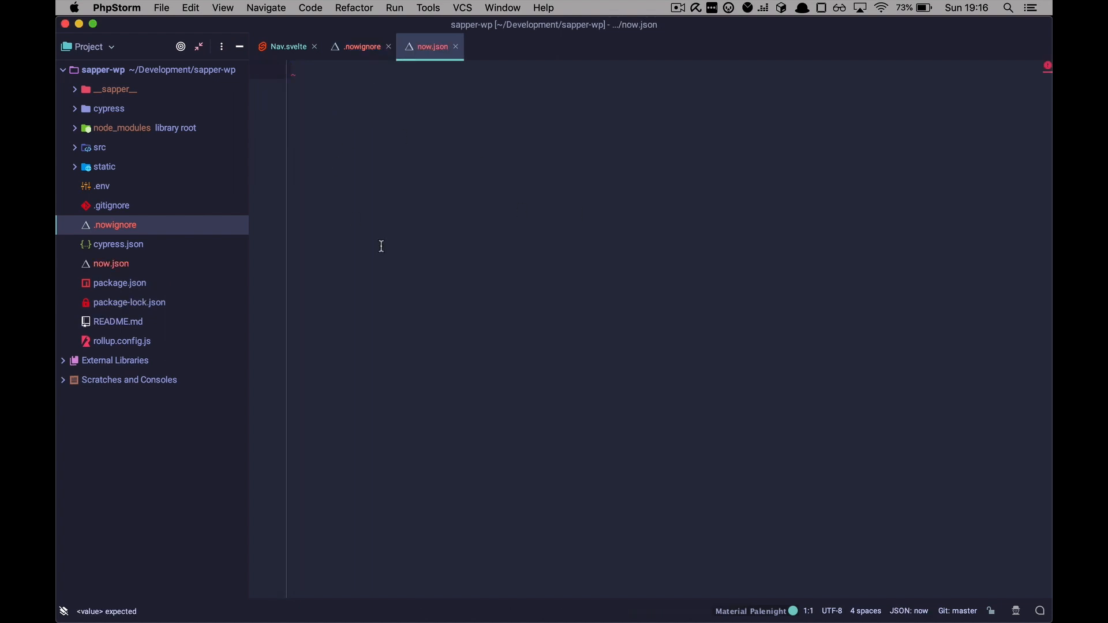
pyautogui.moveTo(383, 205)
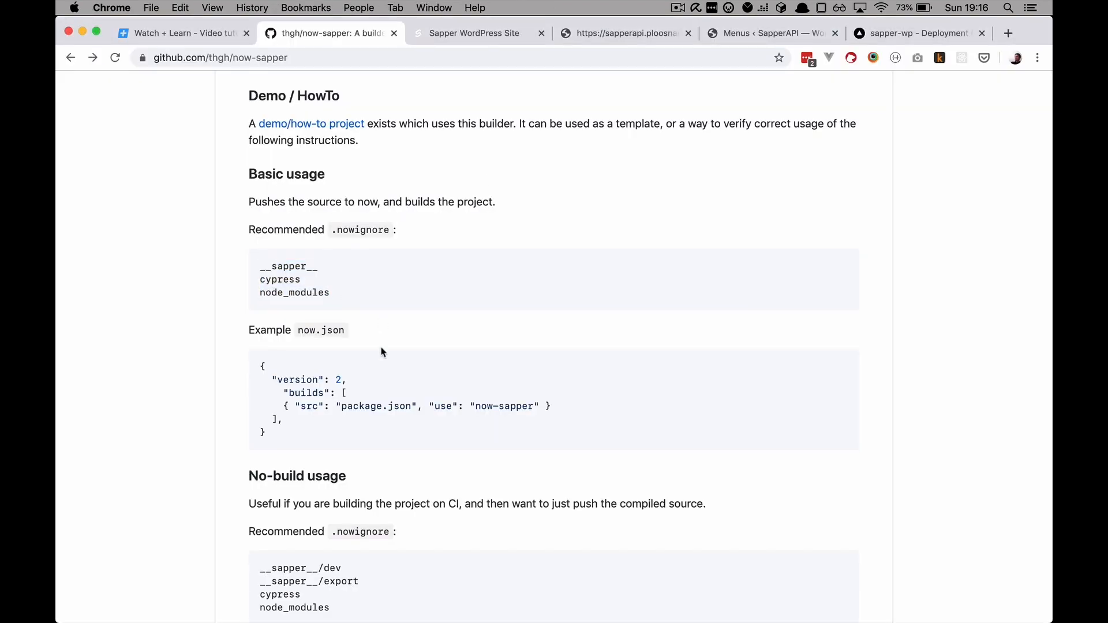
pyautogui.moveTo(262, 366); pyautogui.dragTo(279, 431)
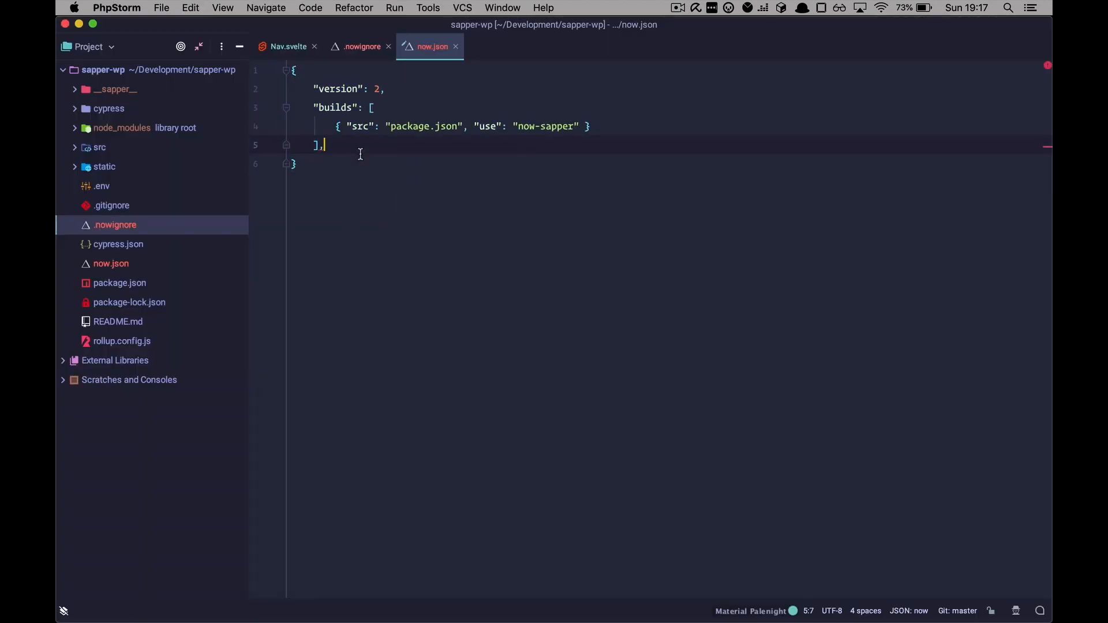
pyautogui.press('Backspace')
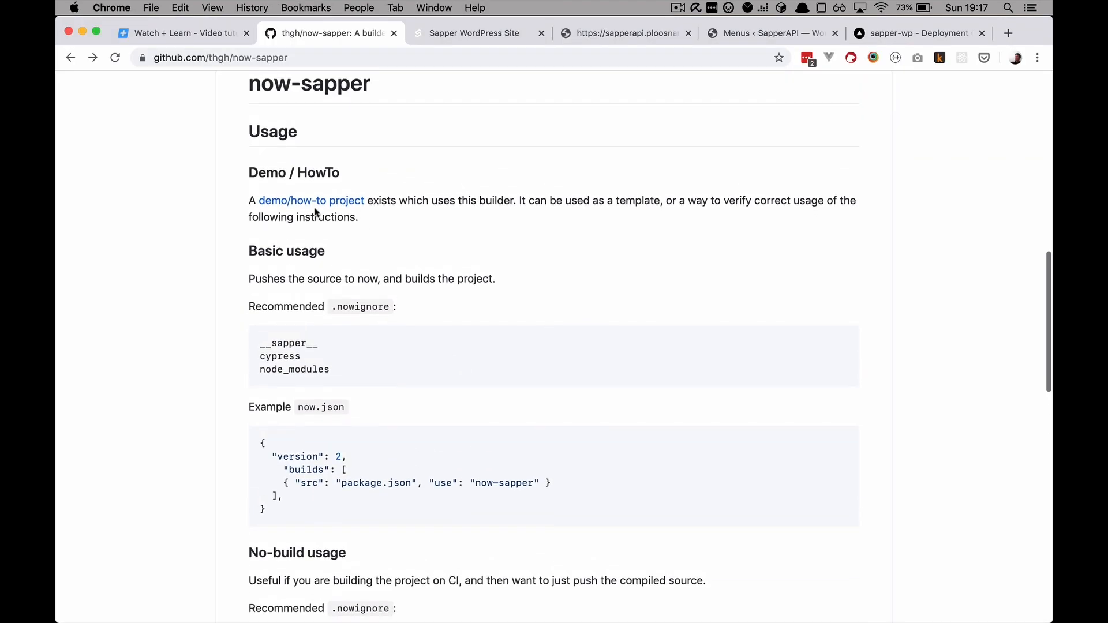
# Scroll the Now v2 example commit diff down to the src/server.js changes
pyautogui.scroll(-3)
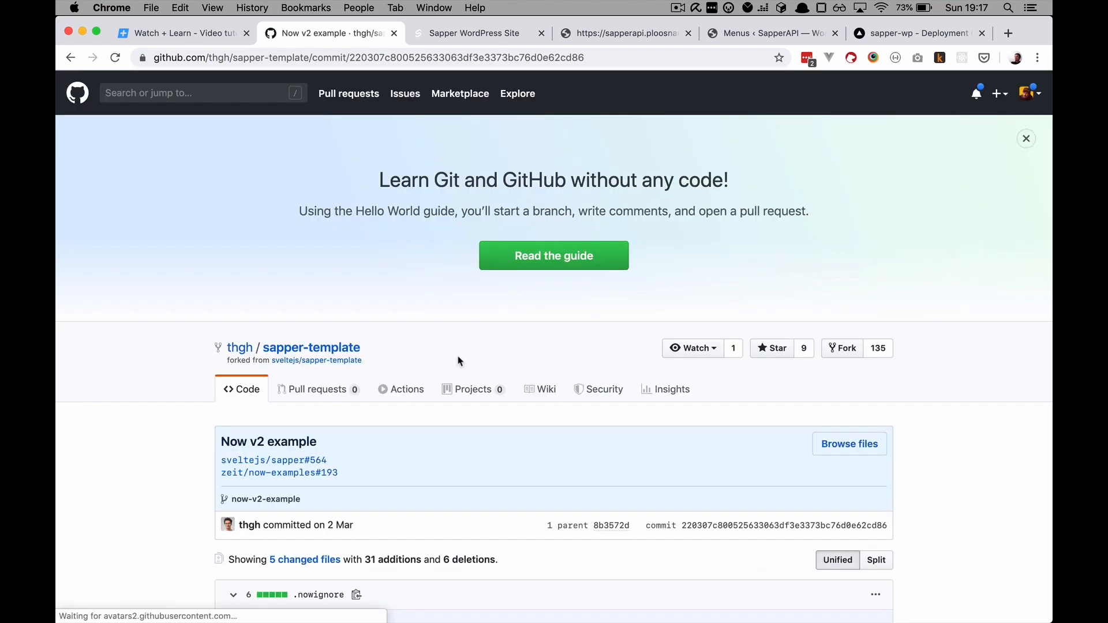
pyautogui.scroll(-3)
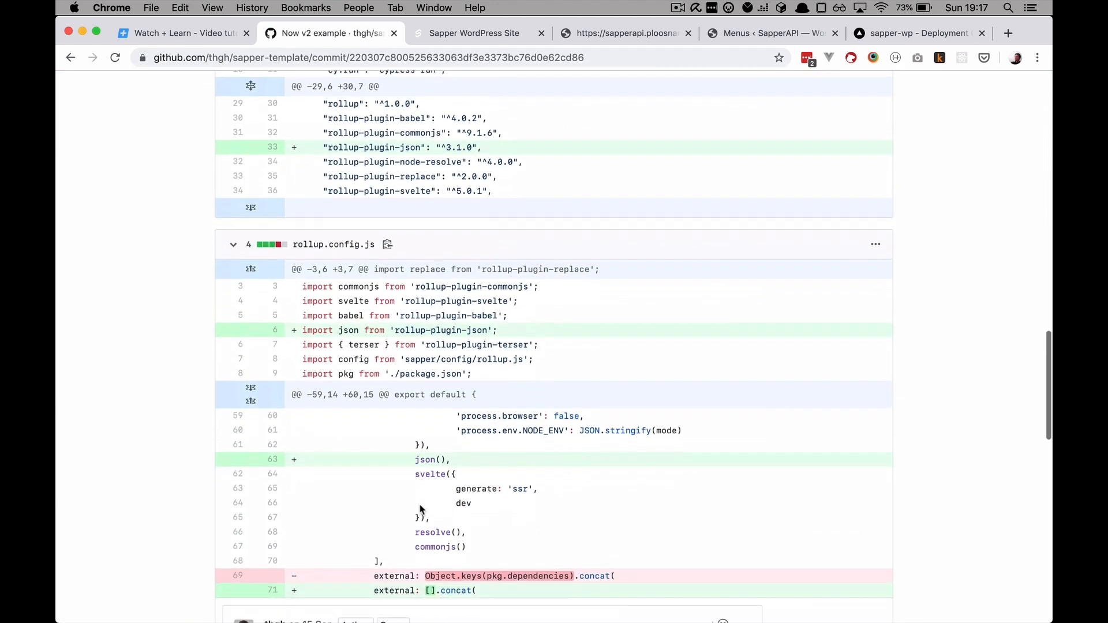
pyautogui.scroll(-3)
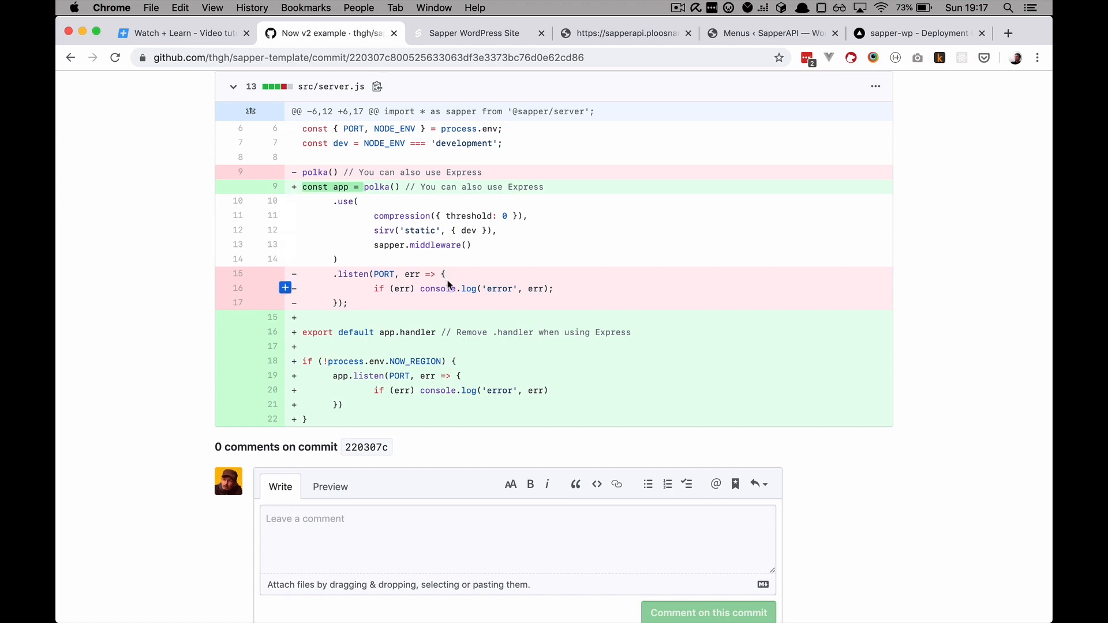
pyautogui.moveTo(393, 199)
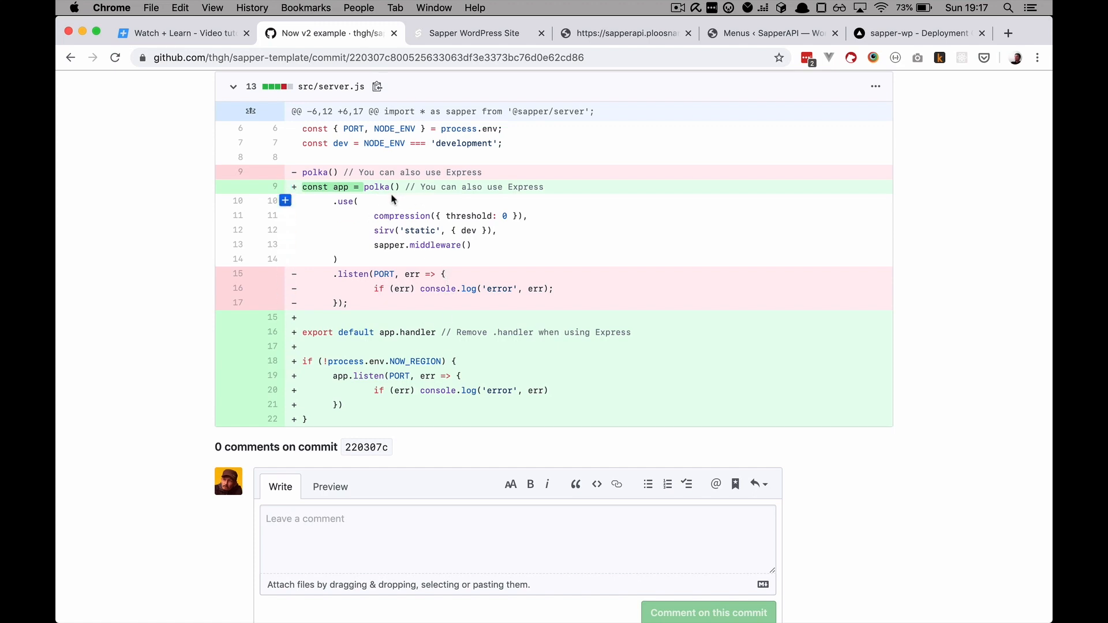
pyautogui.moveTo(402, 289)
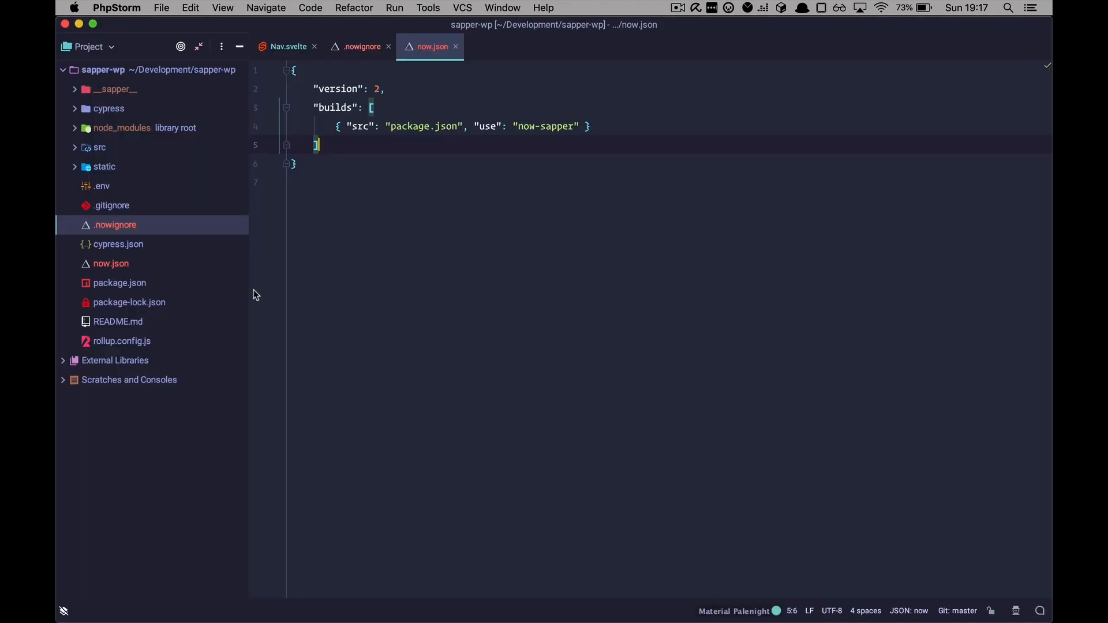
pyautogui.moveTo(113, 225)
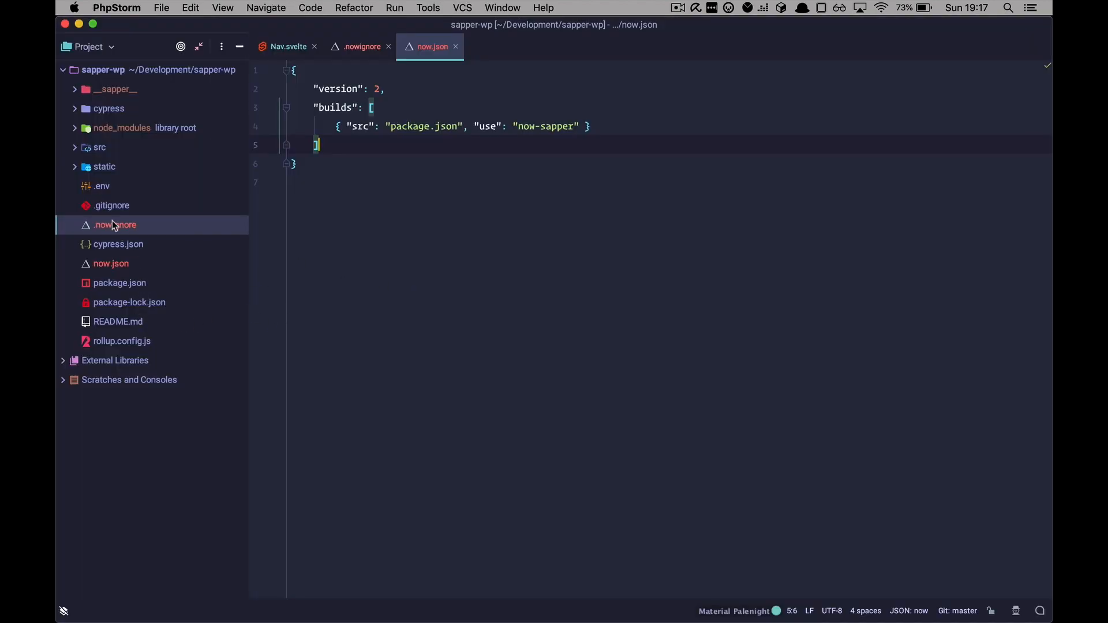
# In src/server.js assign polka() to const app and export default app.handler
pyautogui.click(99, 146)
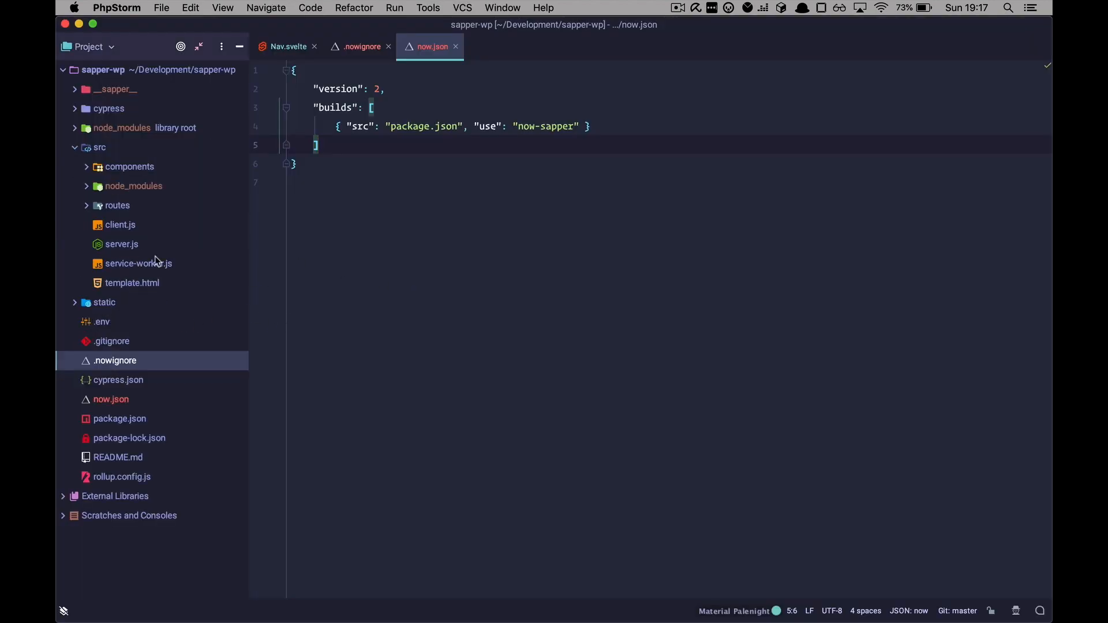
pyautogui.click(121, 243)
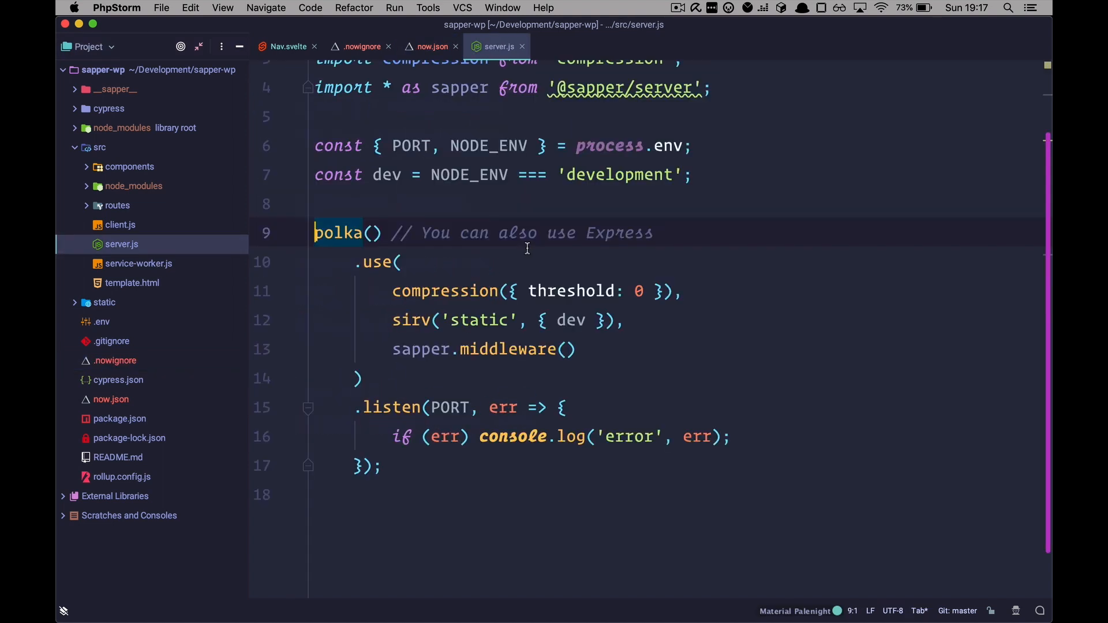
pyautogui.write('const')
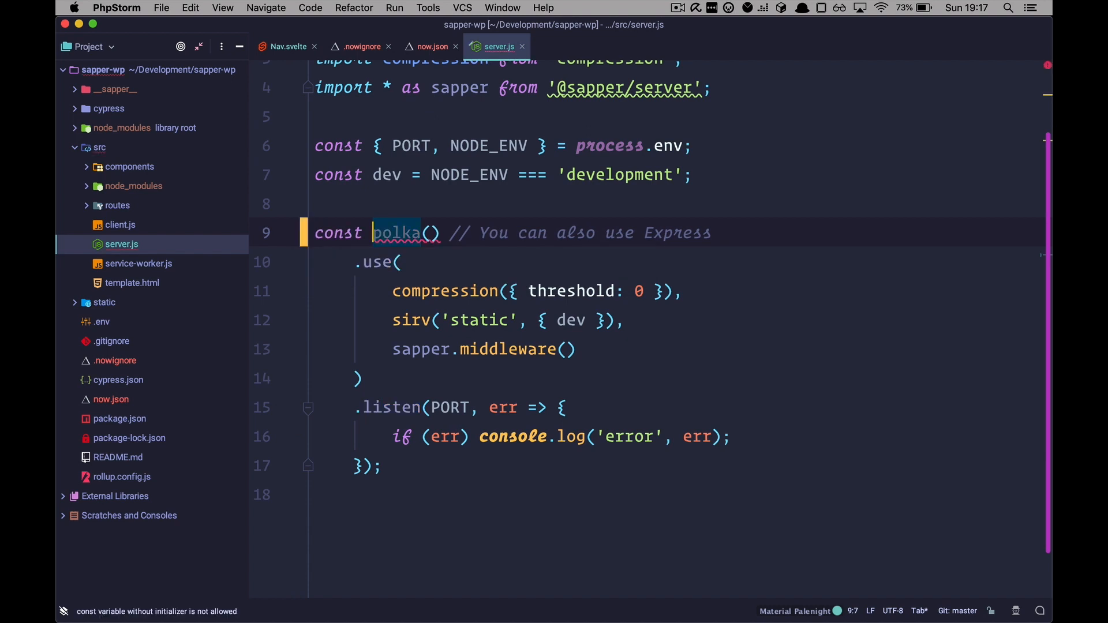
pyautogui.write('app =')
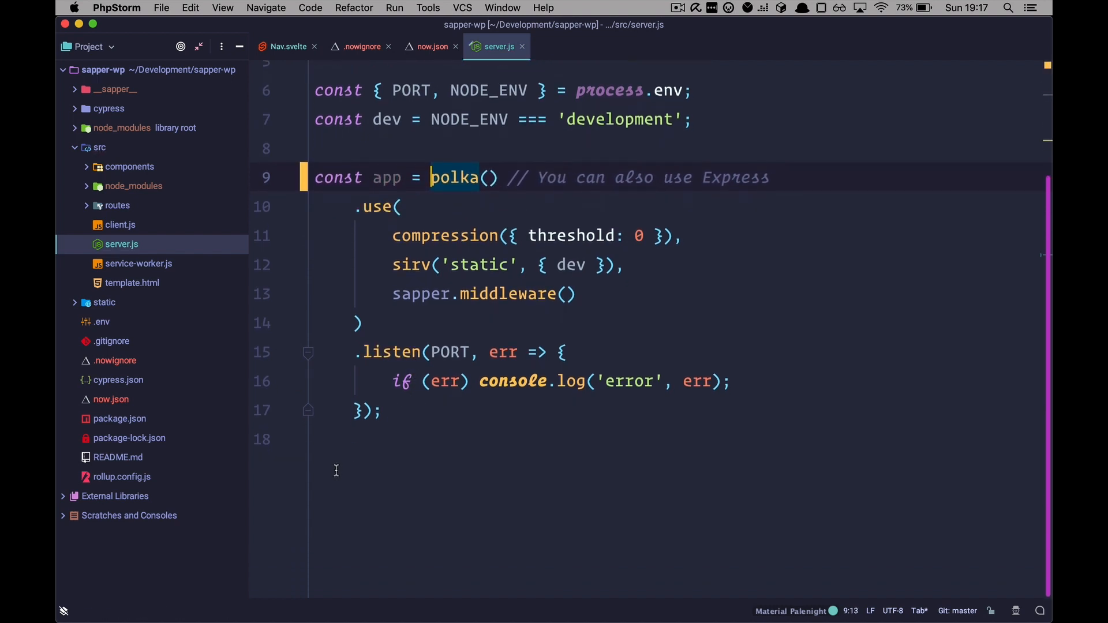
pyautogui.write('e')
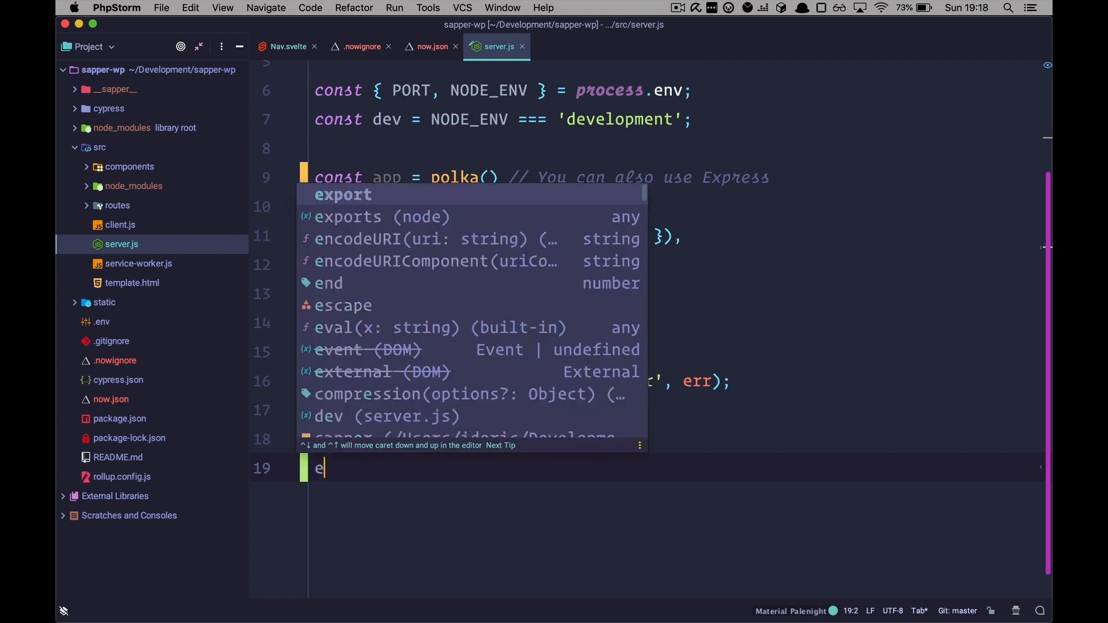
pyautogui.write('xport default app.')
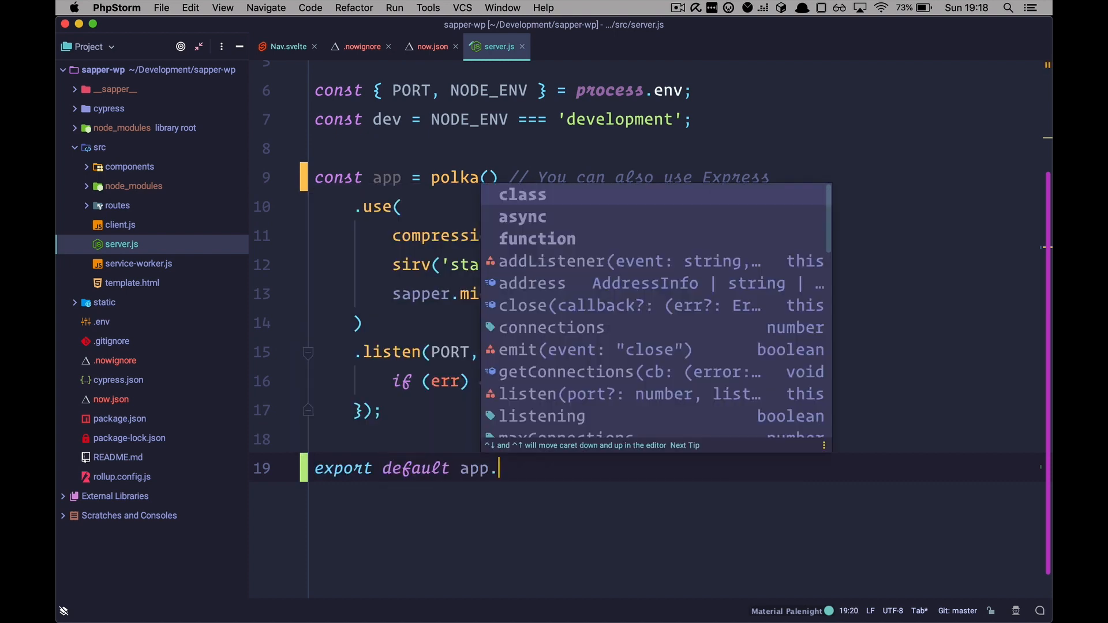
pyautogui.write('handler')
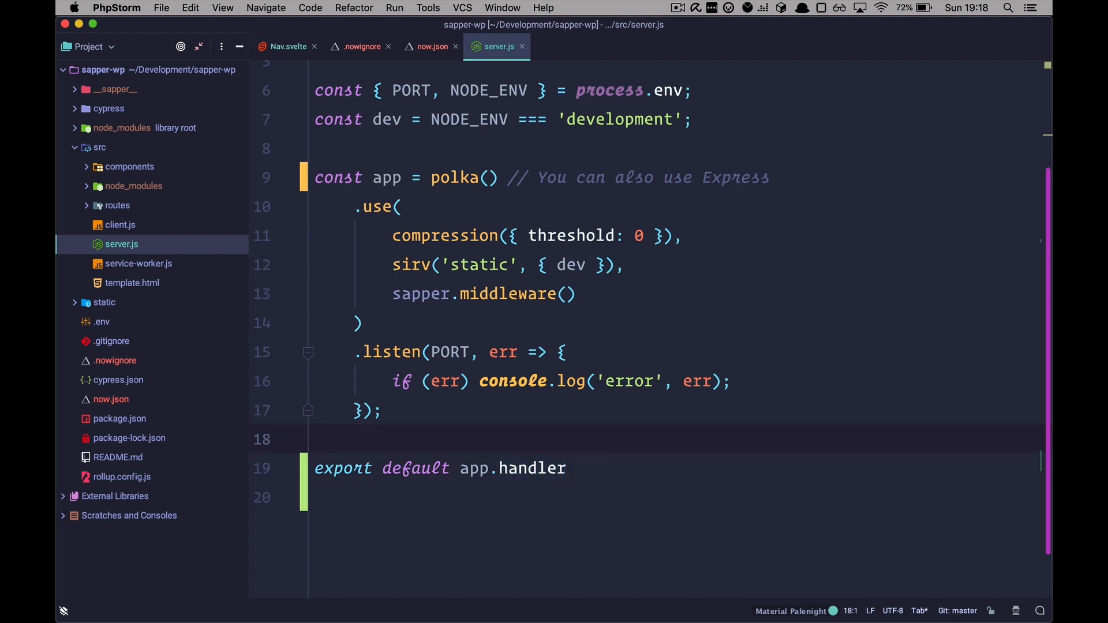
pyautogui.click(430, 47)
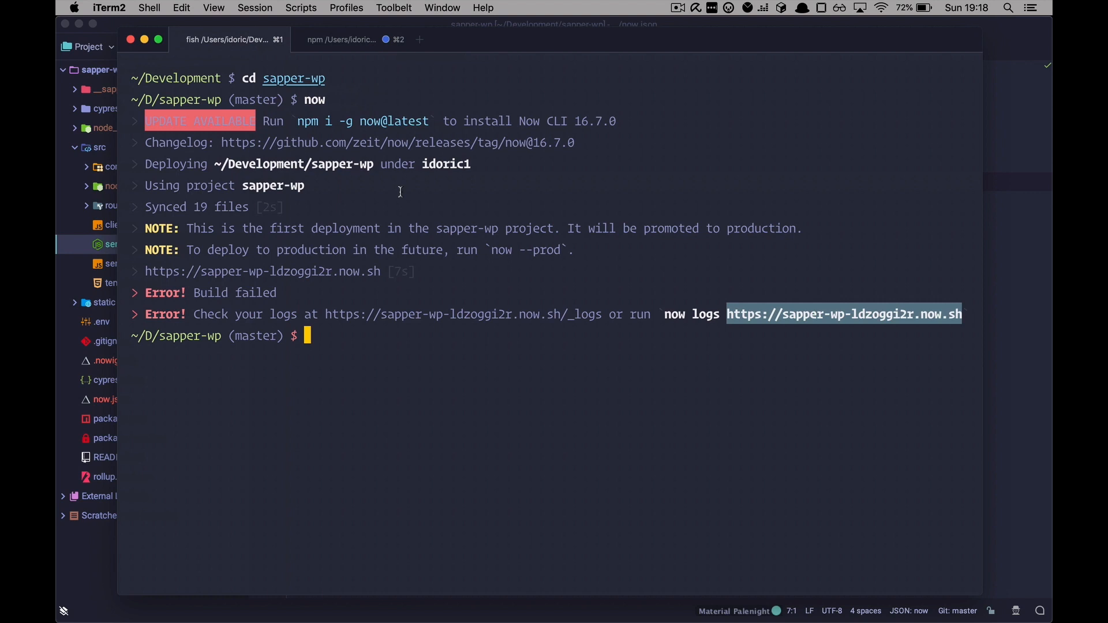
# Run now again and select the Ready sapper-wp.idoric1.now.sh address
pyautogui.write('now')
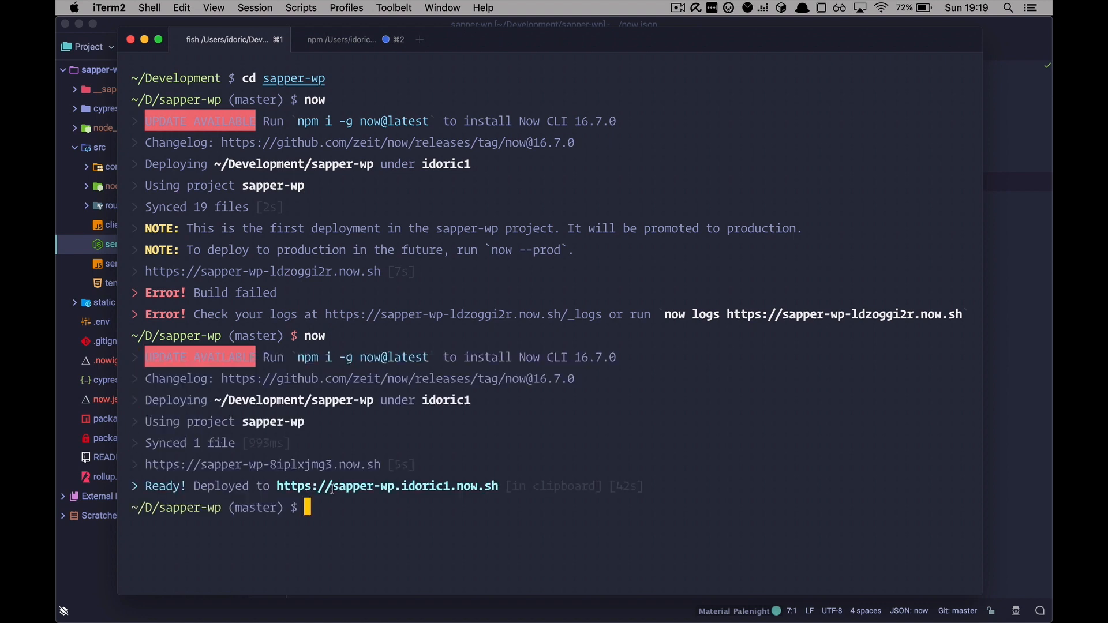
pyautogui.doubleClick(385, 486)
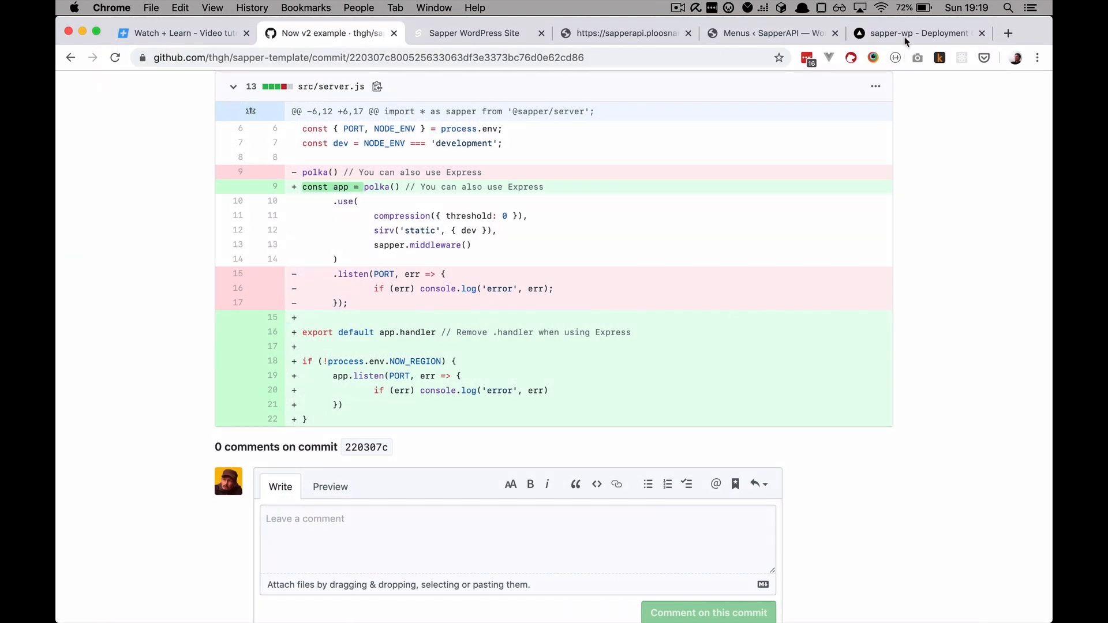
# View the sapper-wp Ready preview deployment's runtime logs showing ECONNREFUSED to an undefined address
pyautogui.click(912, 32)
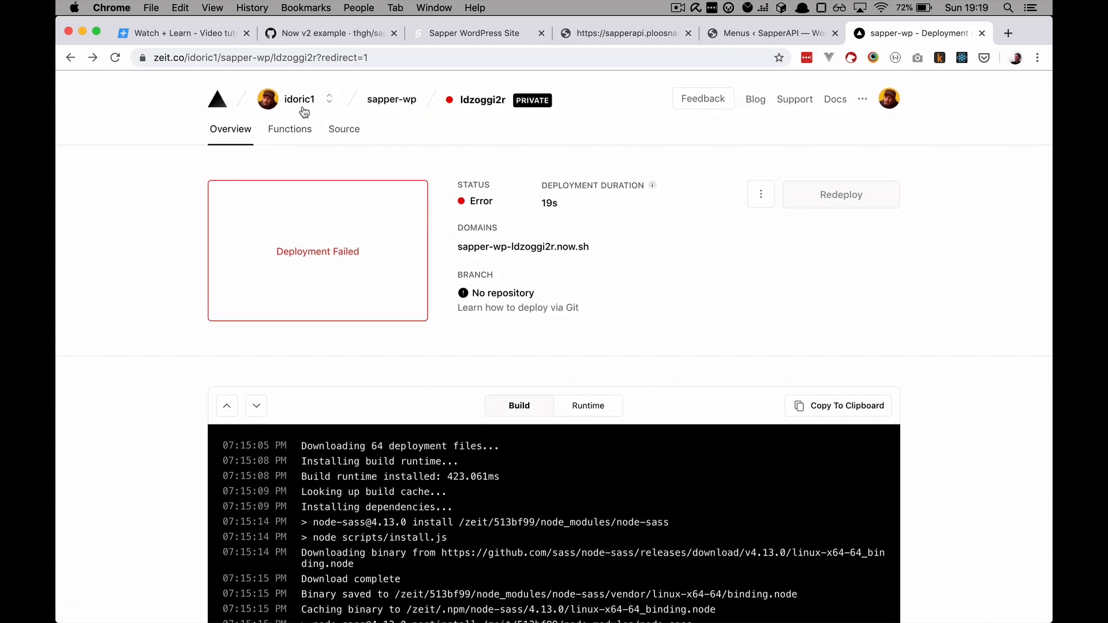
pyautogui.click(391, 99)
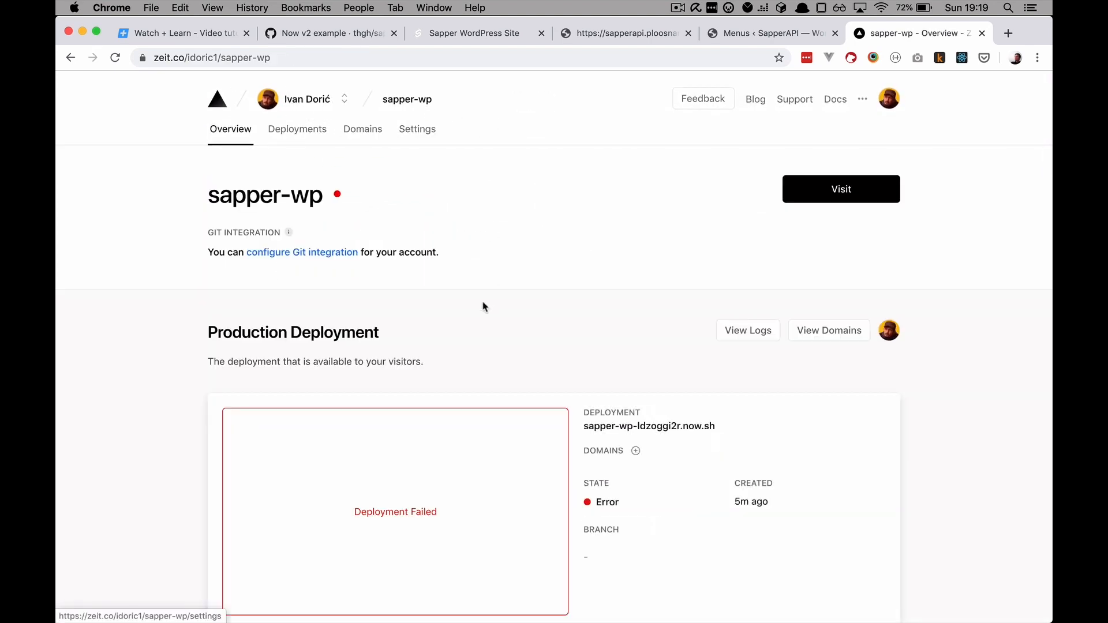
pyautogui.scroll(-3)
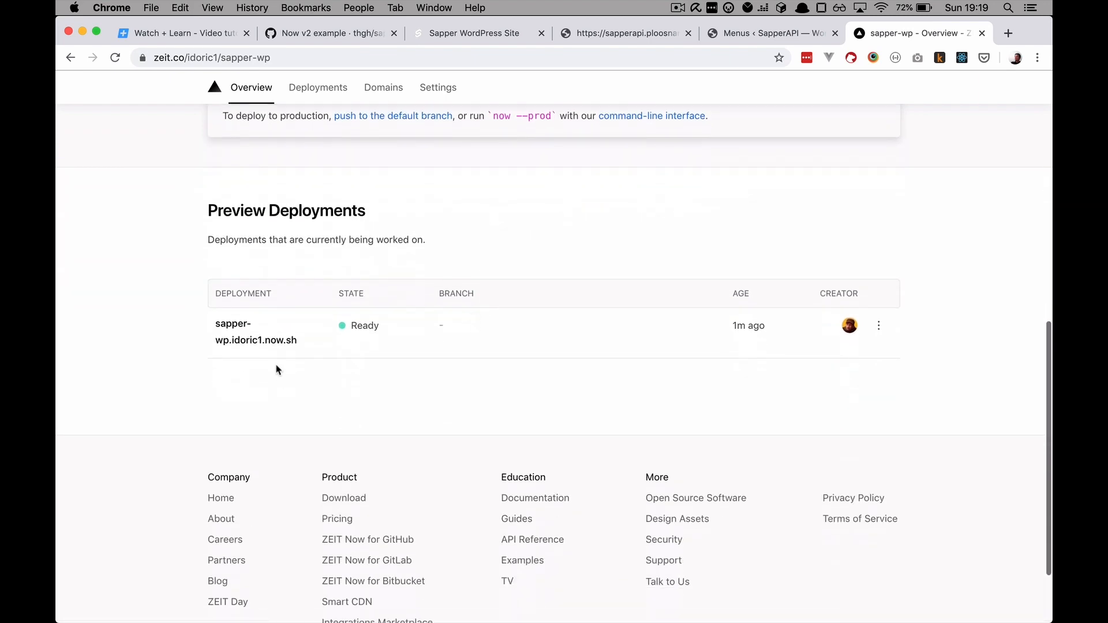
pyautogui.click(255, 331)
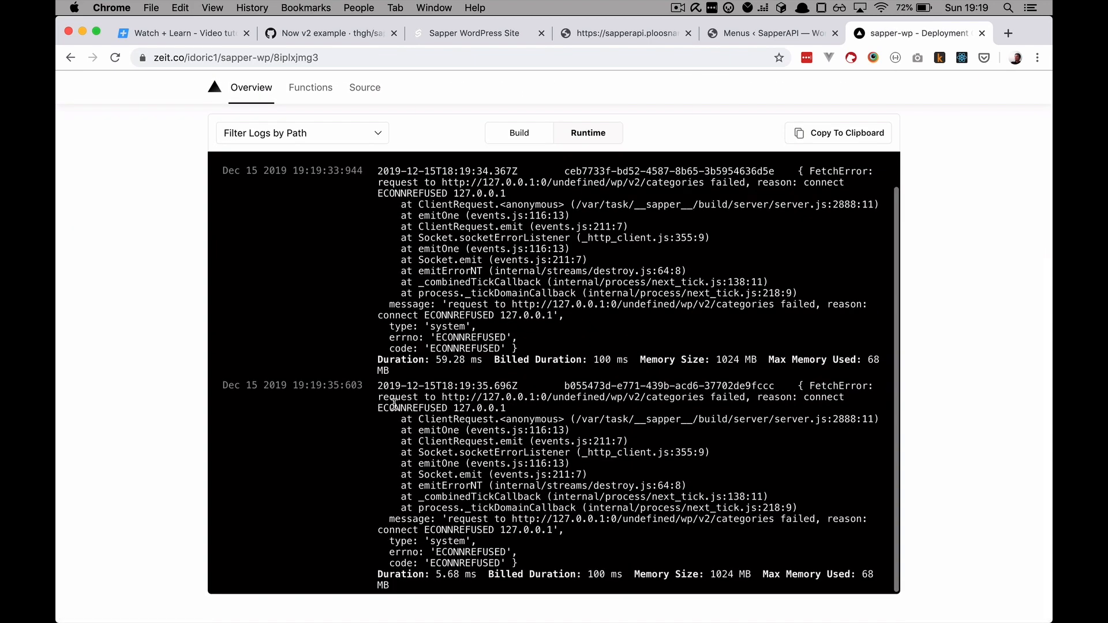
pyautogui.scroll(-3)
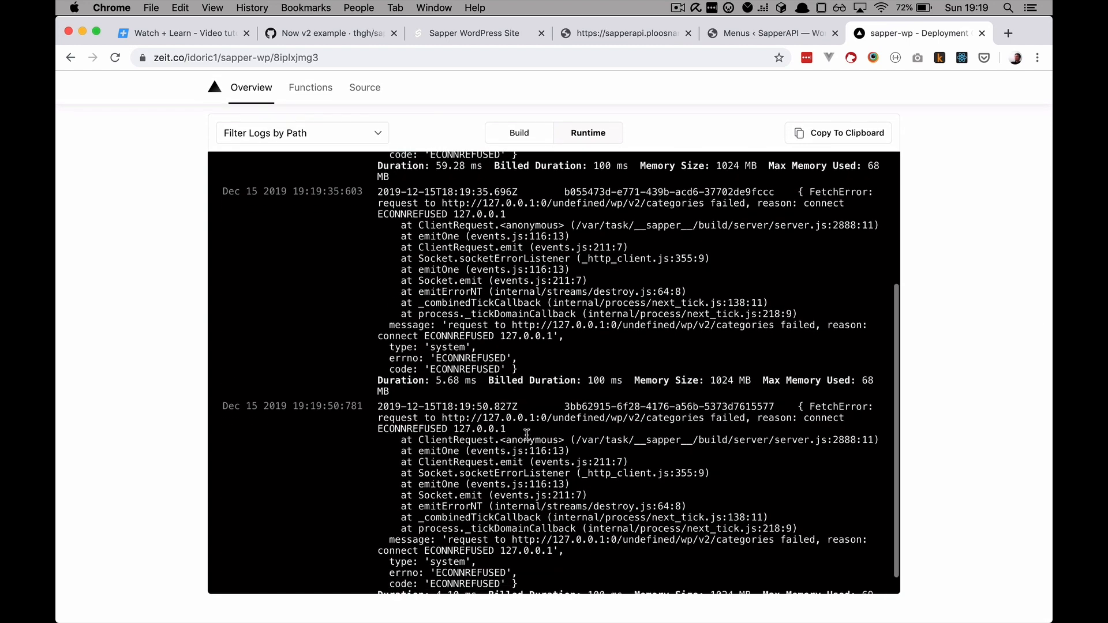
pyautogui.scroll(-3)
pyautogui.write('.en')
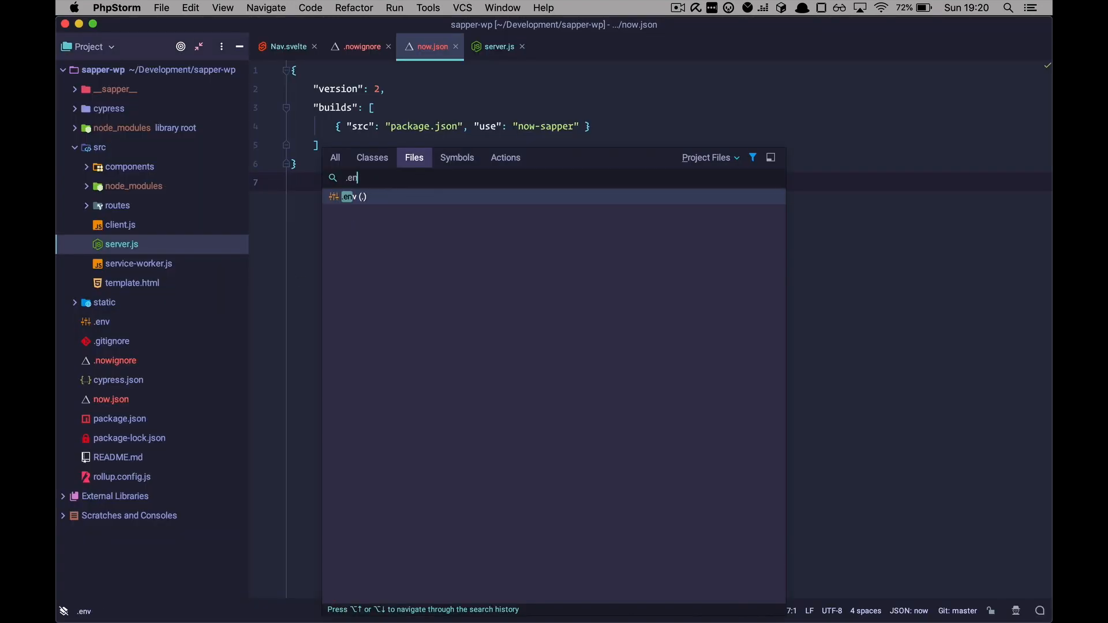
pyautogui.click(348, 196)
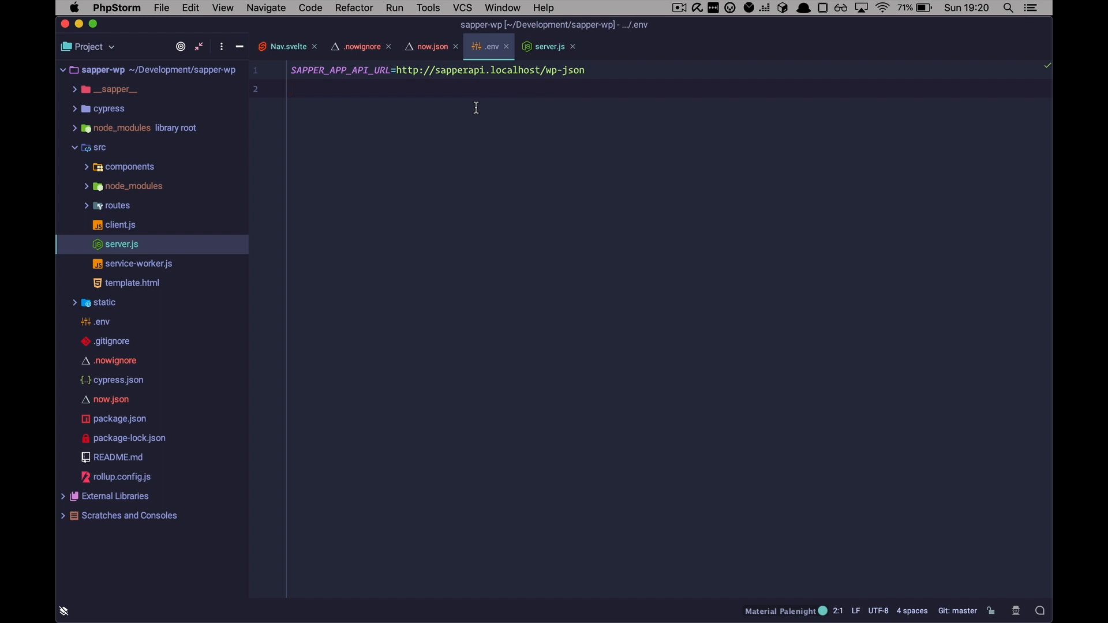
pyautogui.moveTo(437, 77)
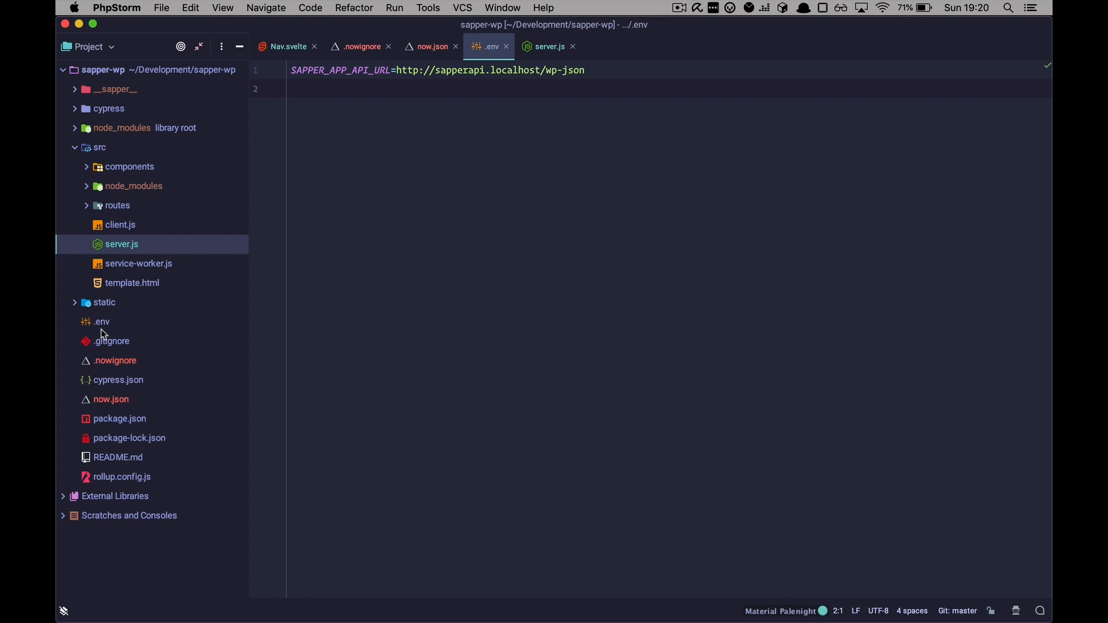
pyautogui.moveTo(392, 99)
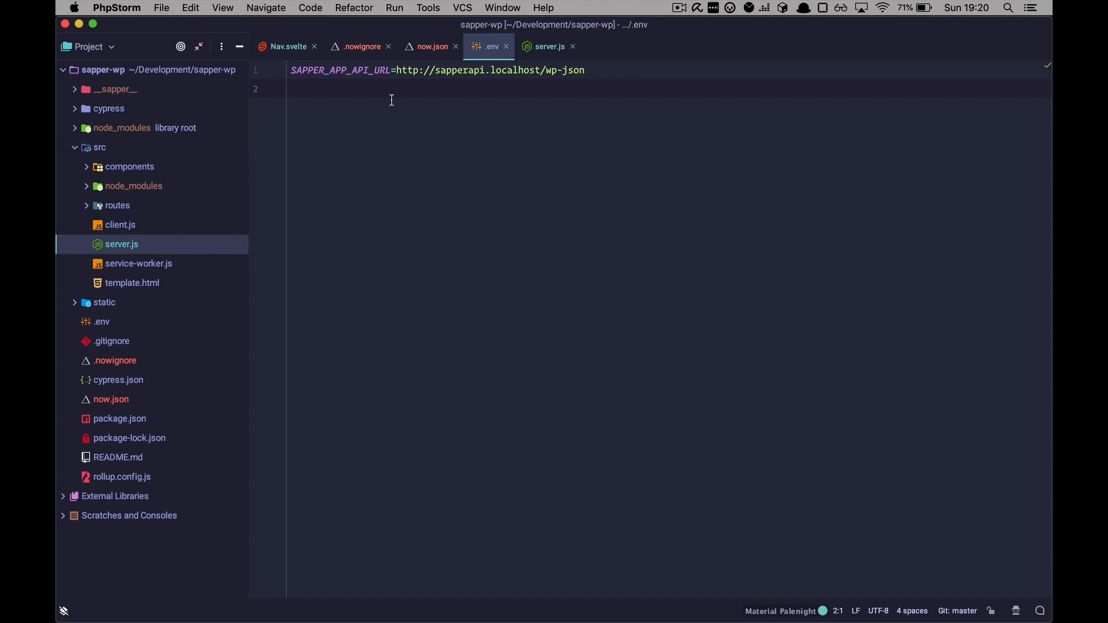
pyautogui.click(427, 46)
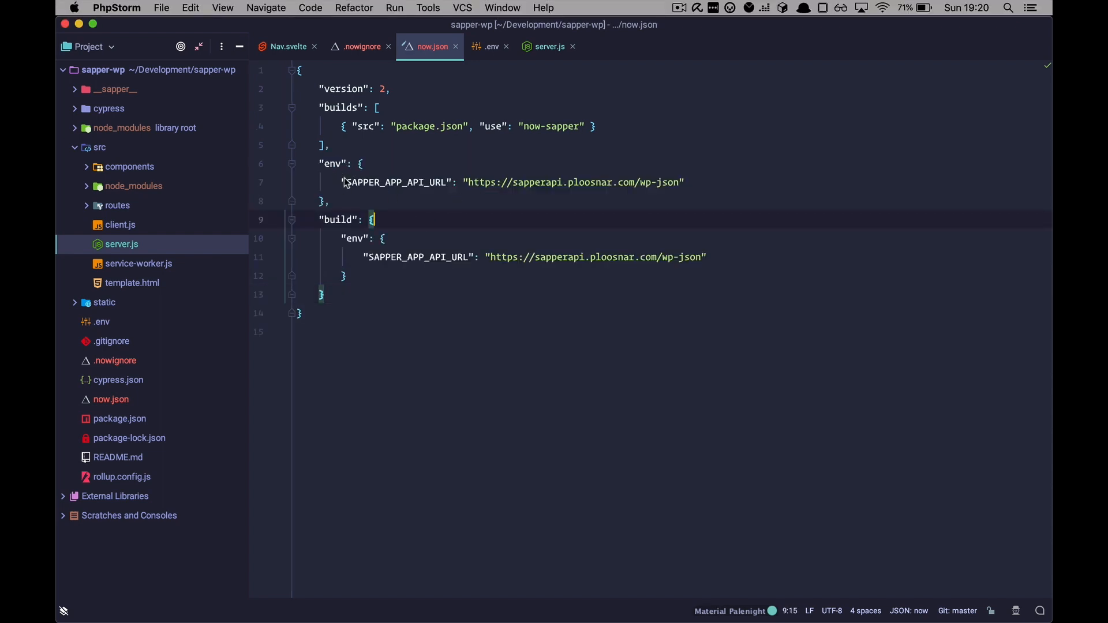
pyautogui.moveTo(382, 184)
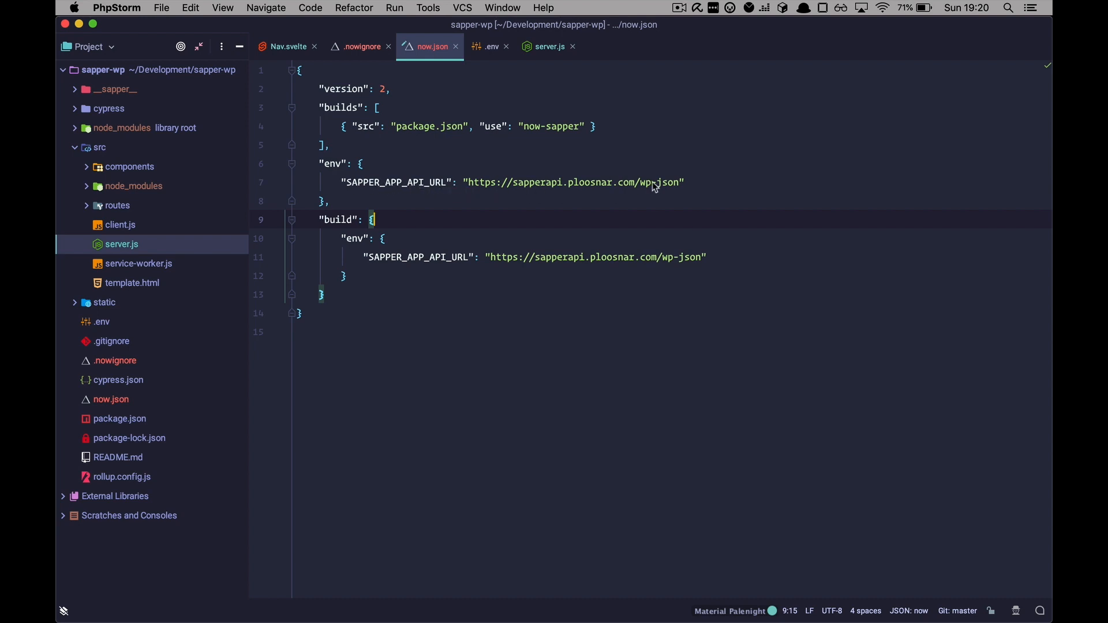
pyautogui.doubleClick(573, 181)
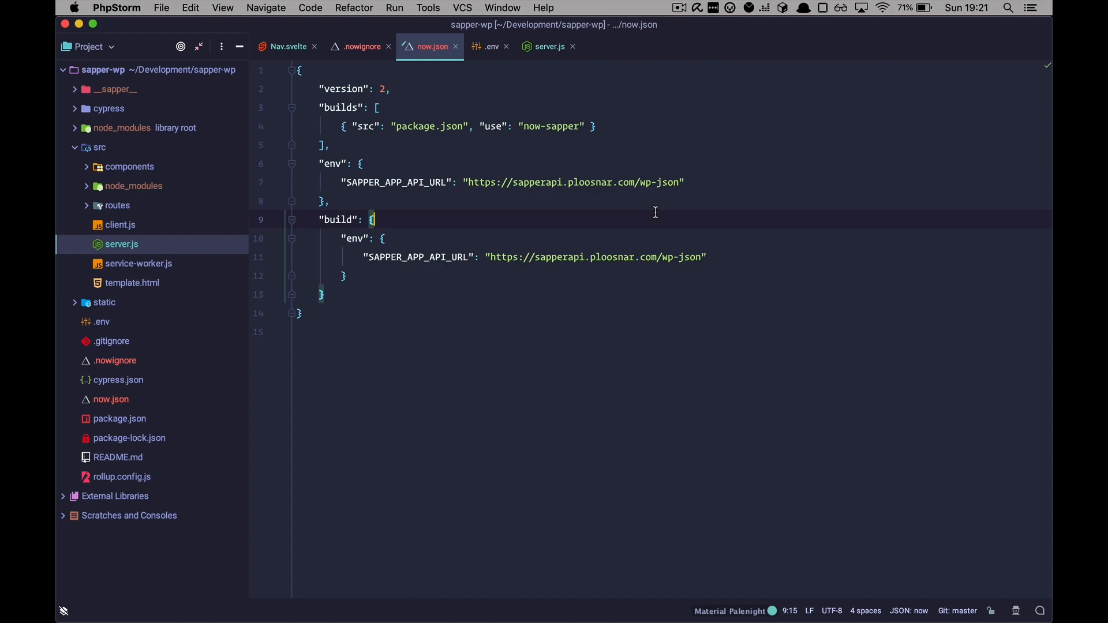
# After the third now deployment is Ready, load sapper-wp.idoric1.now.sh in the browser
pyautogui.press('cmd+tab')
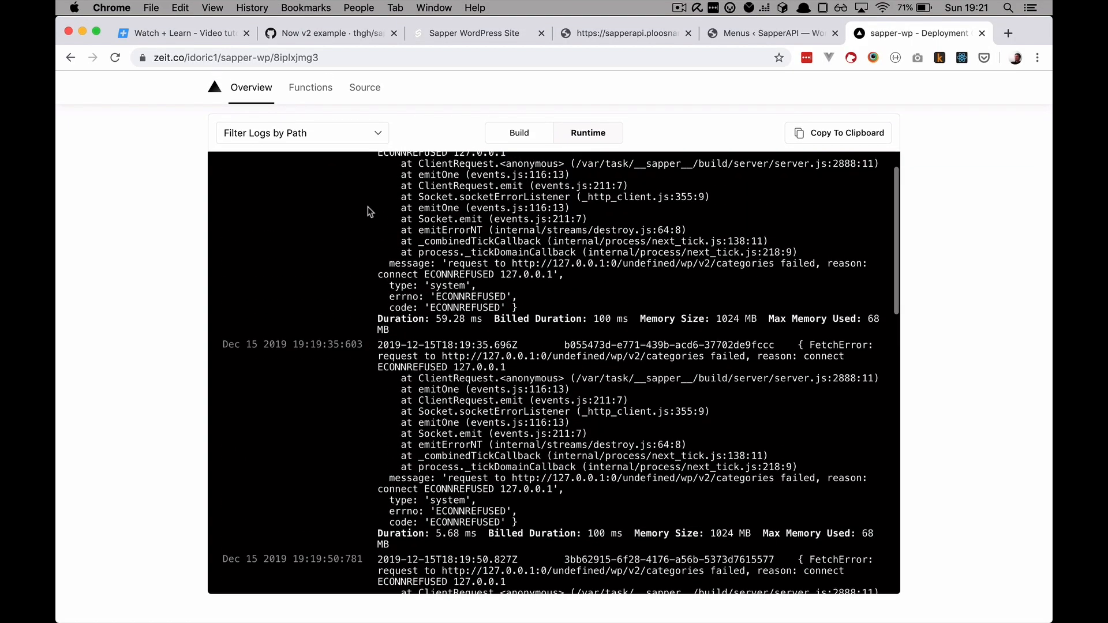
pyautogui.scroll(-3)
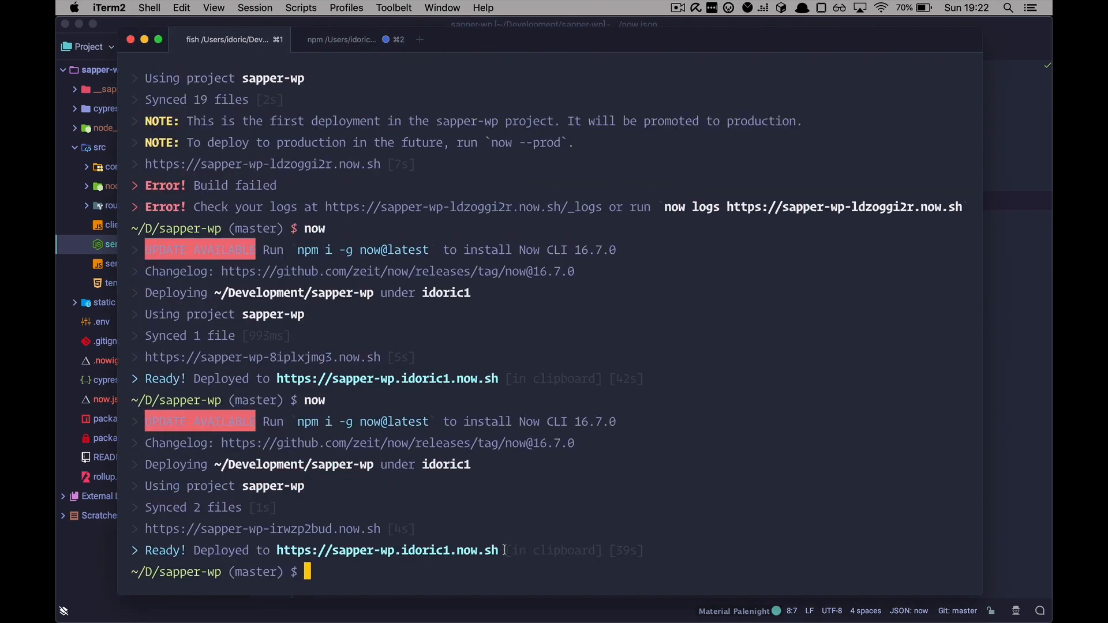
pyautogui.doubleClick(387, 549)
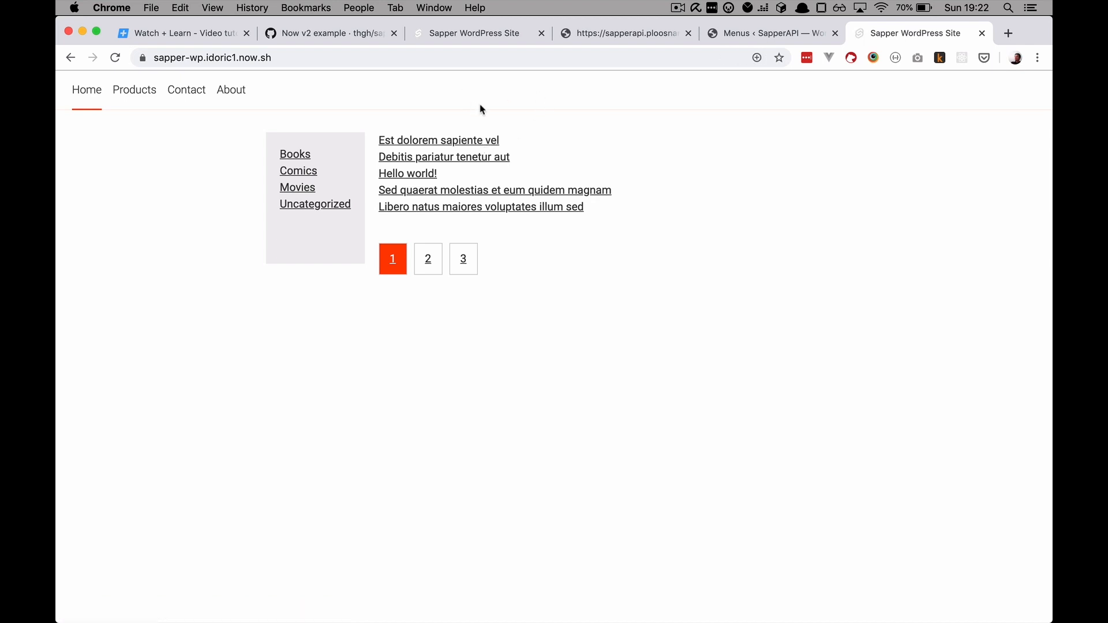
pyautogui.moveTo(263, 174)
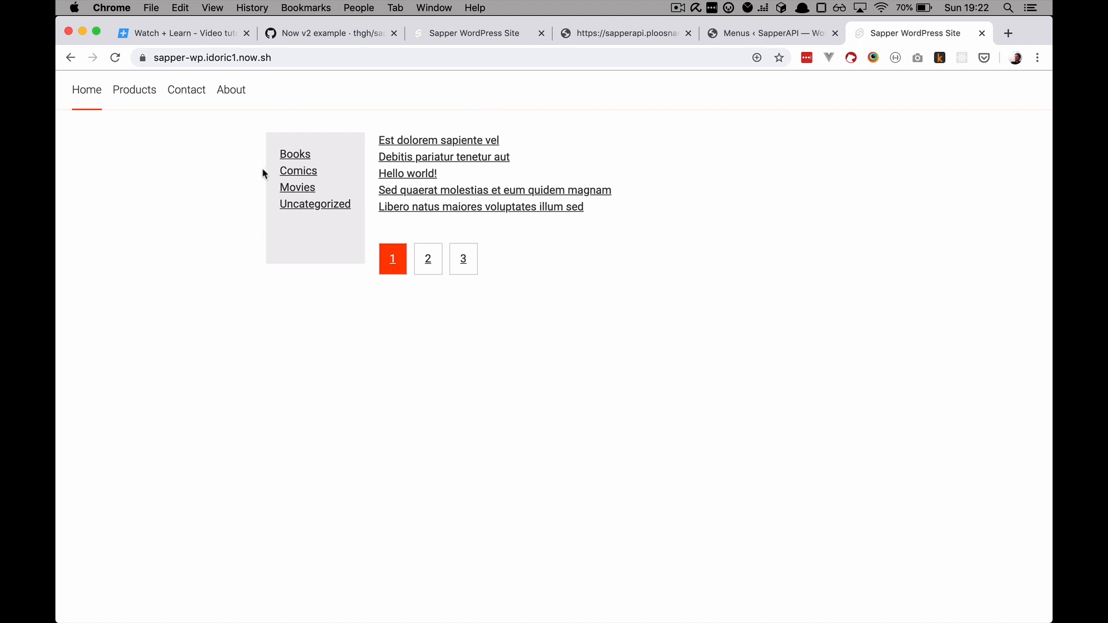
# Browse the Books and Comics category listings, then return to the home page
pyautogui.click(294, 154)
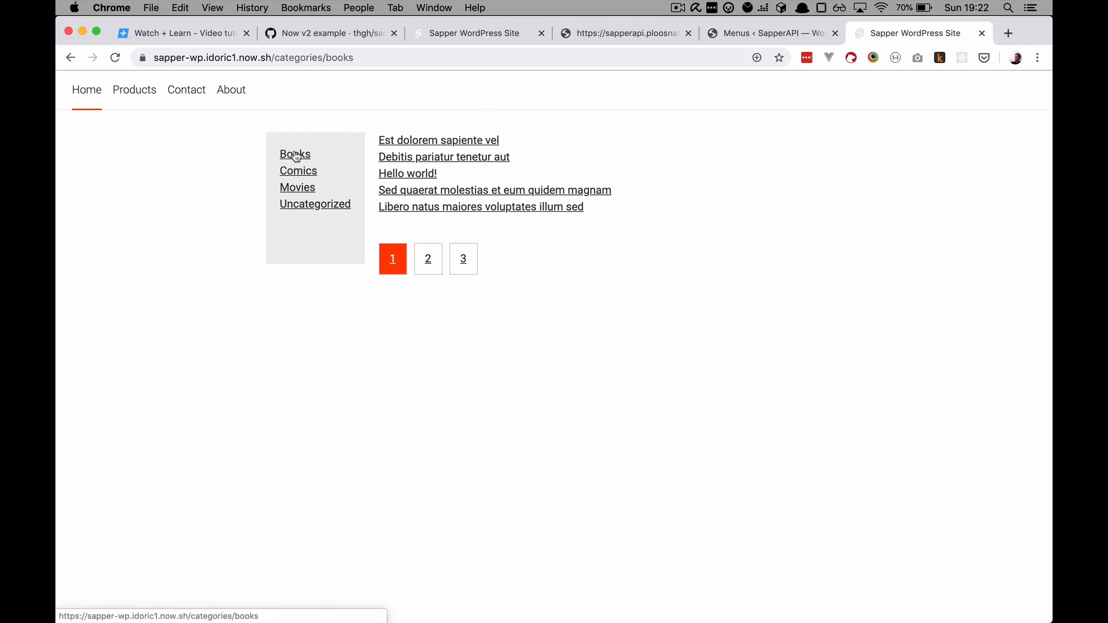
pyautogui.click(294, 153)
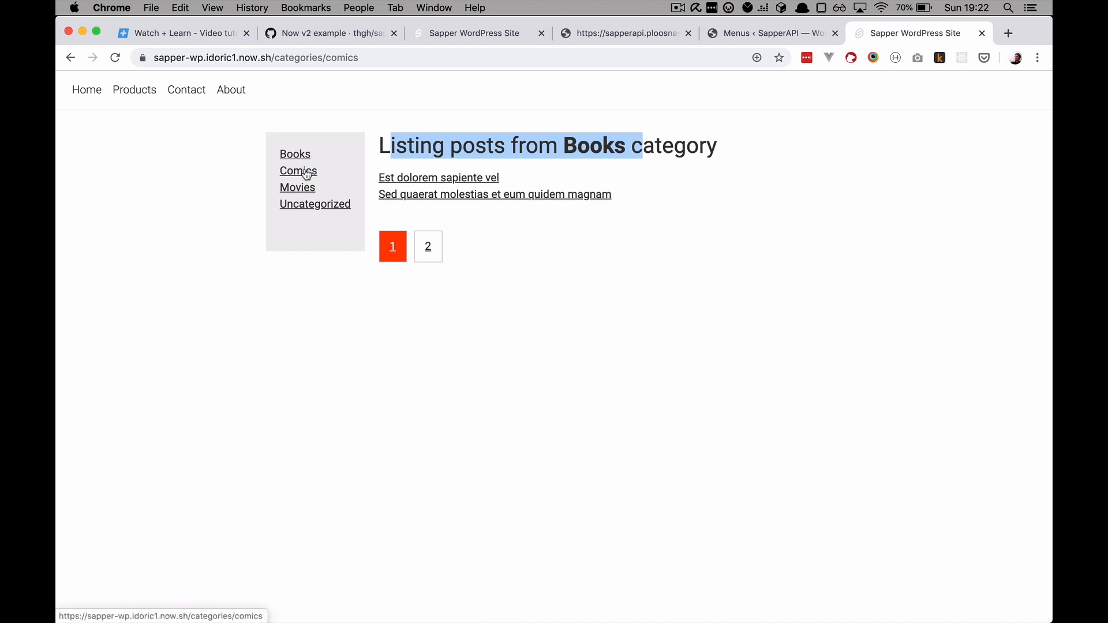
pyautogui.click(297, 171)
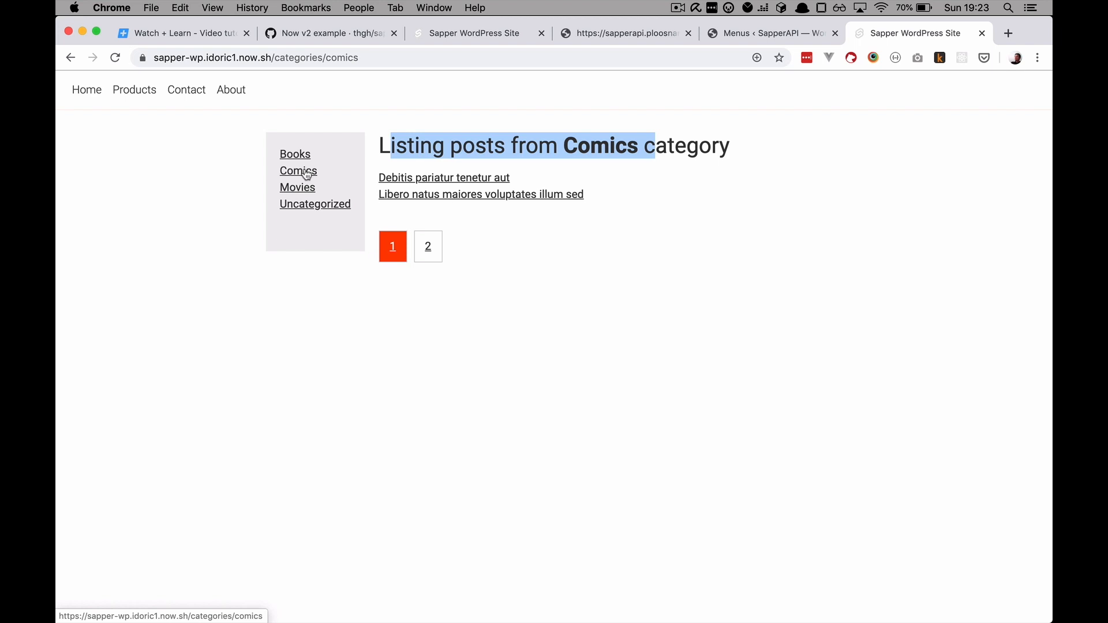
pyautogui.click(86, 90)
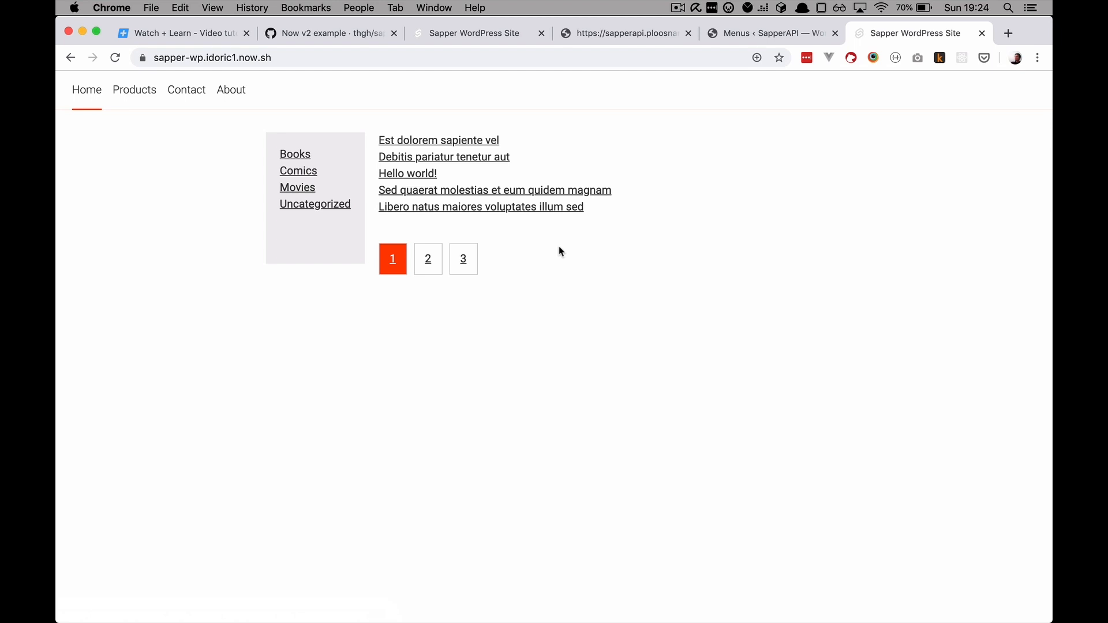
pyautogui.moveTo(440, 392)
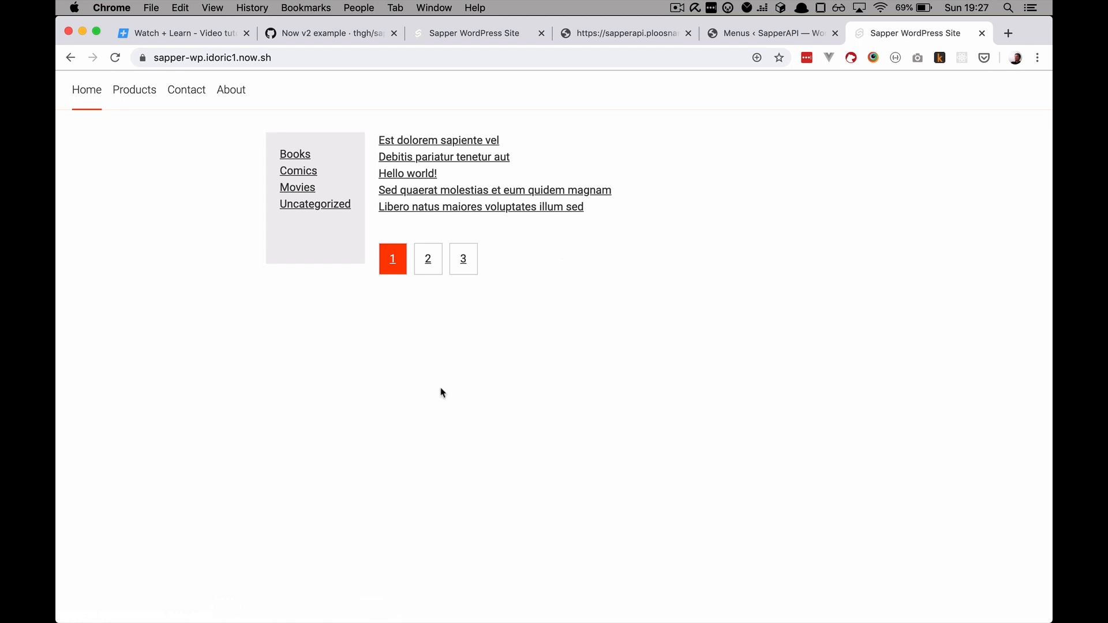